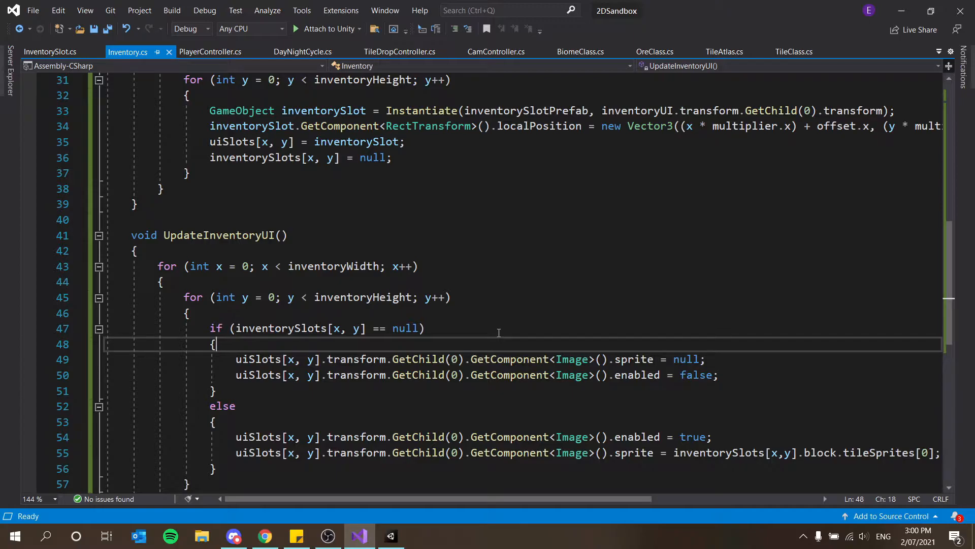
Write empty public void Add() and Remove() methods below UpdateInventoryUI and save Inventory.cs
left_click(431, 328)
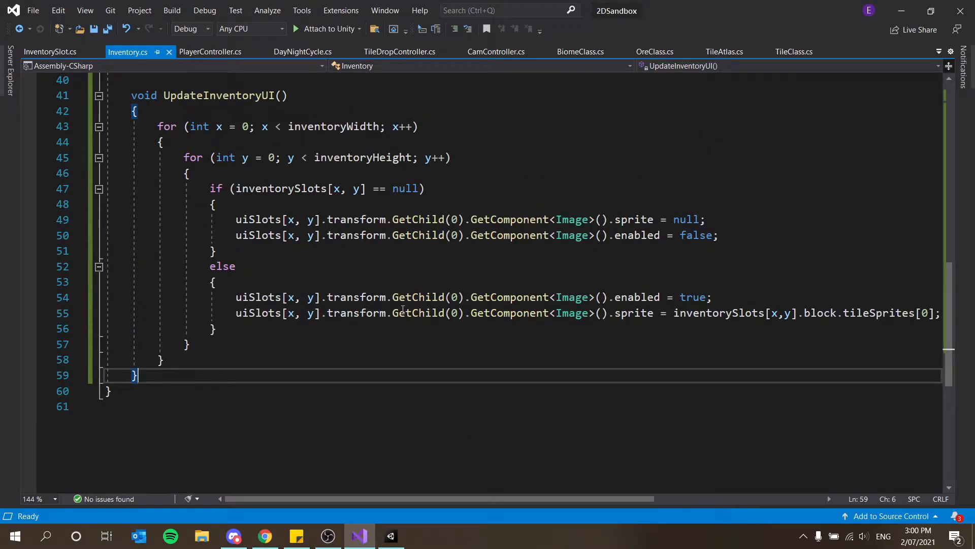
type("public void")
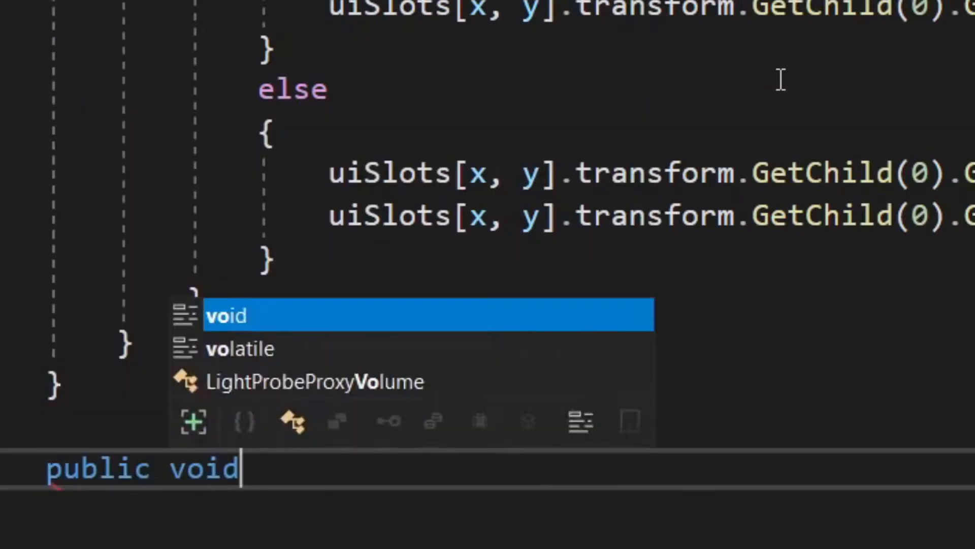
type("Add")
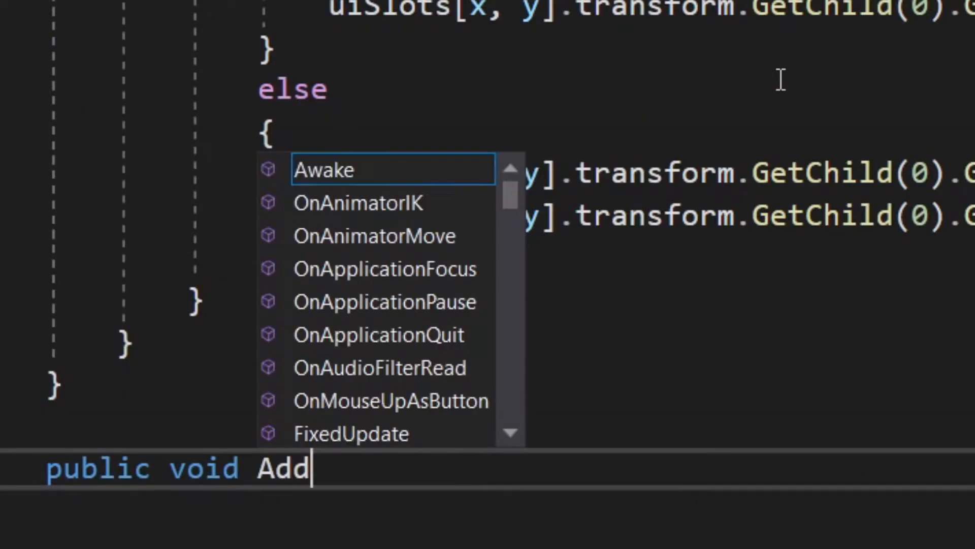
type("()")
type("public void Remove()")
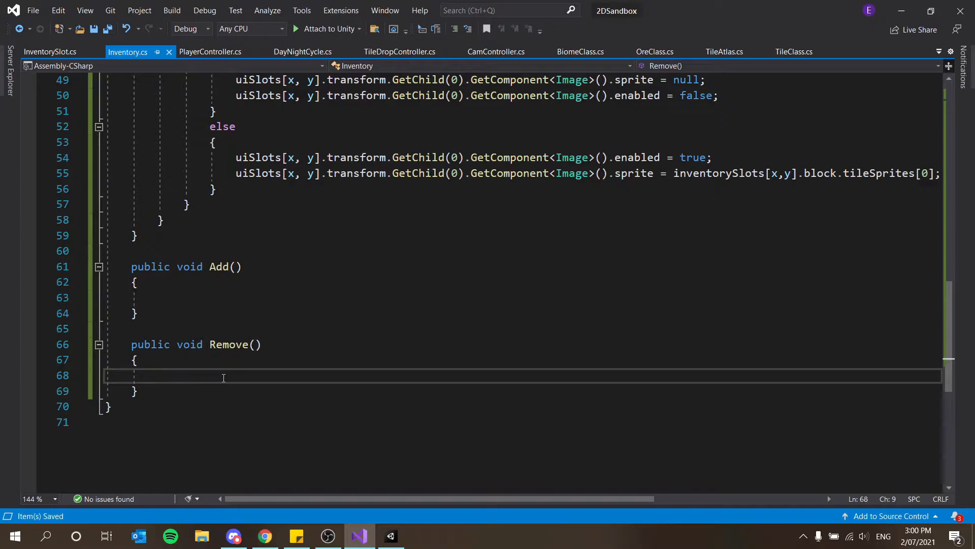
mouse_move(175, 374)
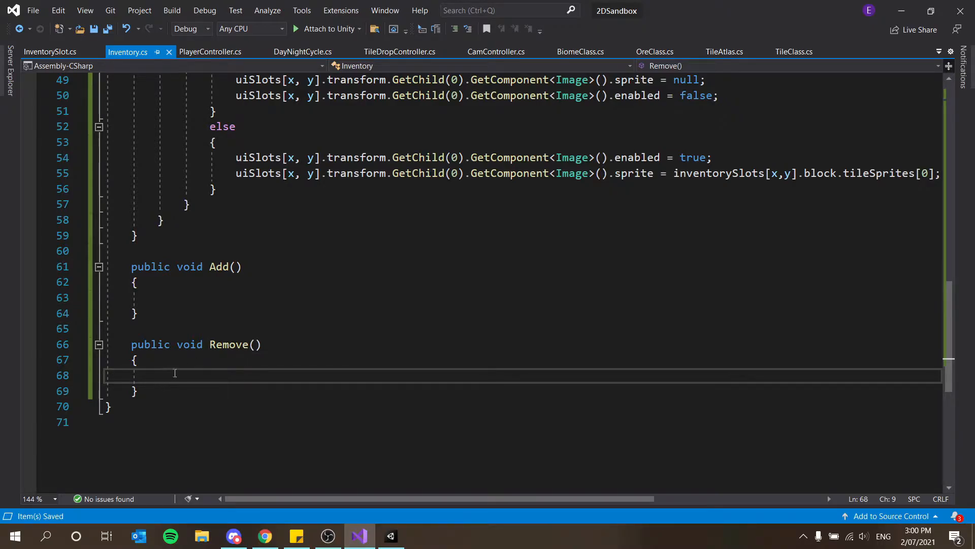
mouse_move(286, 354)
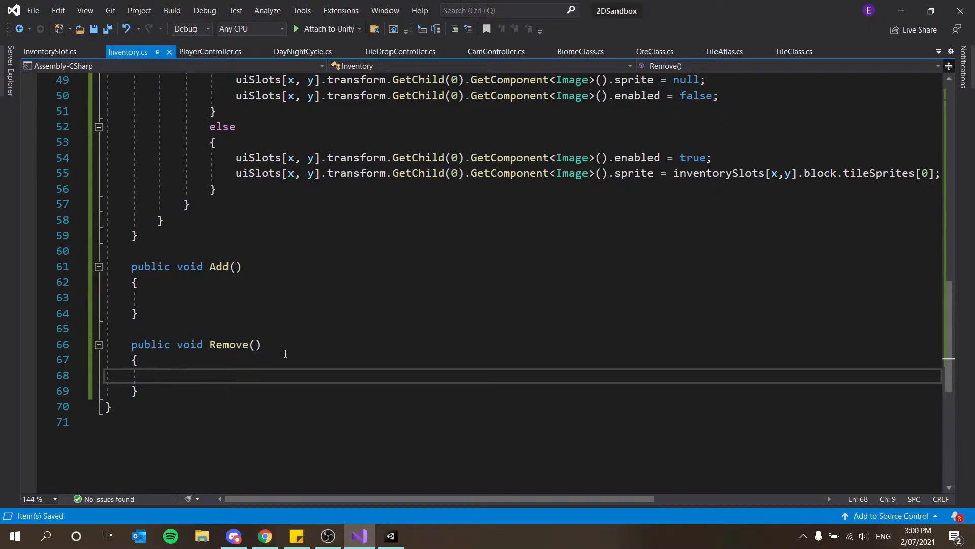
left_click(254, 366)
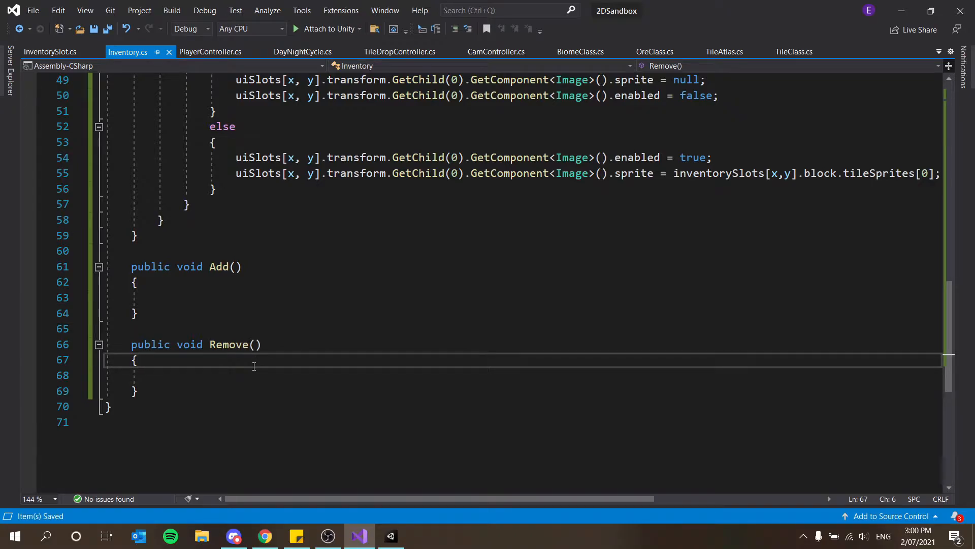
left_click(390, 536)
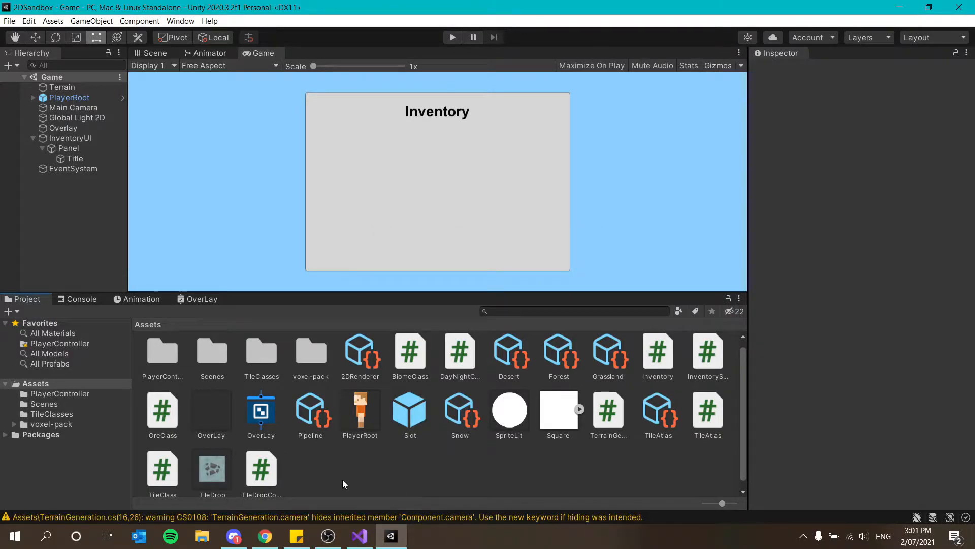
Create a new C# Script asset named ItemClass from the Assets panel's Create menu
right_click(344, 484)
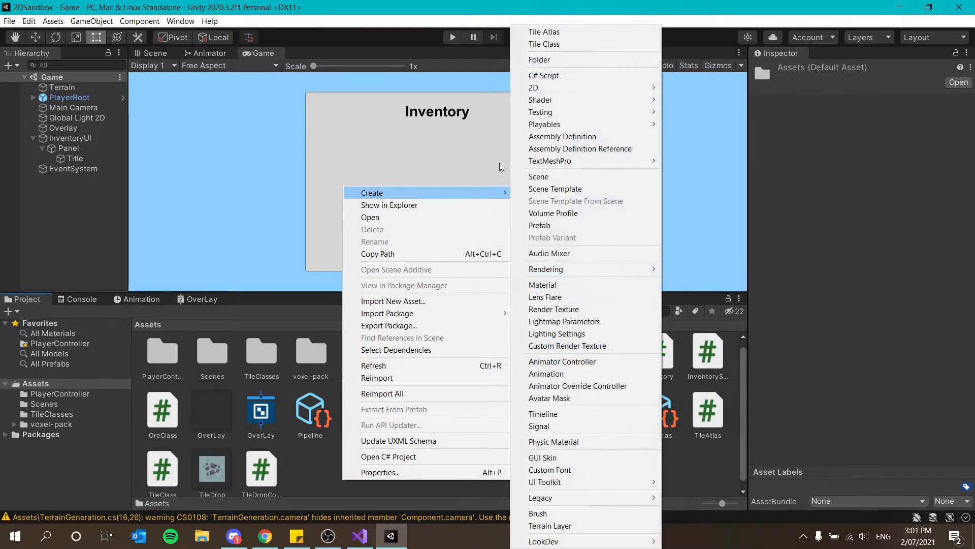
mouse_move(569, 75)
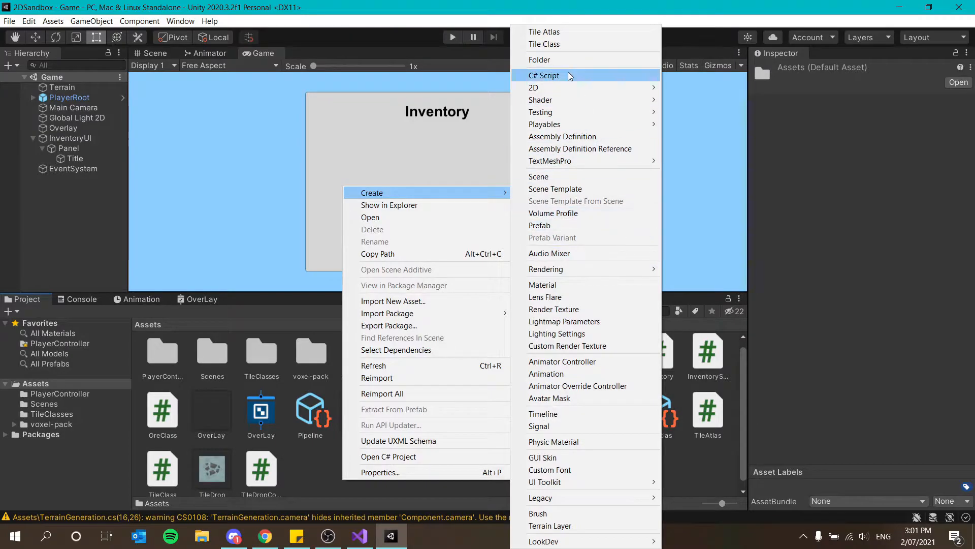
mouse_move(571, 44)
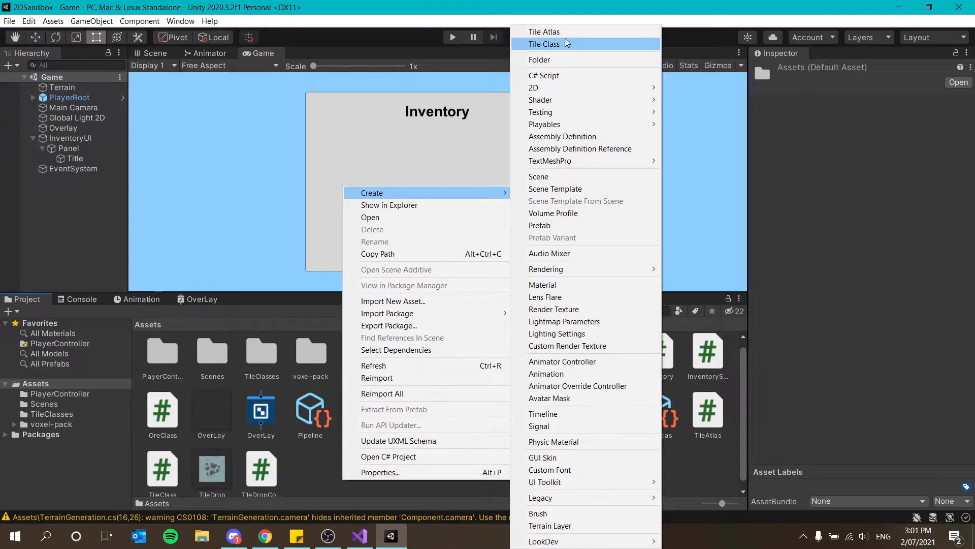
left_click(544, 75)
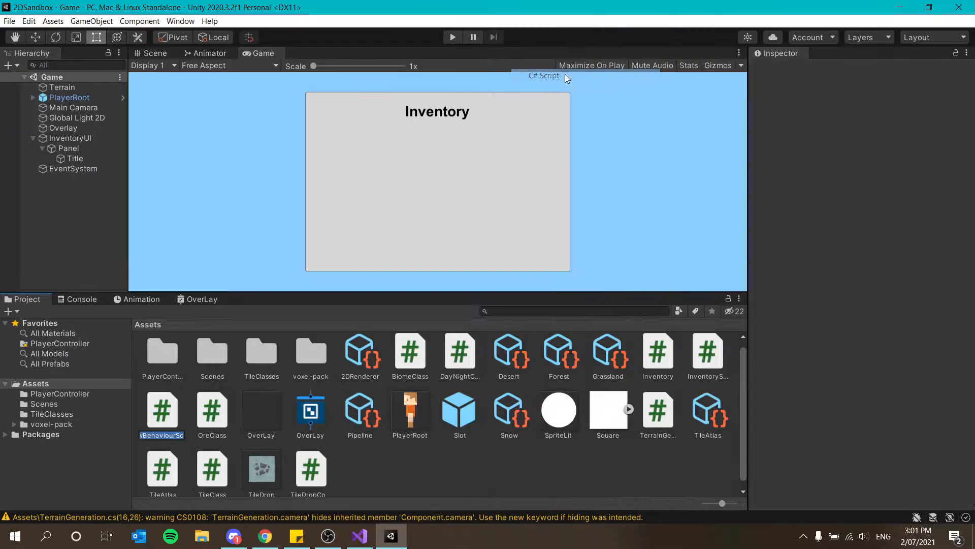
mouse_move(390, 331)
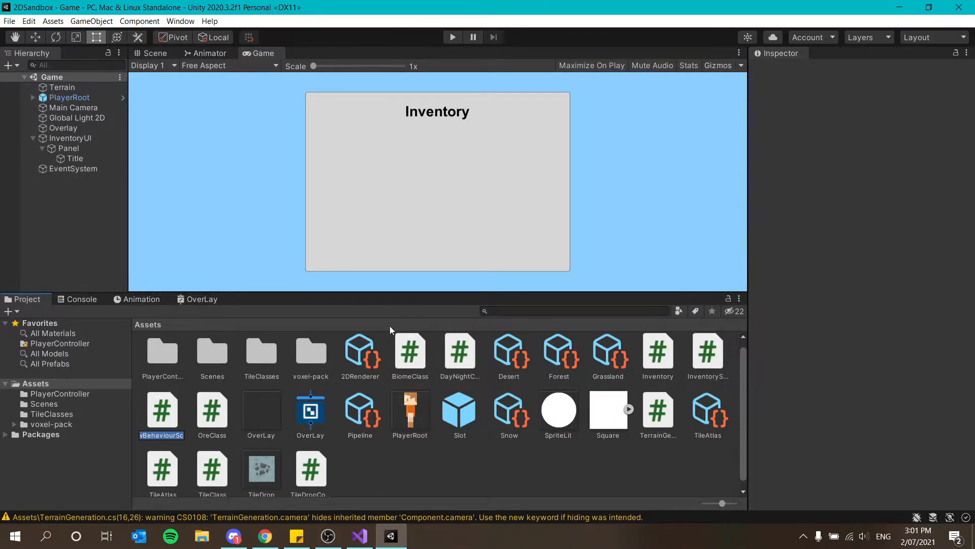
mouse_move(347, 401)
type("ItemClass")
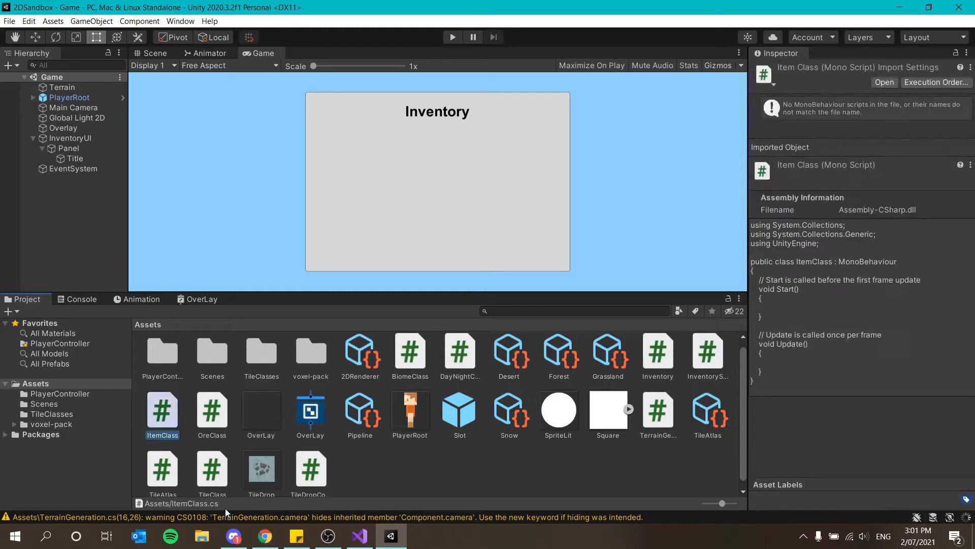
mouse_move(173, 417)
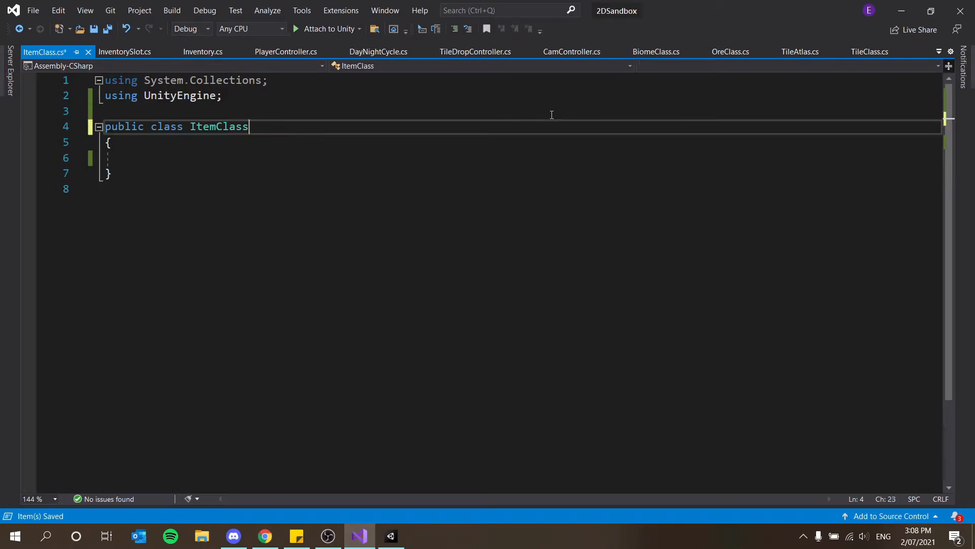
Strip ItemClass to a plain class with public enum ItemType { block, tool } and a public itemType field
type("s")
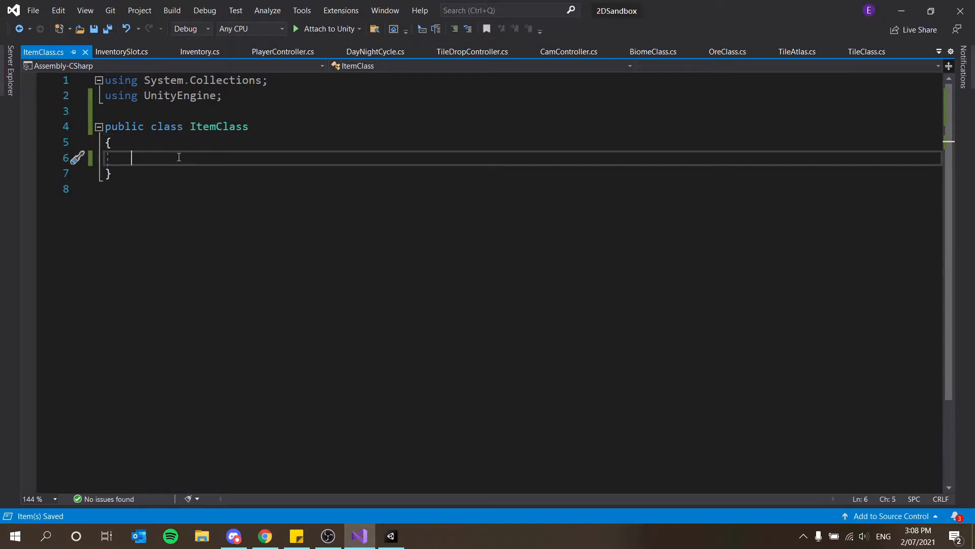
type("public enum")
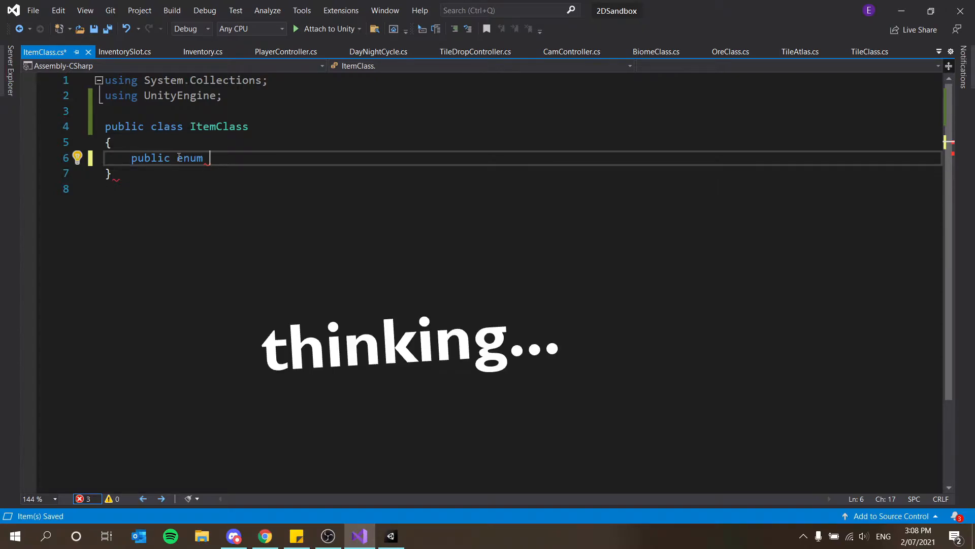
type("Item")
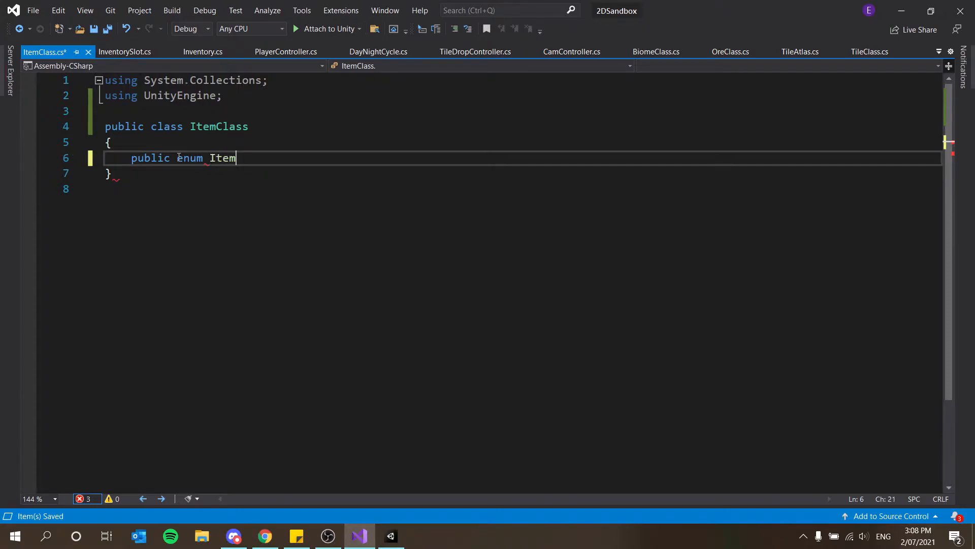
type("Type")
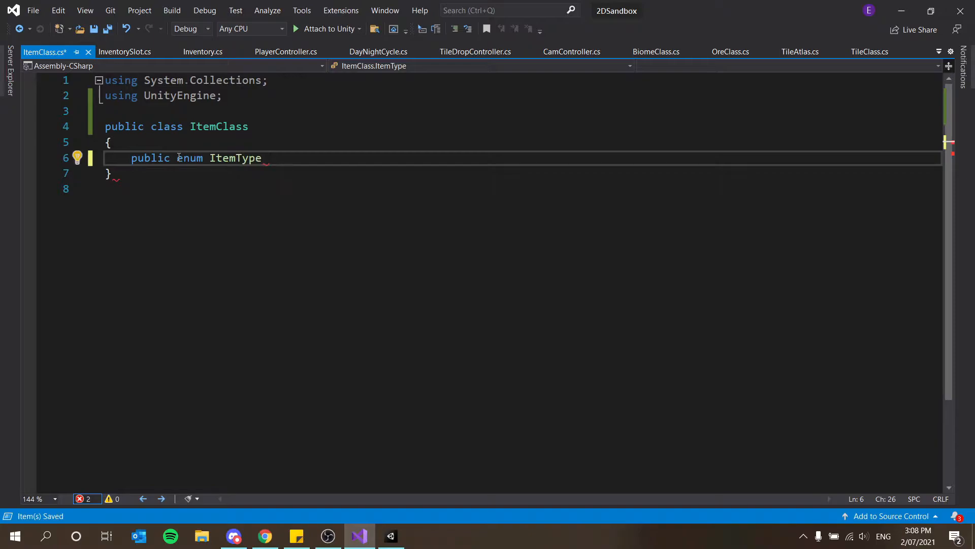
type("{")
type("block,")
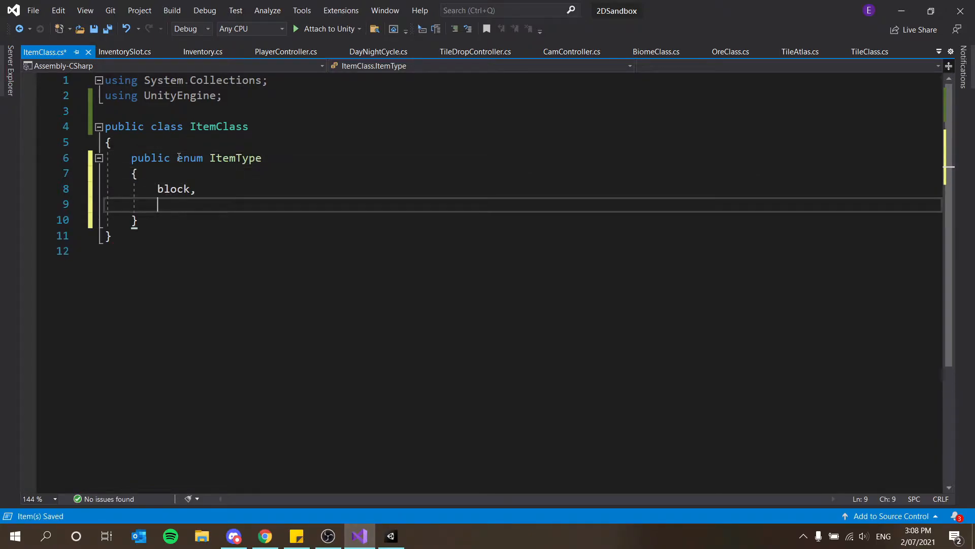
type("tool")
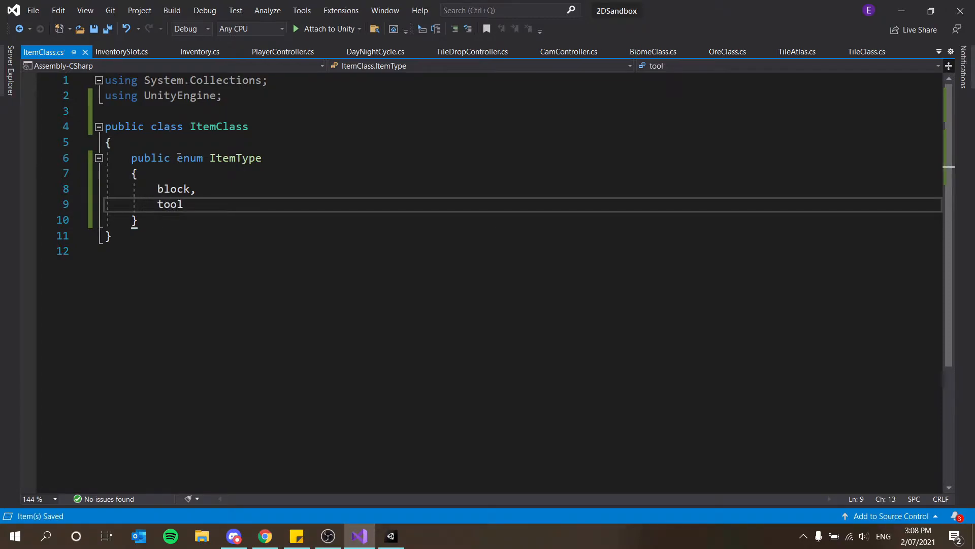
type(";")
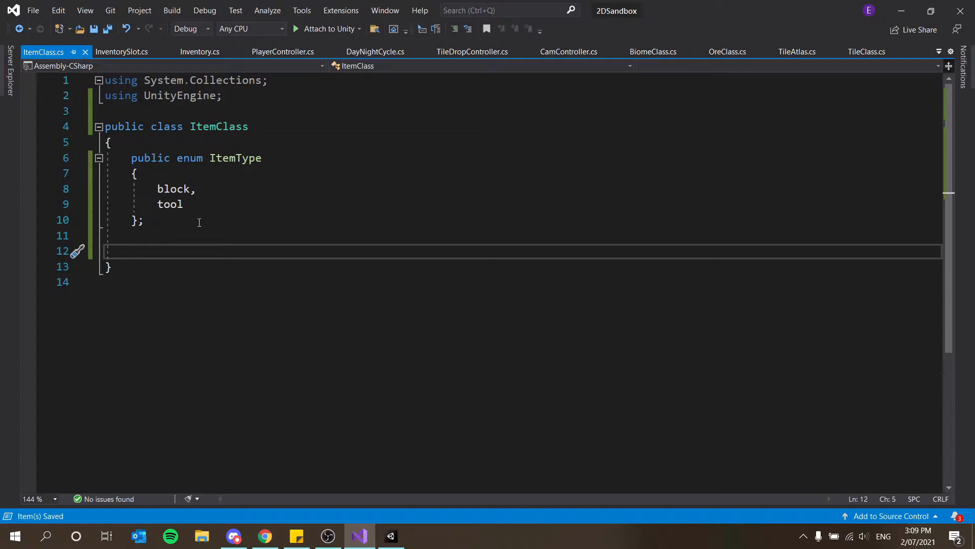
type("public itemType itemType;")
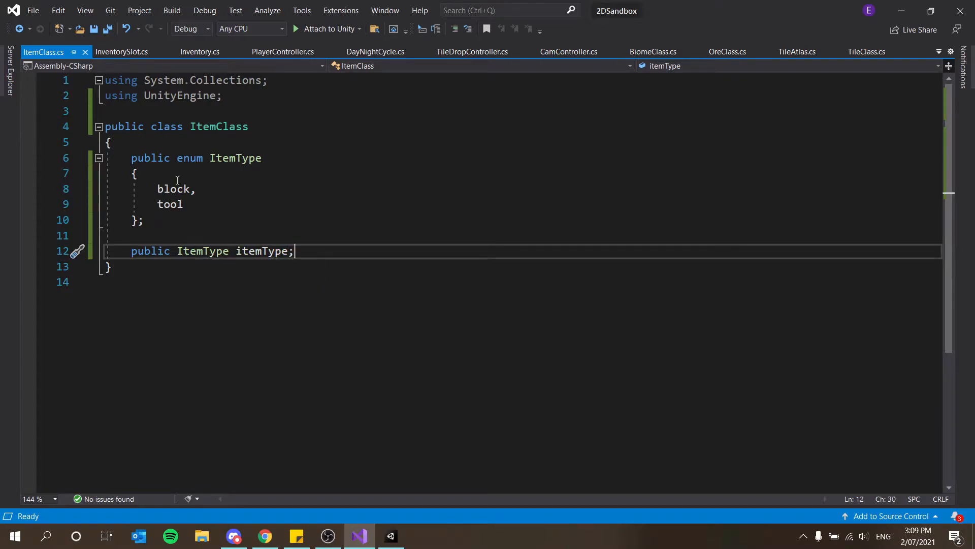
Duplicate the ItemType enum as ToolType with values axe, pickaxe and hammer
left_click_drag(131, 158, 143, 220)
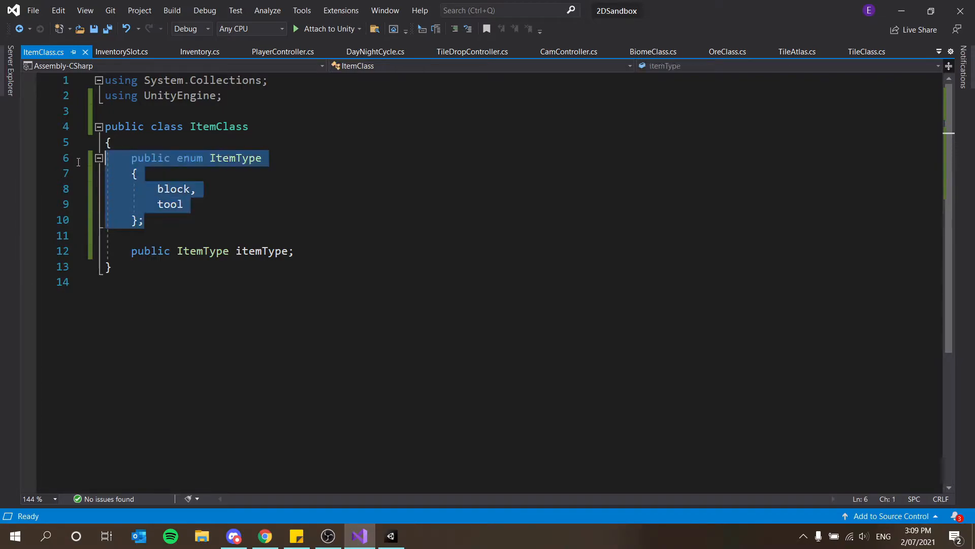
left_click(187, 236)
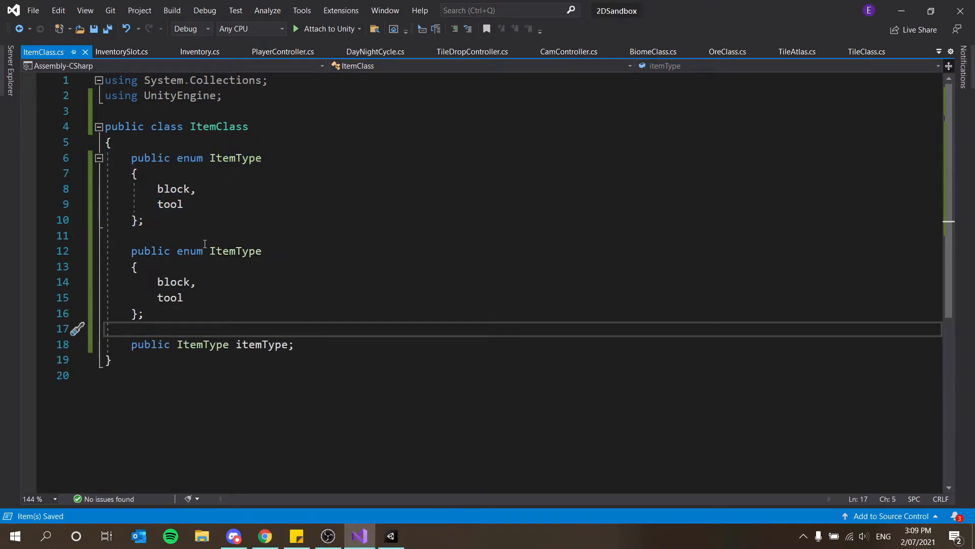
type("Tool")
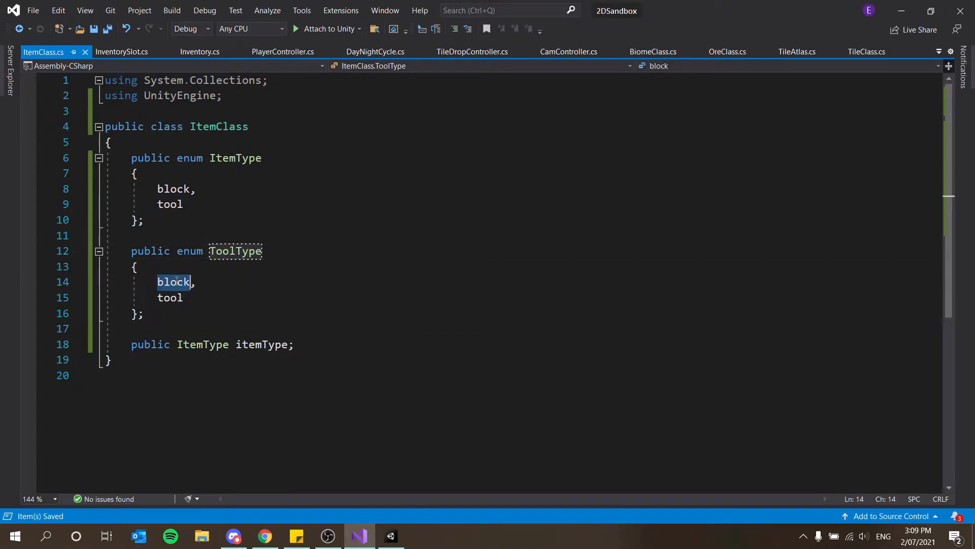
type("axe,")
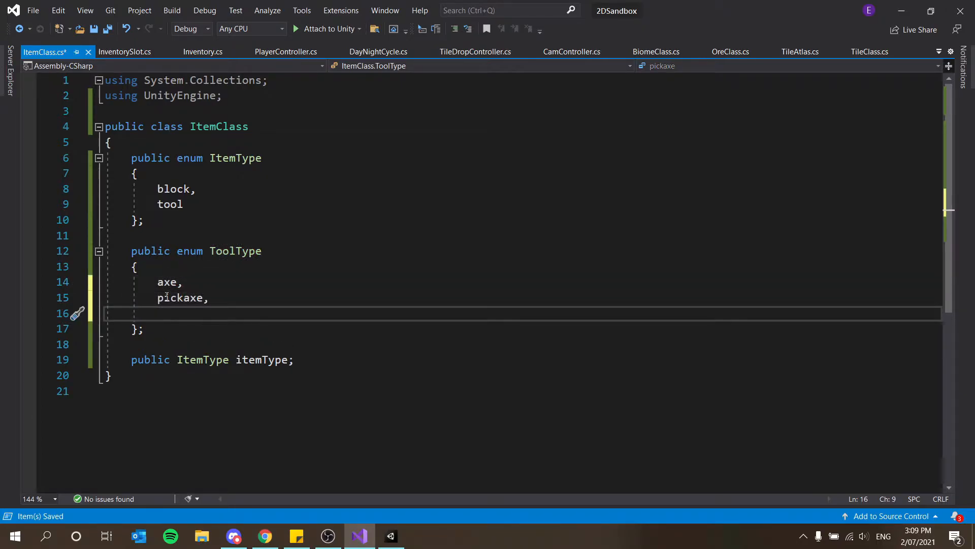
type("hammer")
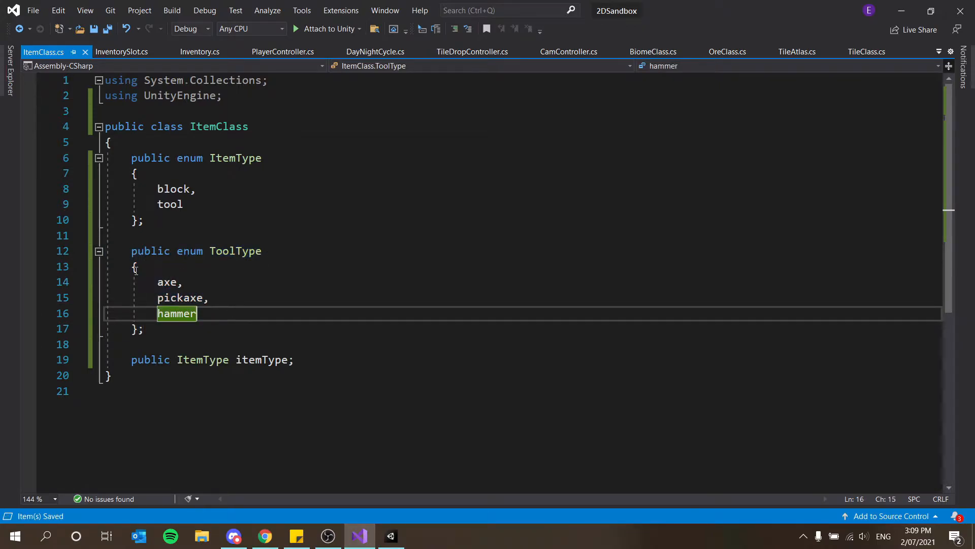
left_click(294, 359)
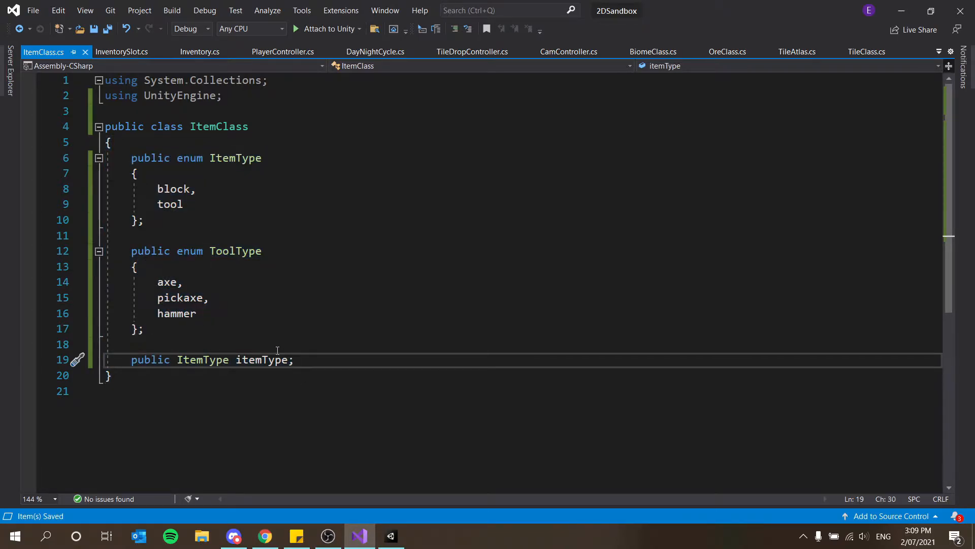
mouse_move(215, 211)
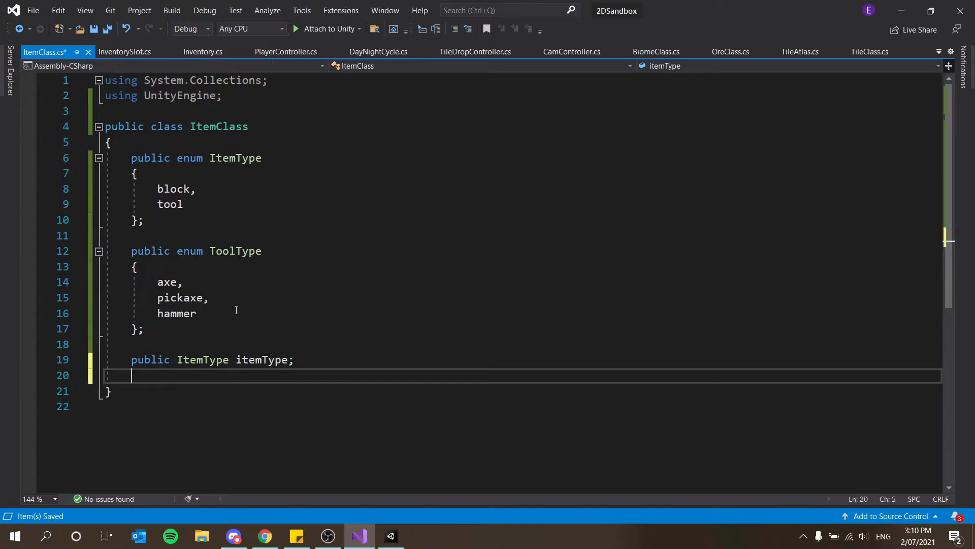
Add 'public ToolType toolType;' and 'public TileClass tile;' fields to ItemClass and save
type("public")
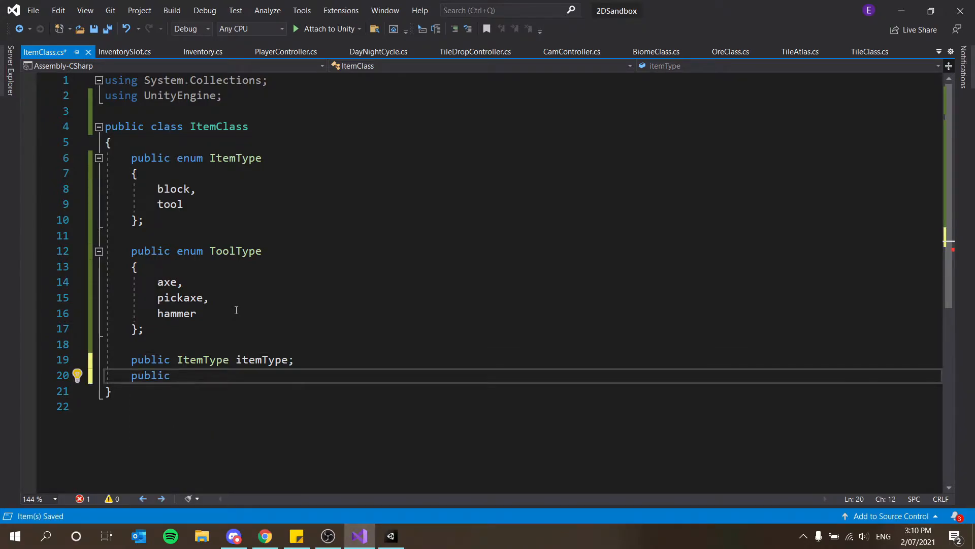
type("ToolType toolType;")
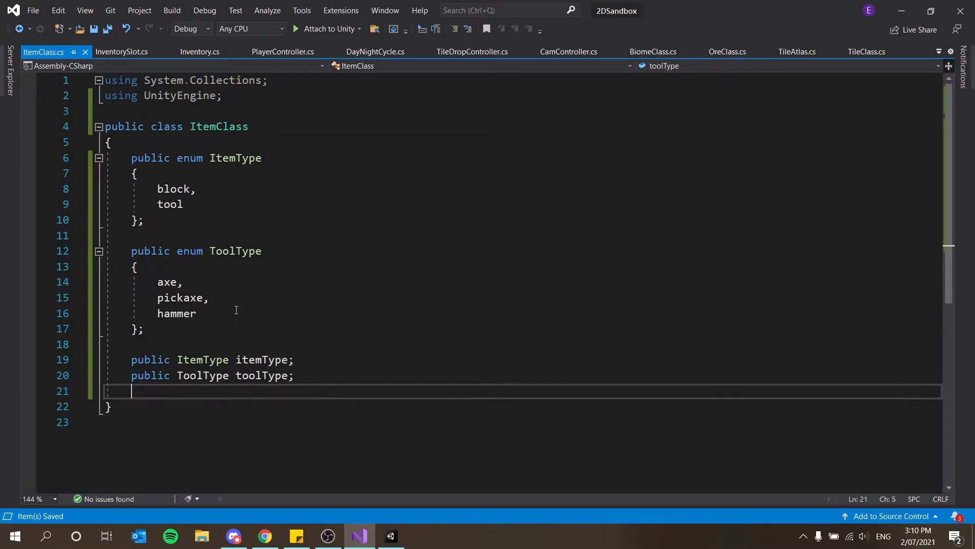
key("Enter")
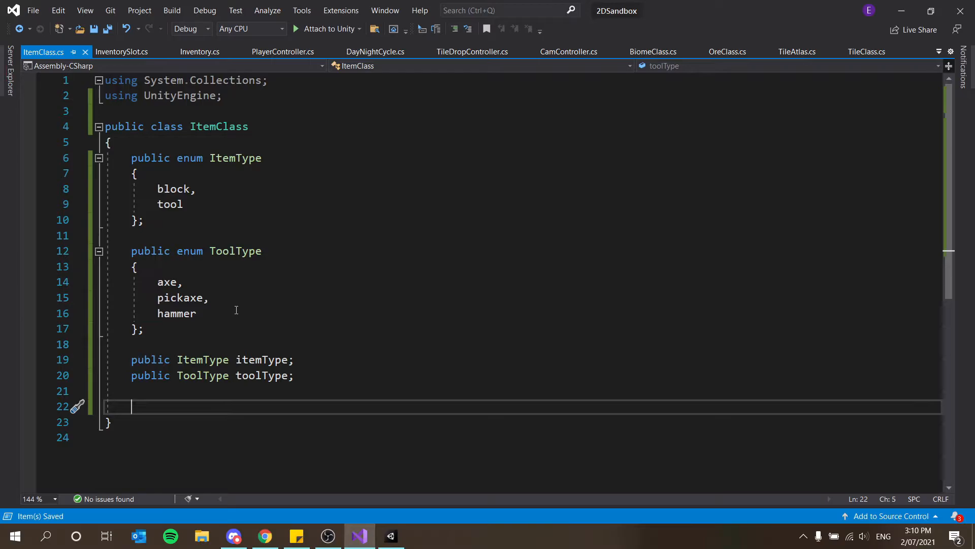
type("public")
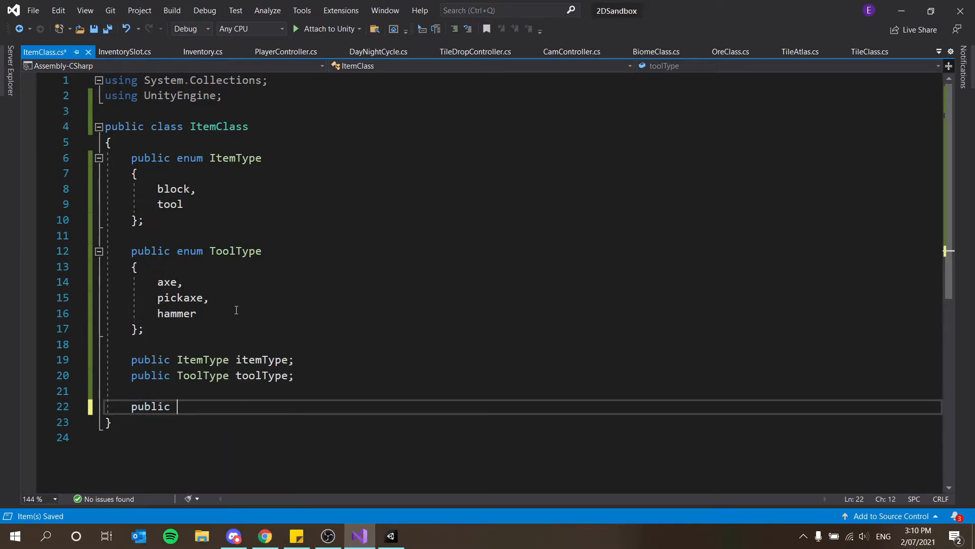
type("tile")
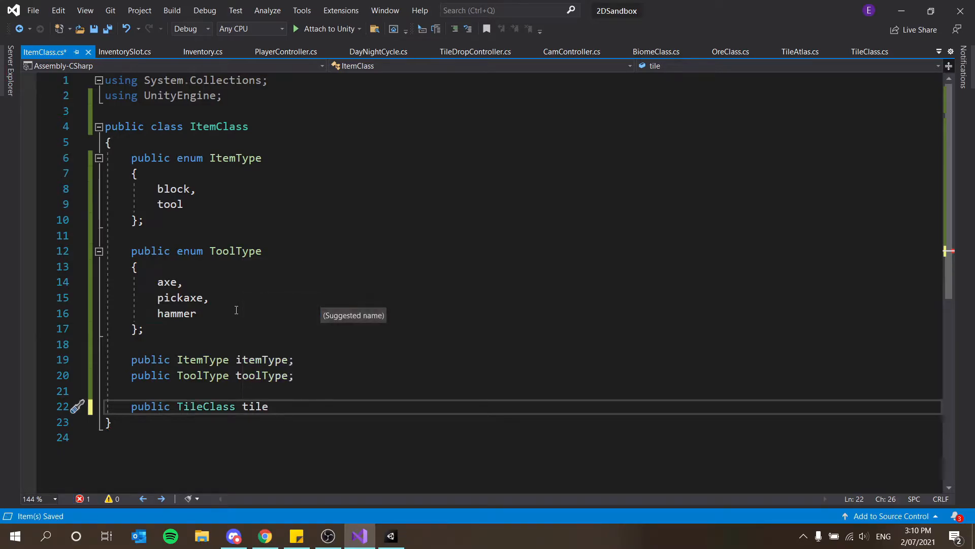
type(";")
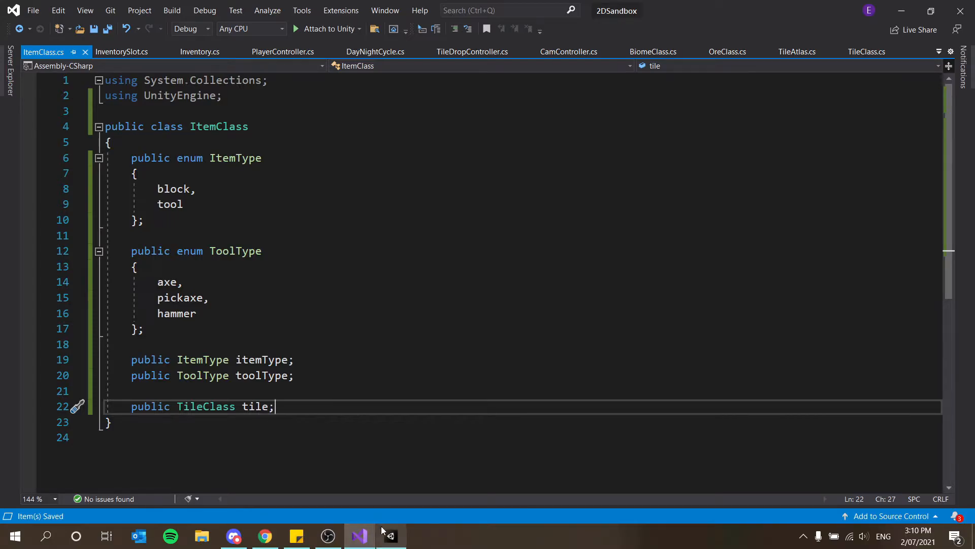
Switch from Visual Studio to the Unity editor showing the Inventory panel and Assets
left_click(390, 536)
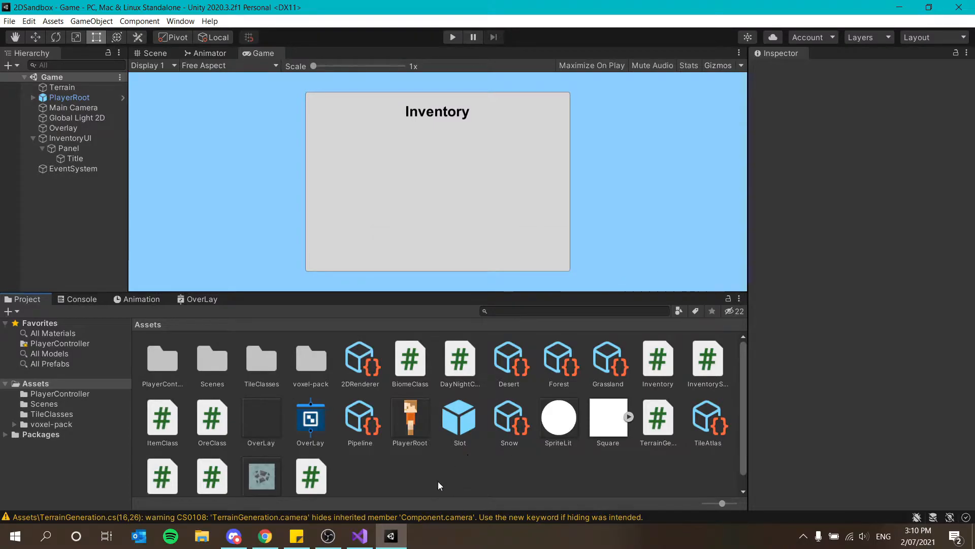
mouse_move(447, 473)
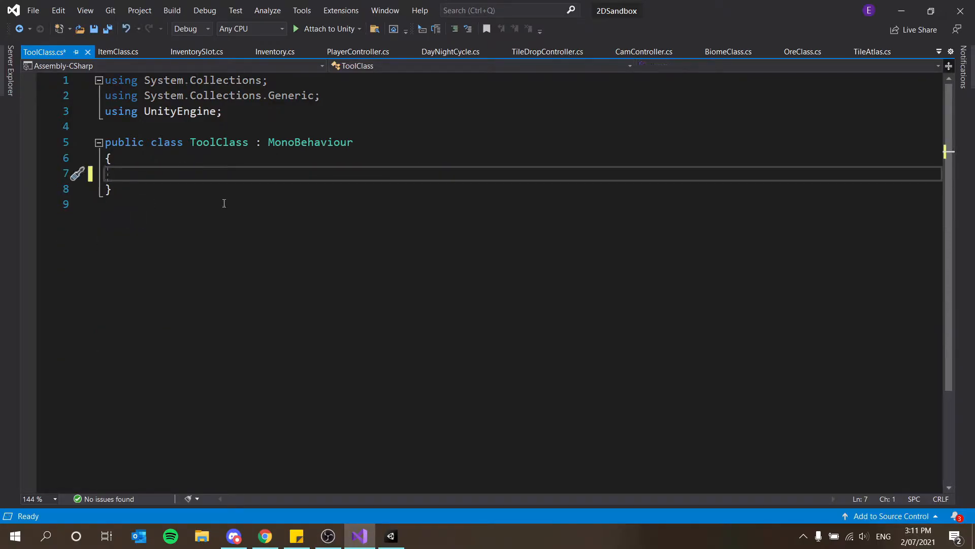
Make ToolClass a ScriptableObject with [CreateAssetMenu(fileName="ToolClass", menuName="Tool Class")]
type("sc")
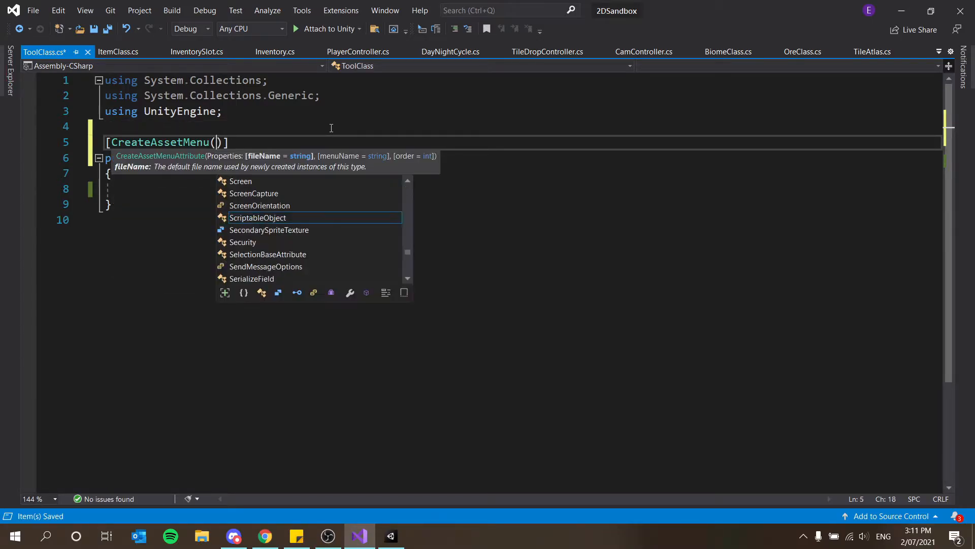
type("fileName =")
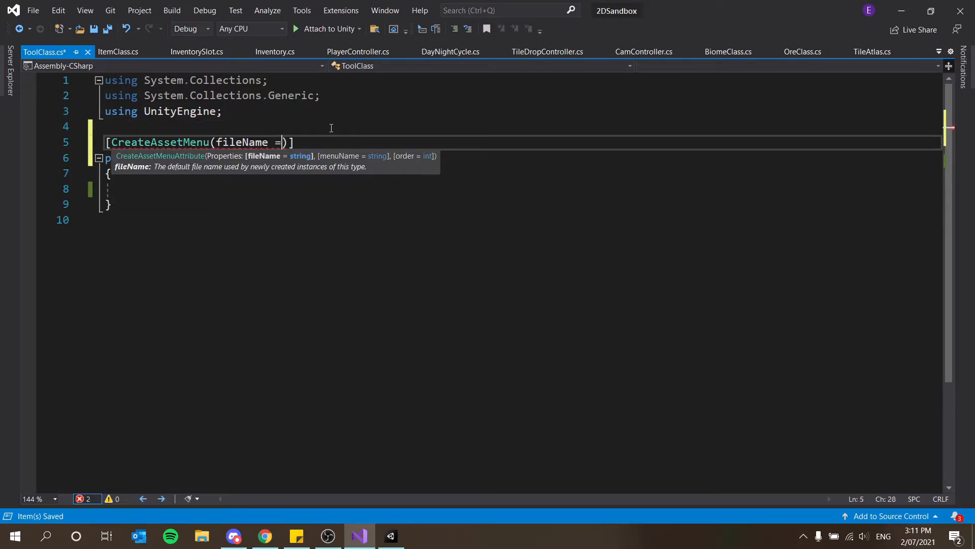
type("\"Too/")
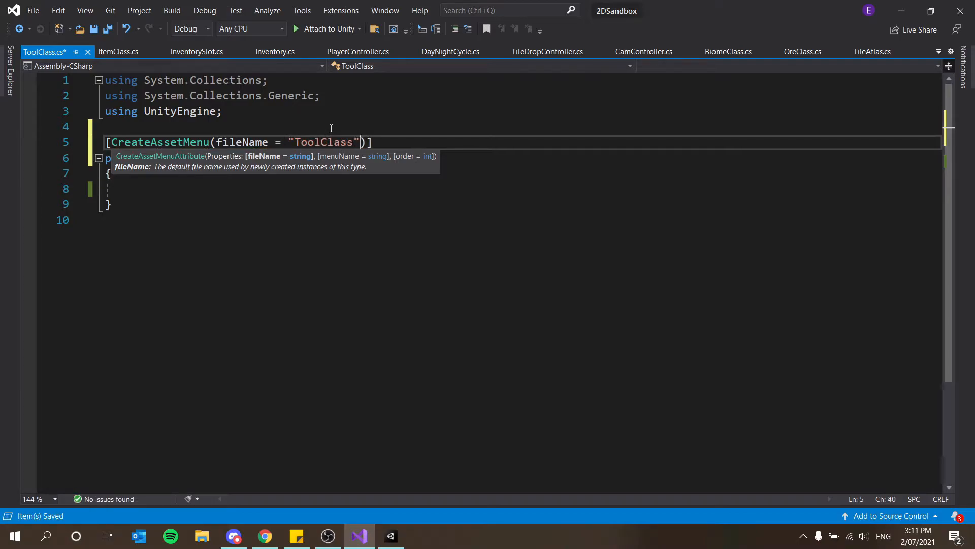
type(", menuName = \"Toll \"")
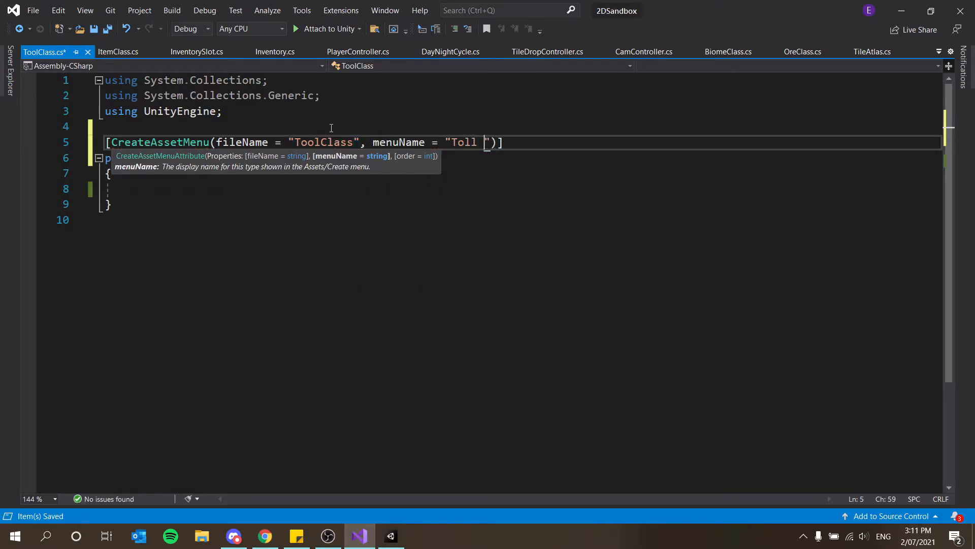
type("Tool Class")
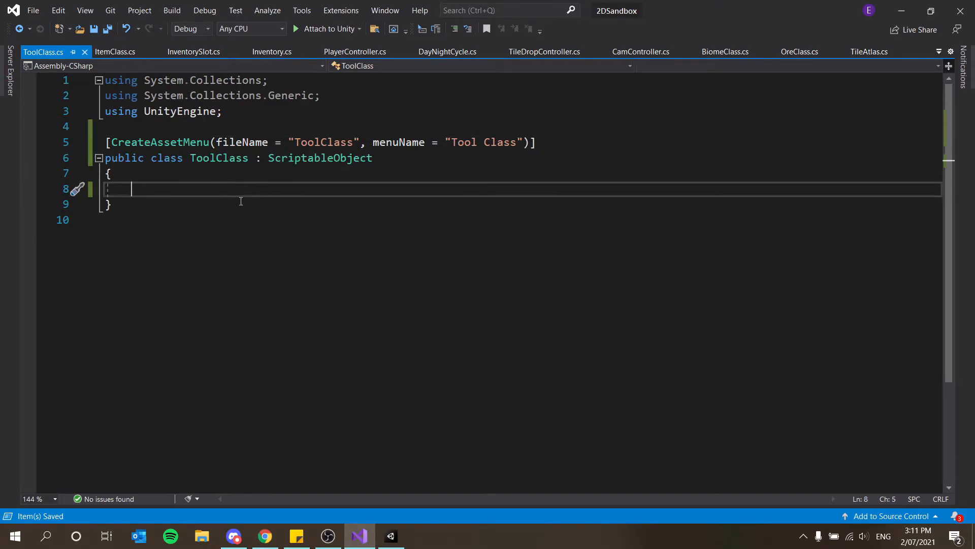
Give ToolClass public string name and public Sprite sprite fields and save
type("public string")
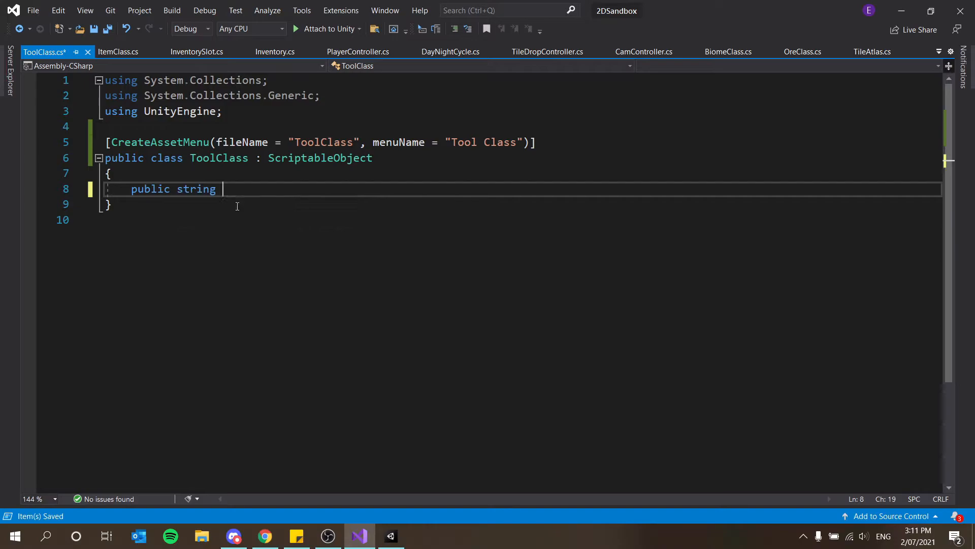
type("N")
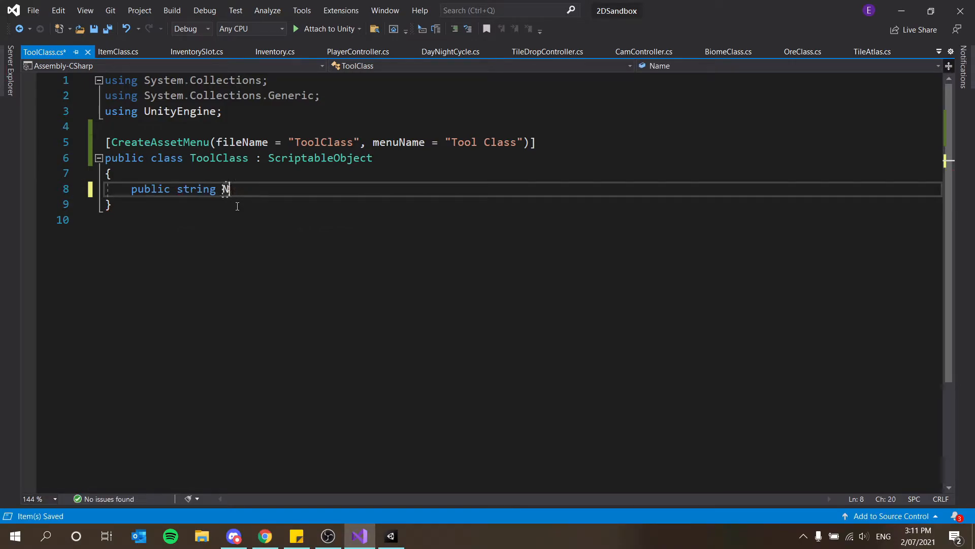
type("ame;")
type("public st")
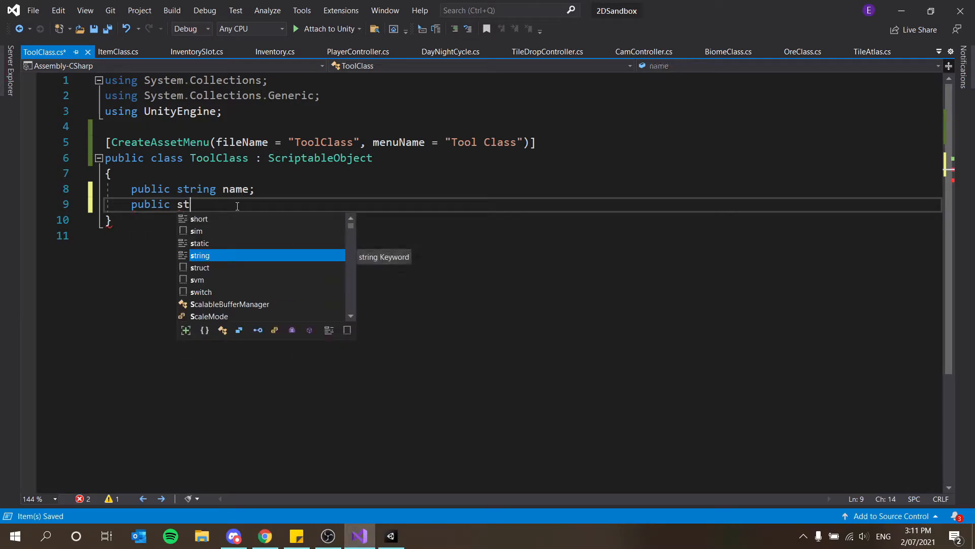
key("Escape")
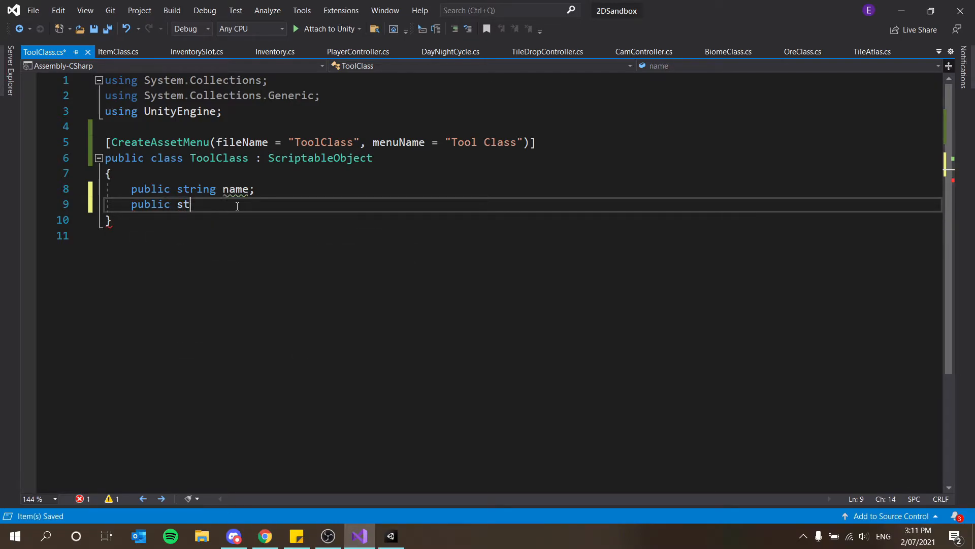
type("prite to")
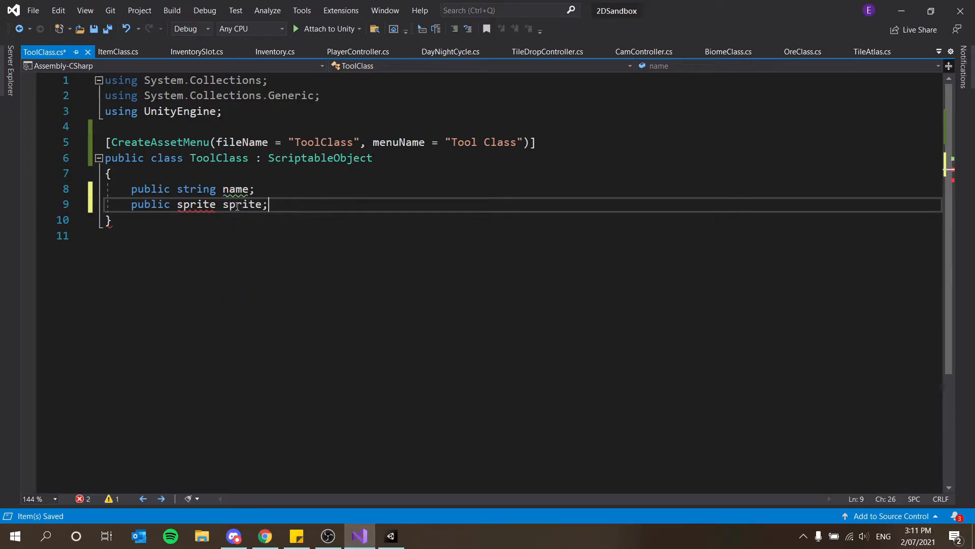
type("Sprite")
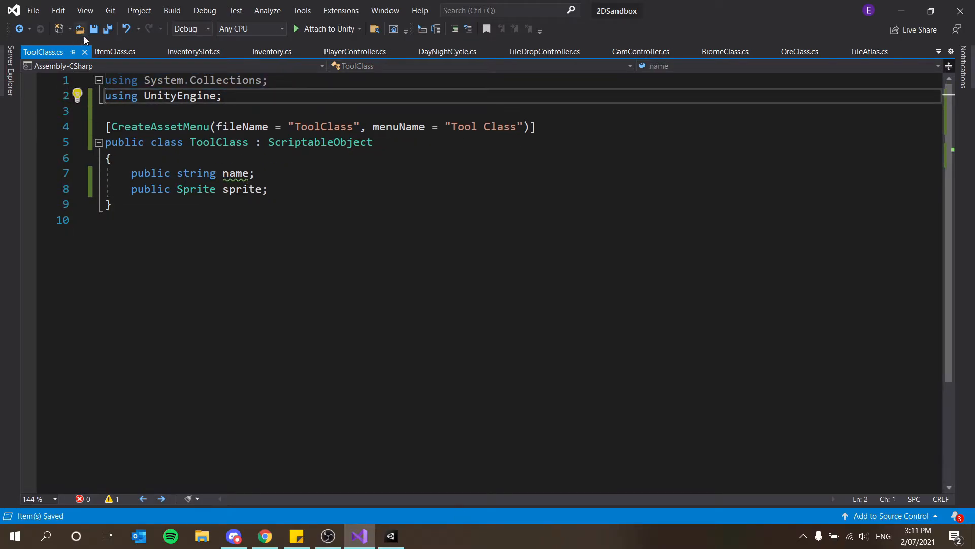
Add a 'public ToolClass tool;' field to ItemClass below the tile field
left_click(116, 52)
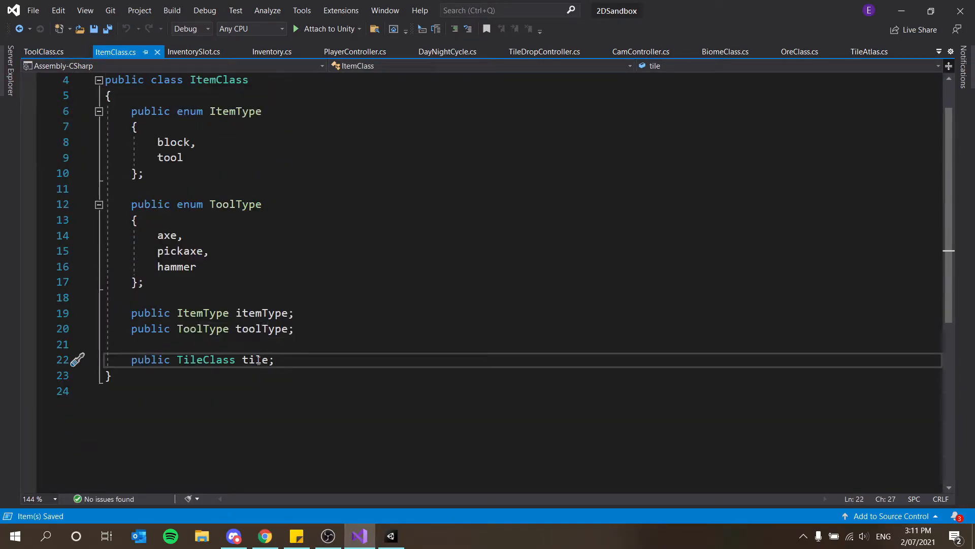
key("Enter")
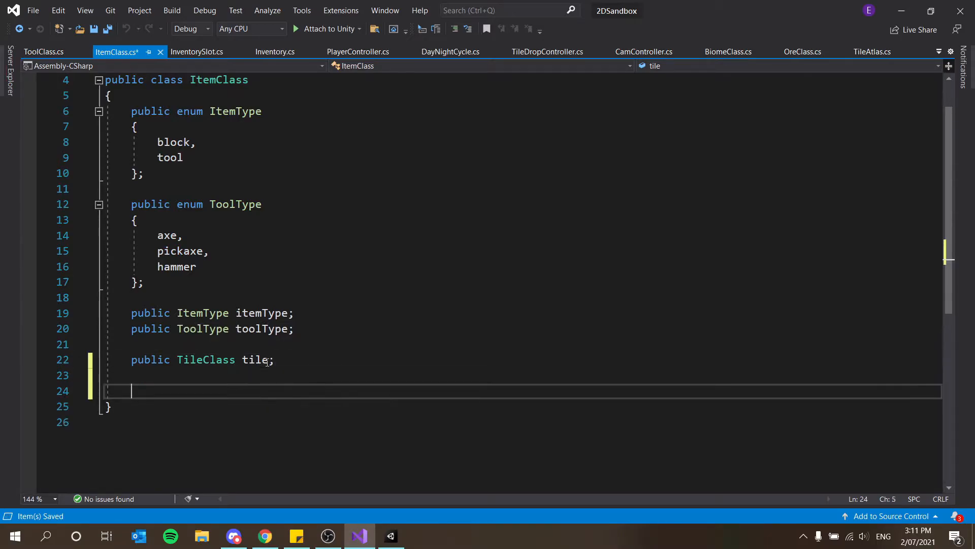
type("public ItemType")
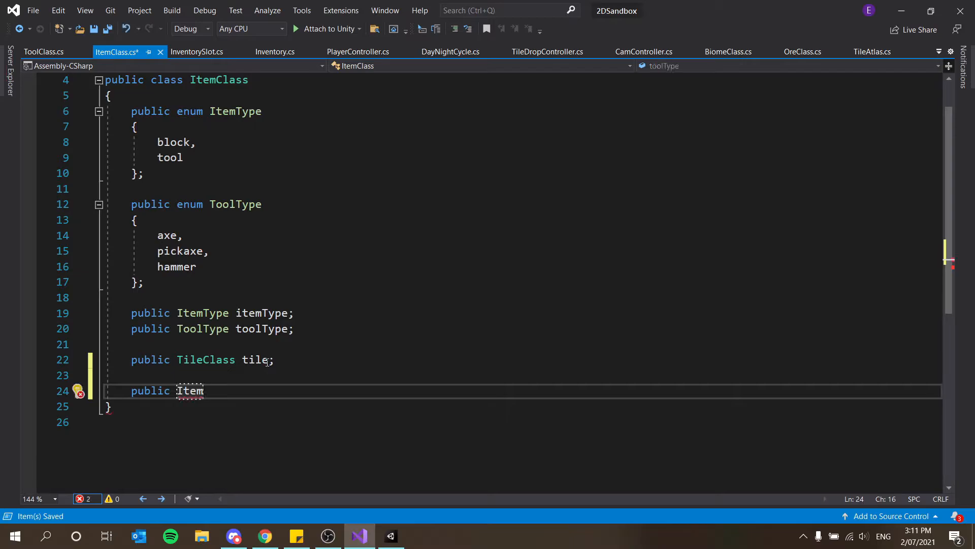
type("Class (")
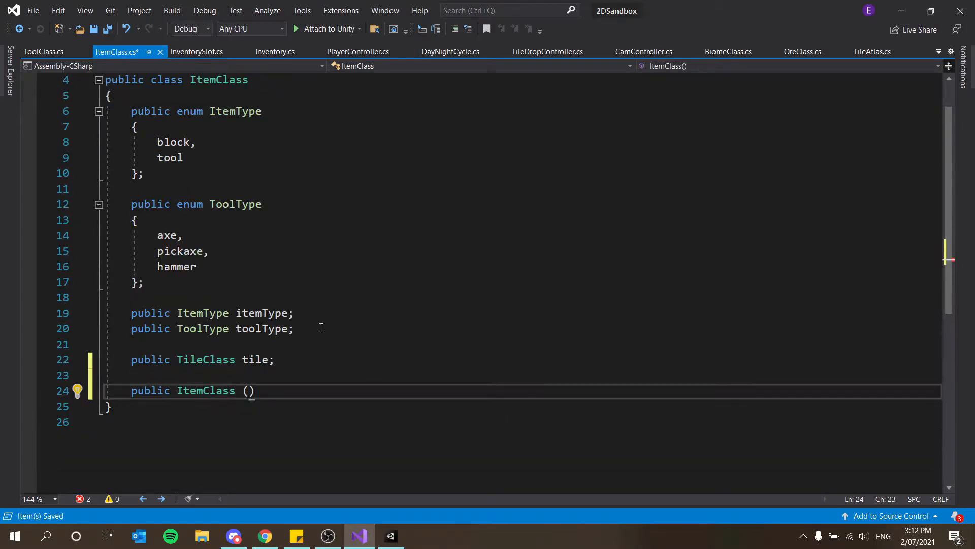
type("public It")
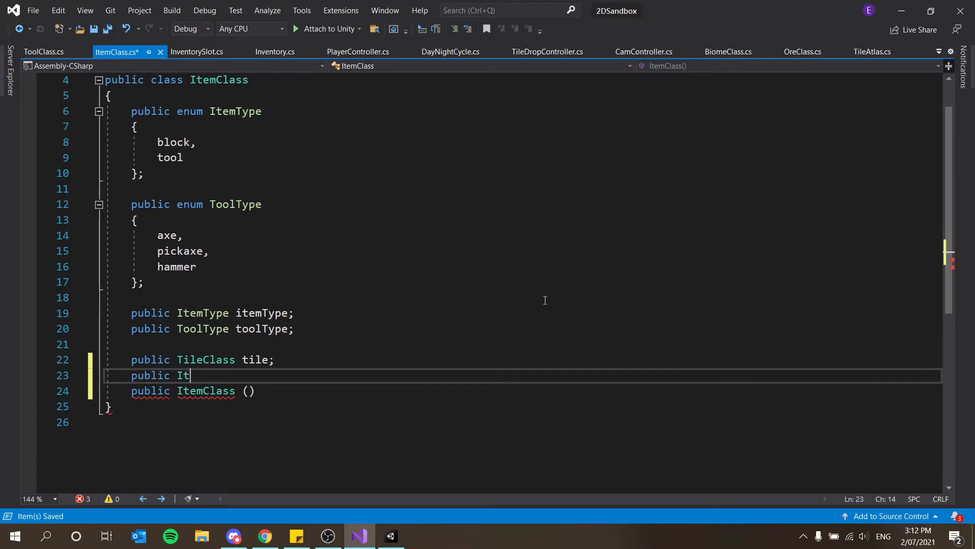
type("oolClass tool;")
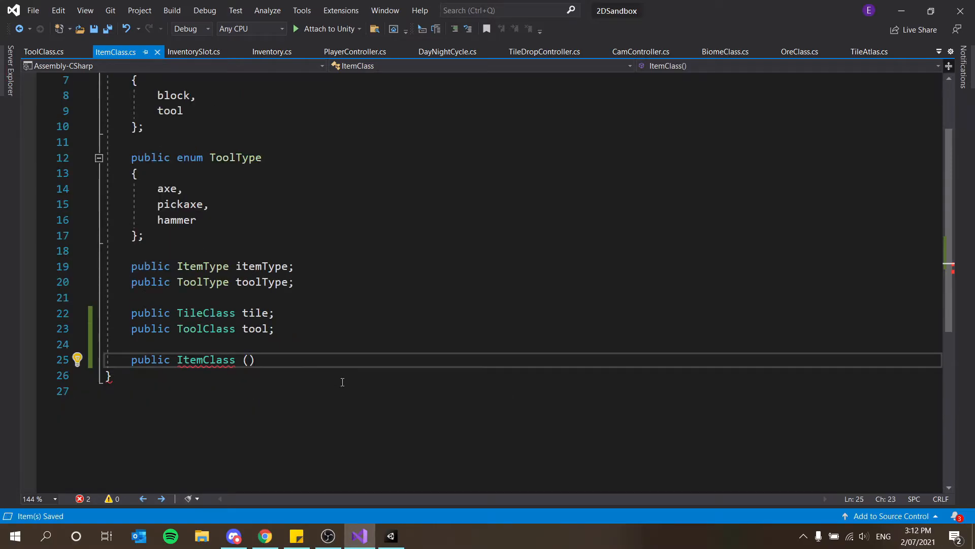
Write an empty ItemClass constructor taking TileClass _tile, dropping the ToolClass parameter
type("TileClass")
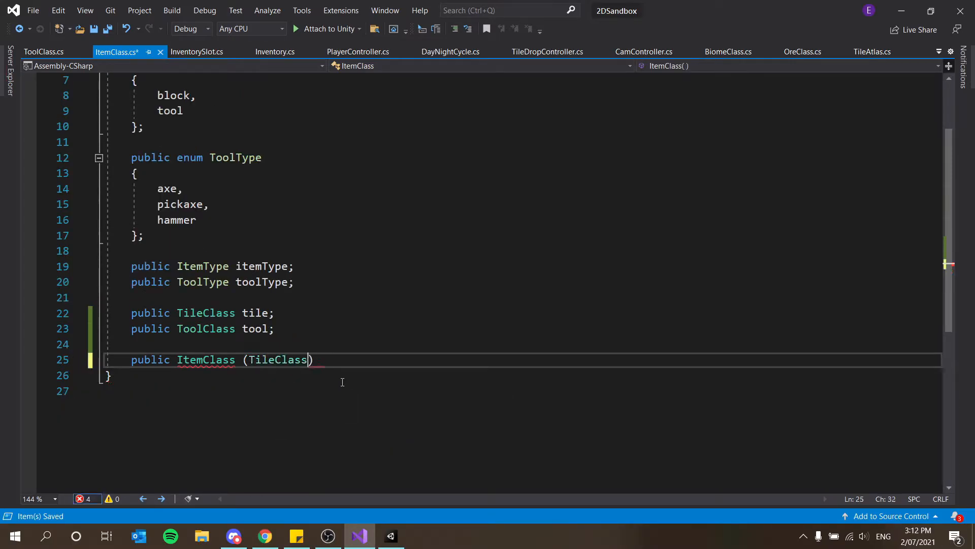
type("ti")
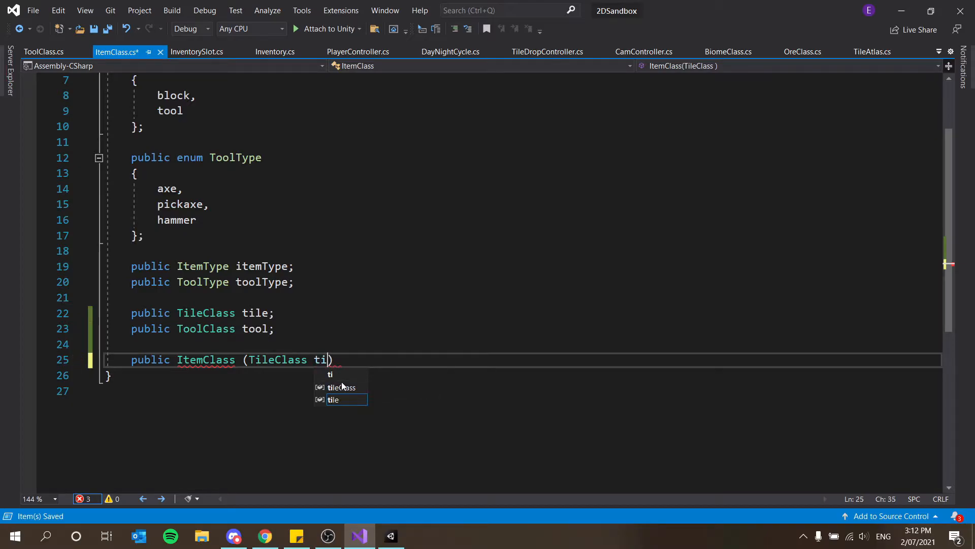
key("Backspace")
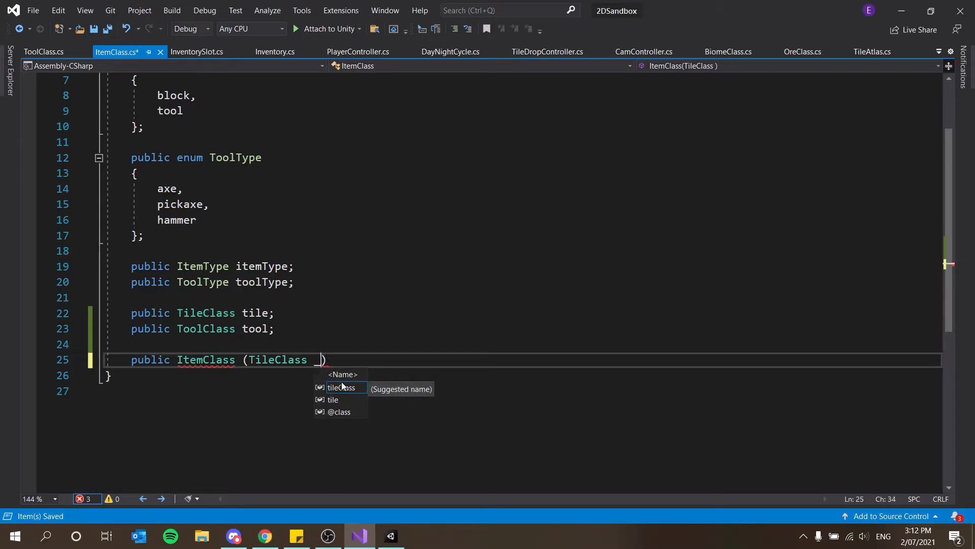
type("_tile, to")
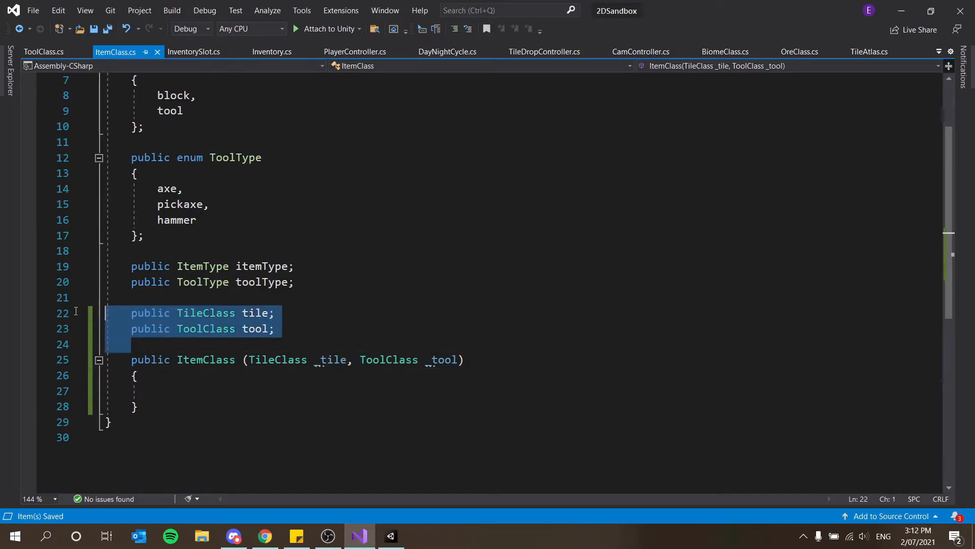
left_click(207, 390)
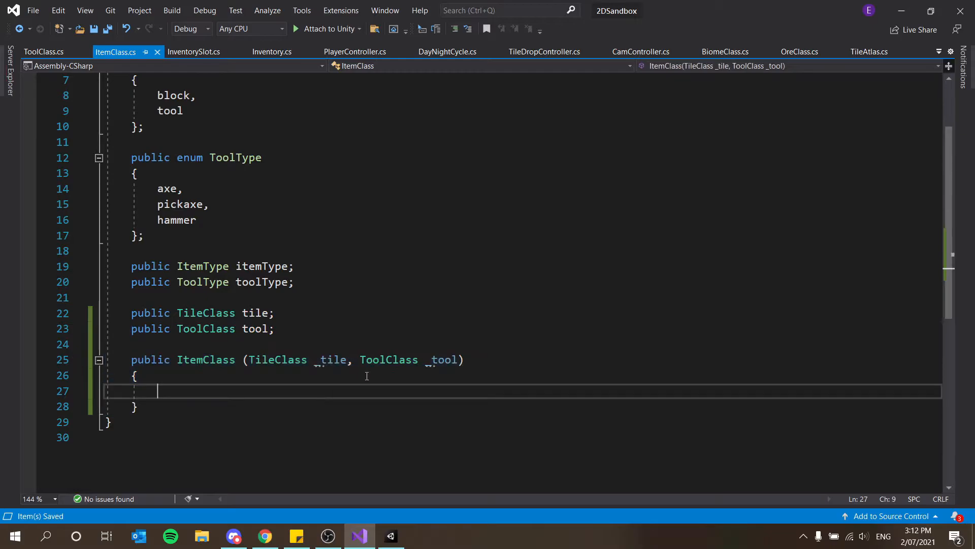
left_click_drag(353, 360, 437, 360)
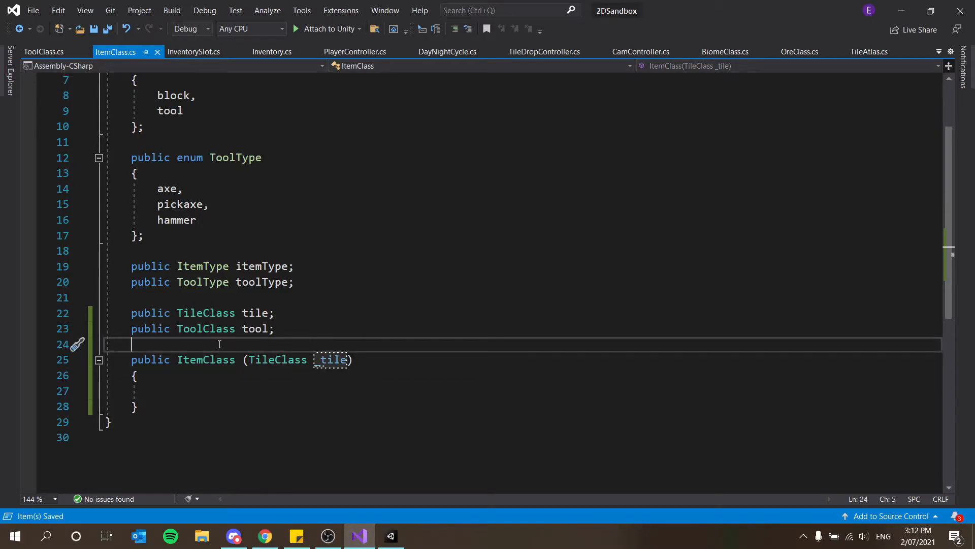
Add public string name, Sprite sprite and bool isStackable fields to ItemClass
type("public")
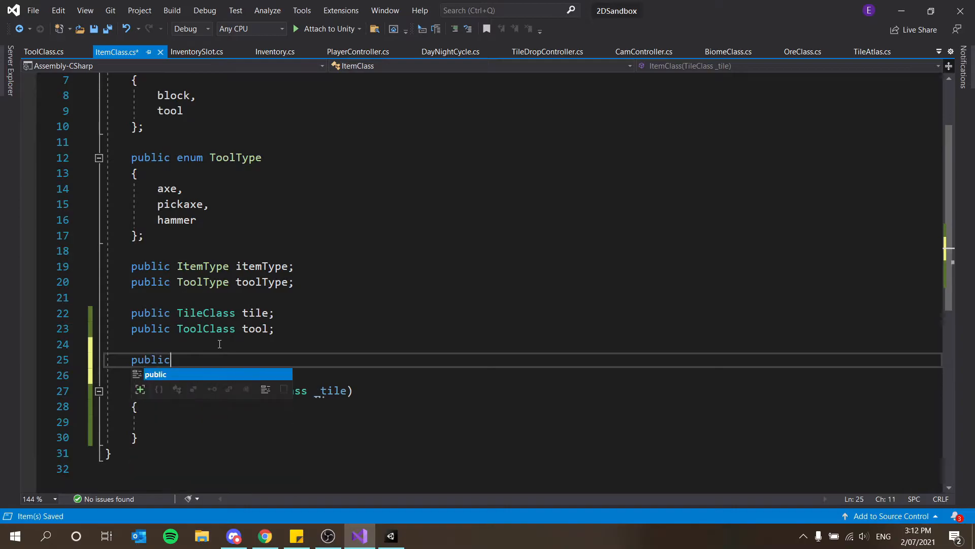
type("string name;")
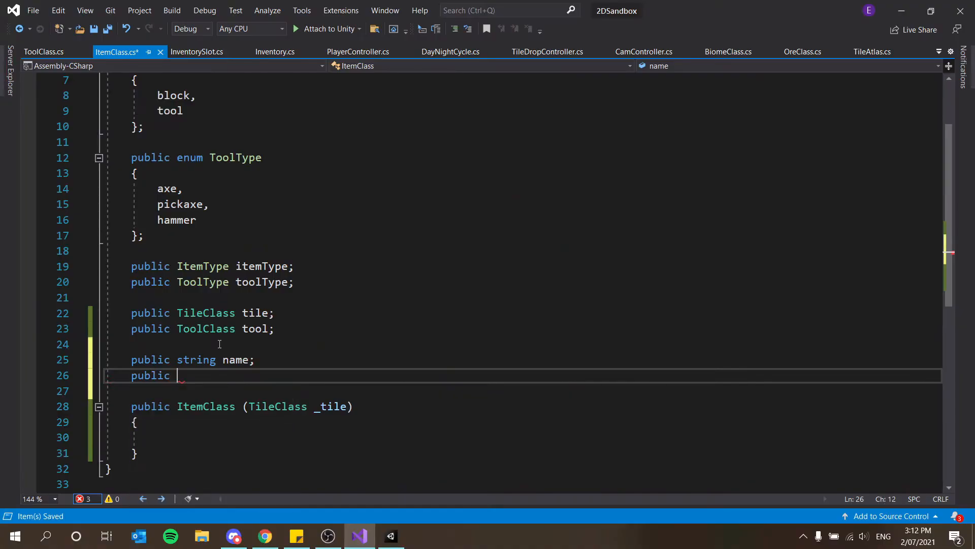
type("Sprite sprite;")
left_click(520, 390)
type("public bool i")
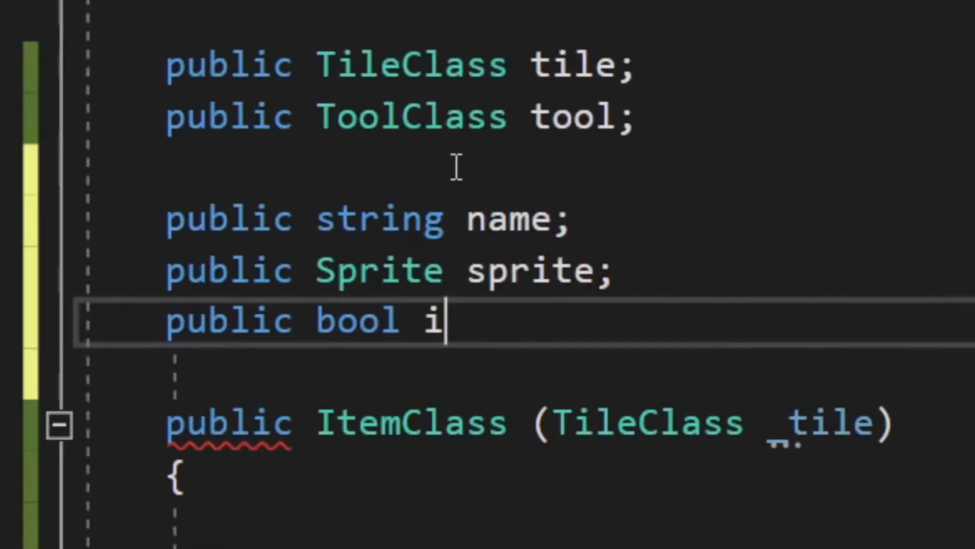
type("sStak")
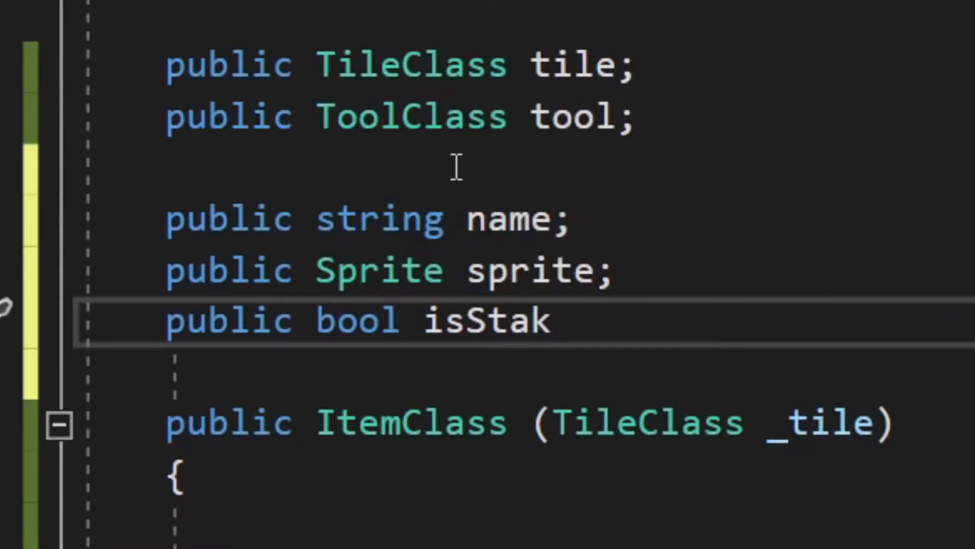
type("table;")
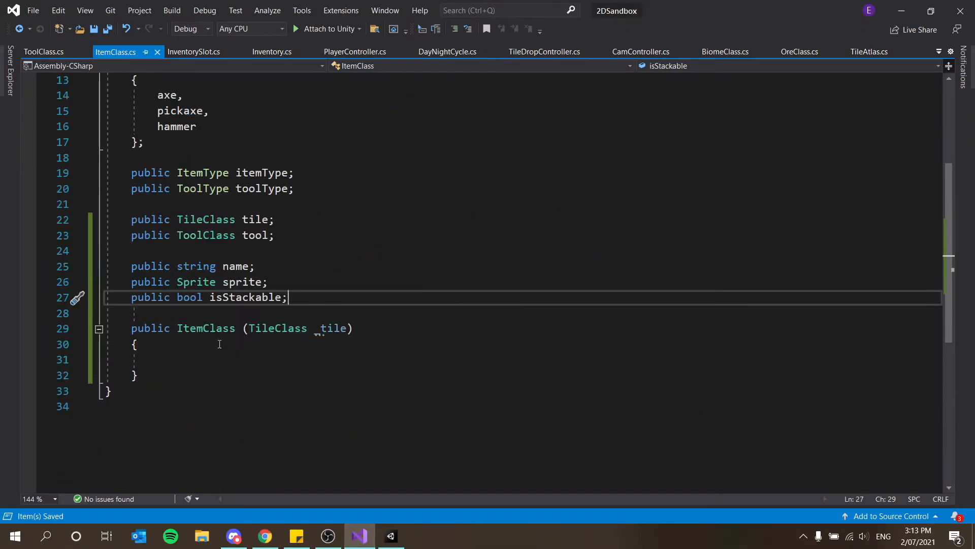
In the tile constructor assign name, sprite = _tile.tileSprites[0] and isStackable from _tile
type("name =")
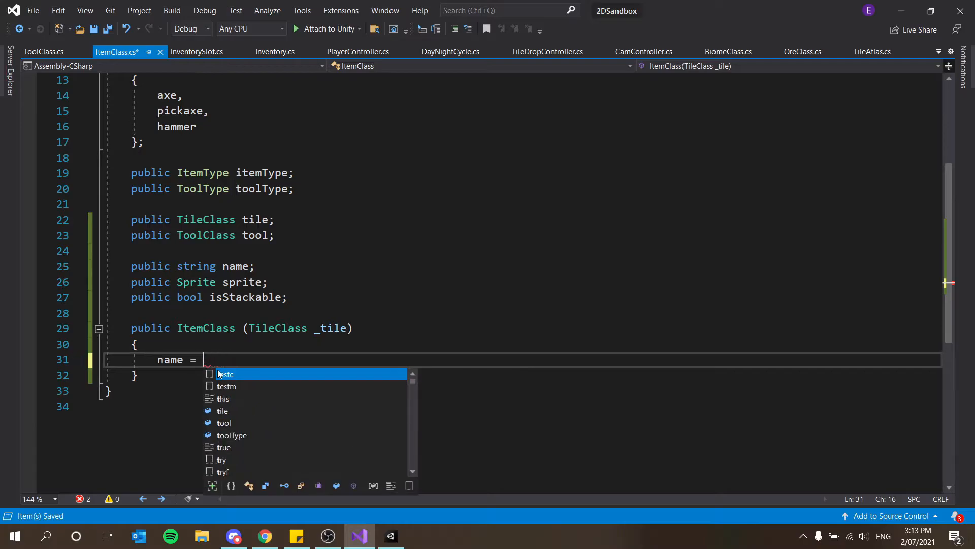
type("_tile.na")
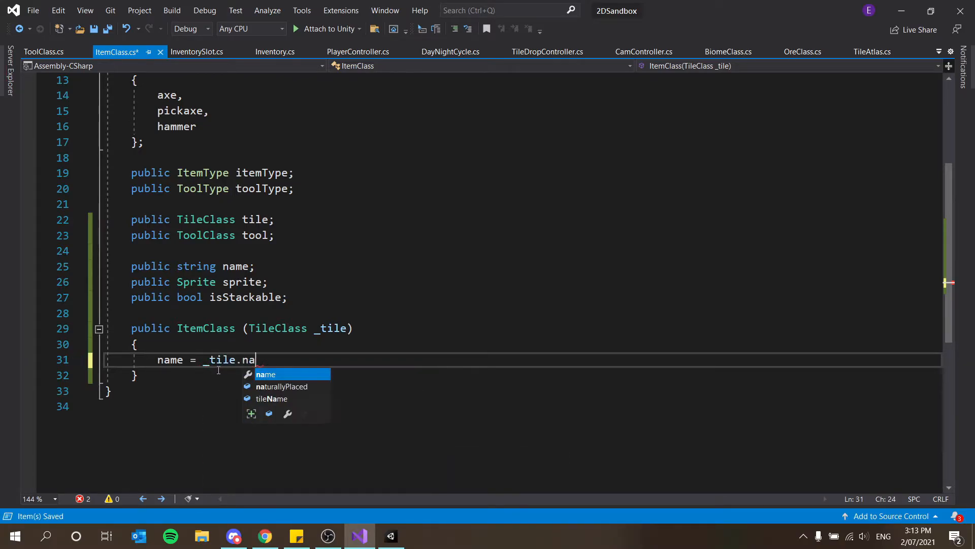
key("Enter")
type("sprite = _tile.")
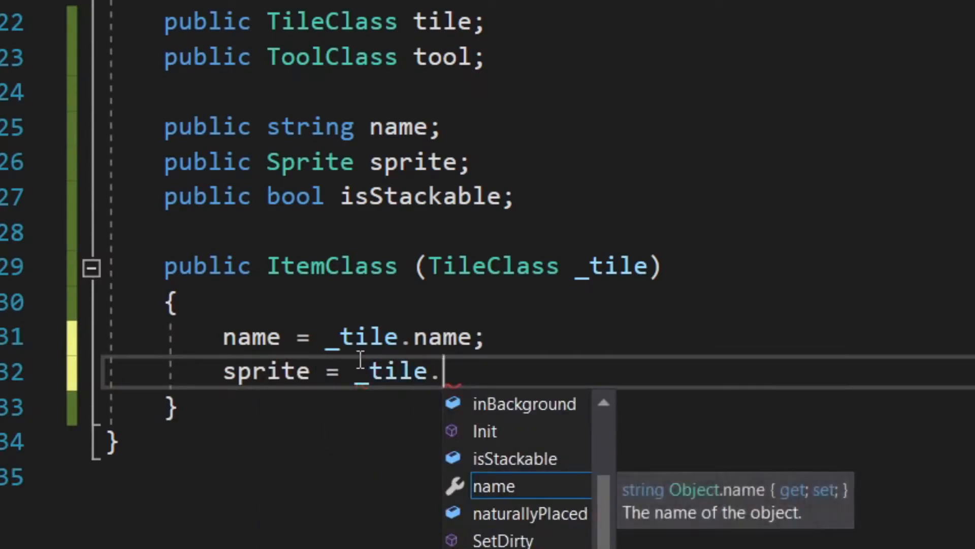
type("tileSprites[0];")
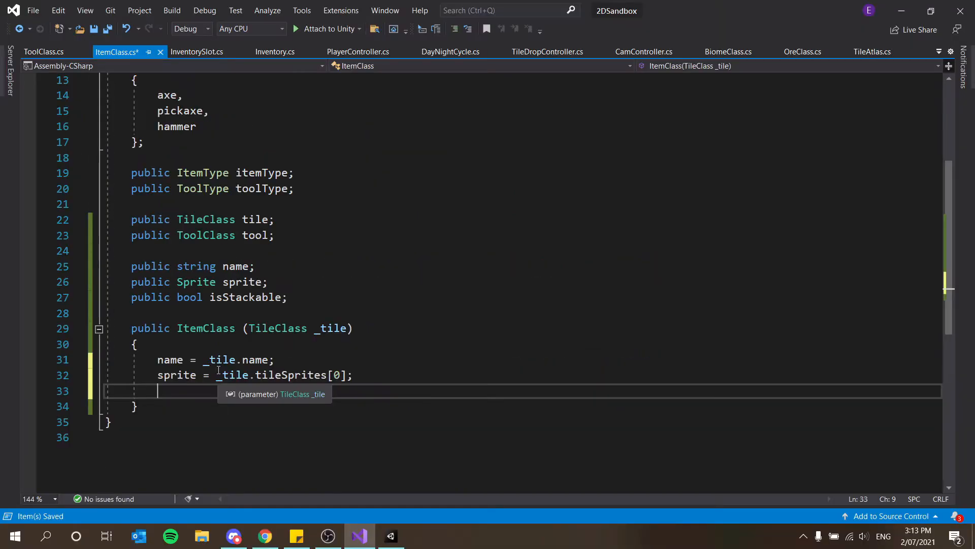
type("isStackable")
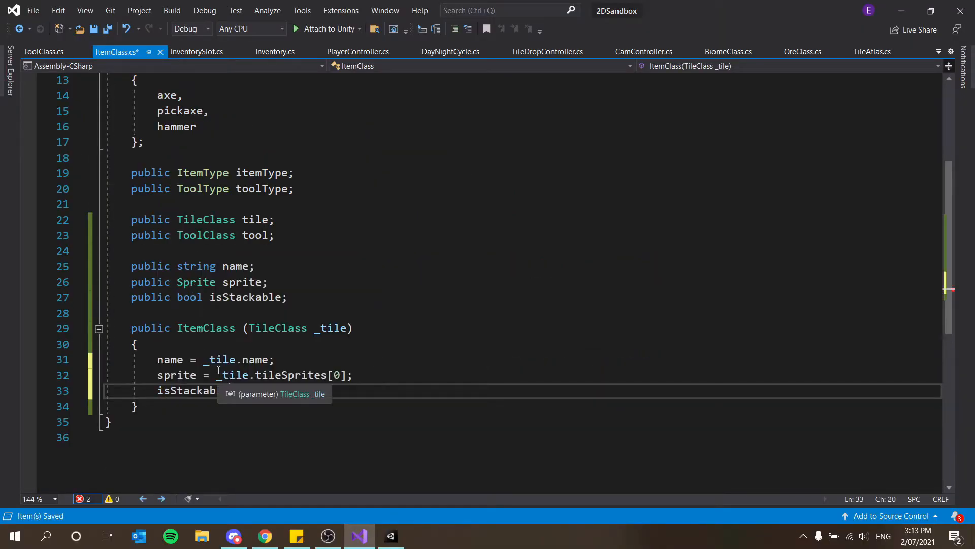
type("\" = _\"")
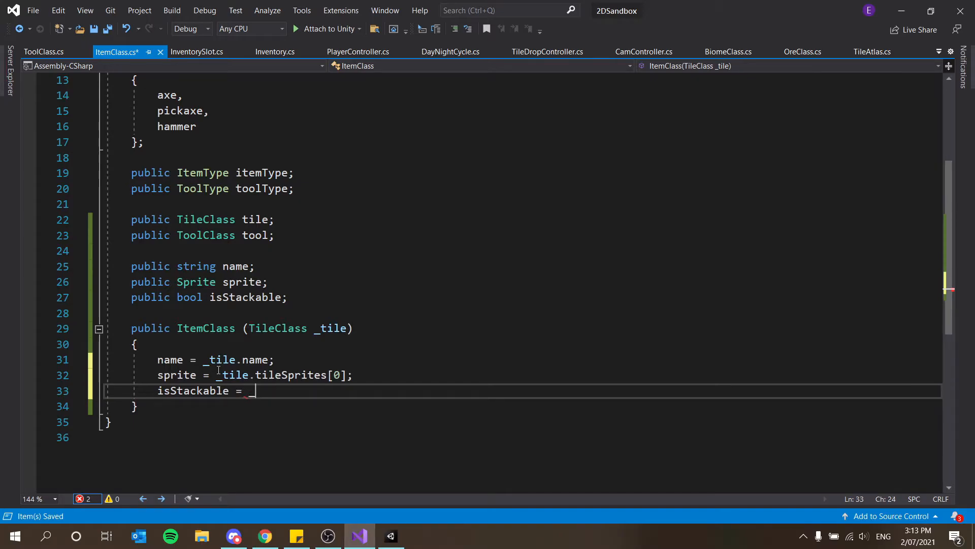
type("_tile.isStackable;")
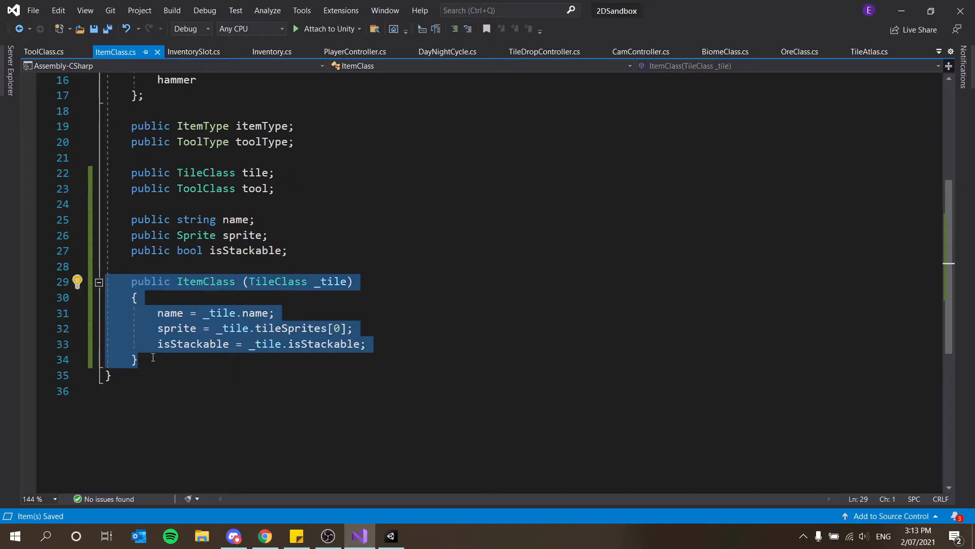
Start a second constructor public ItemClass(ToolClass _tool) below the first
type("public")
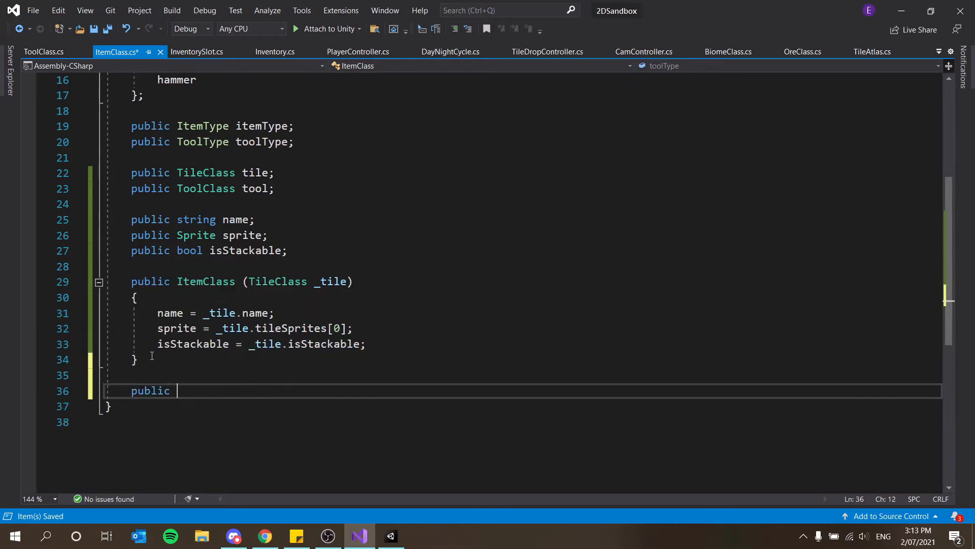
type("ItemClass")
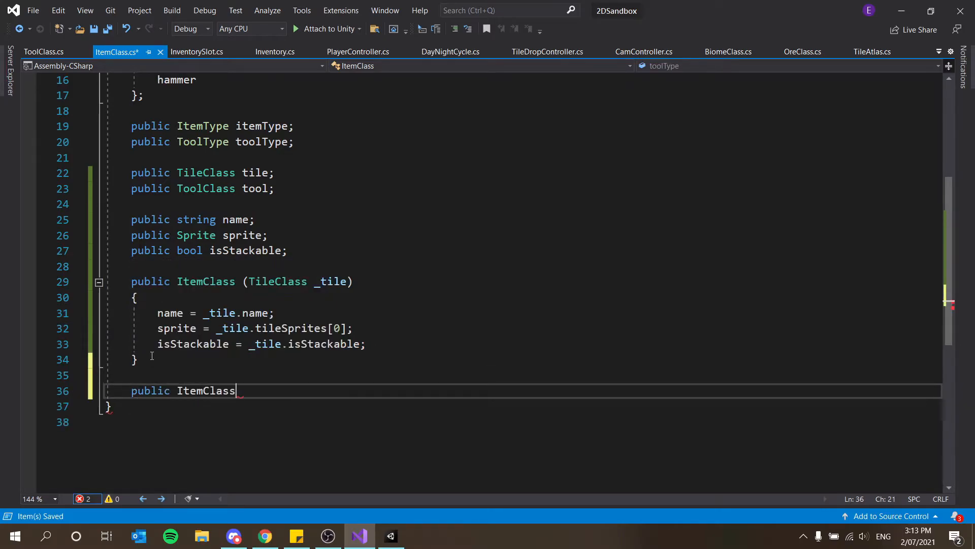
type("()")
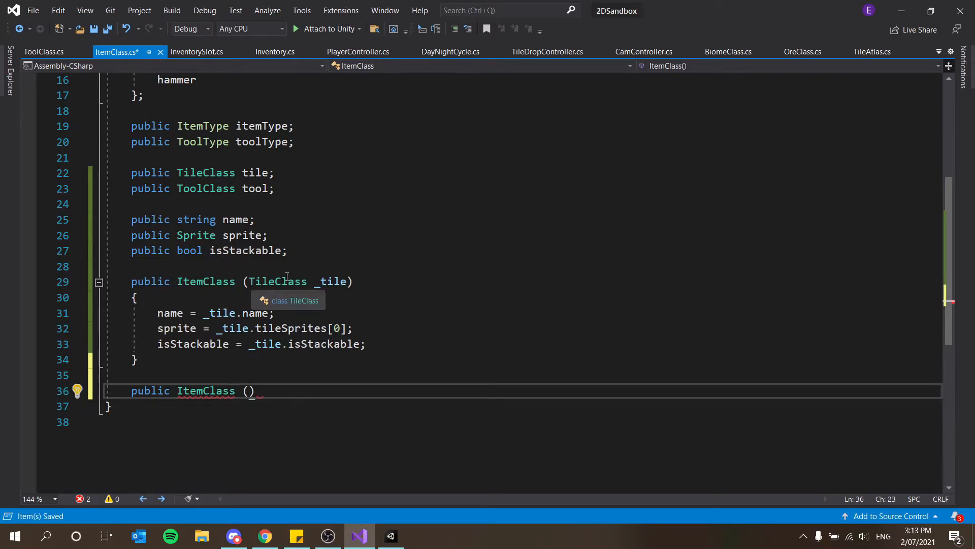
type("tol")
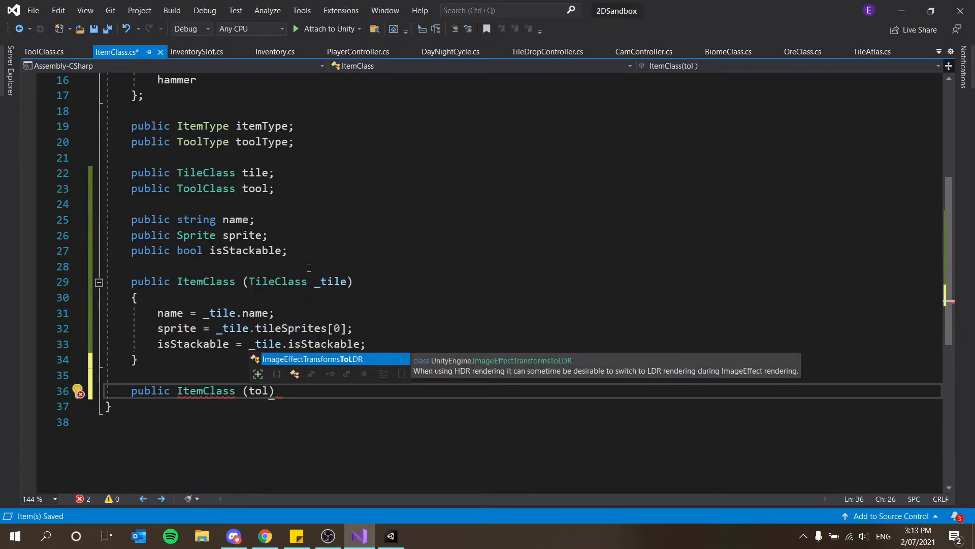
type("ToolClass")
type("name = )")
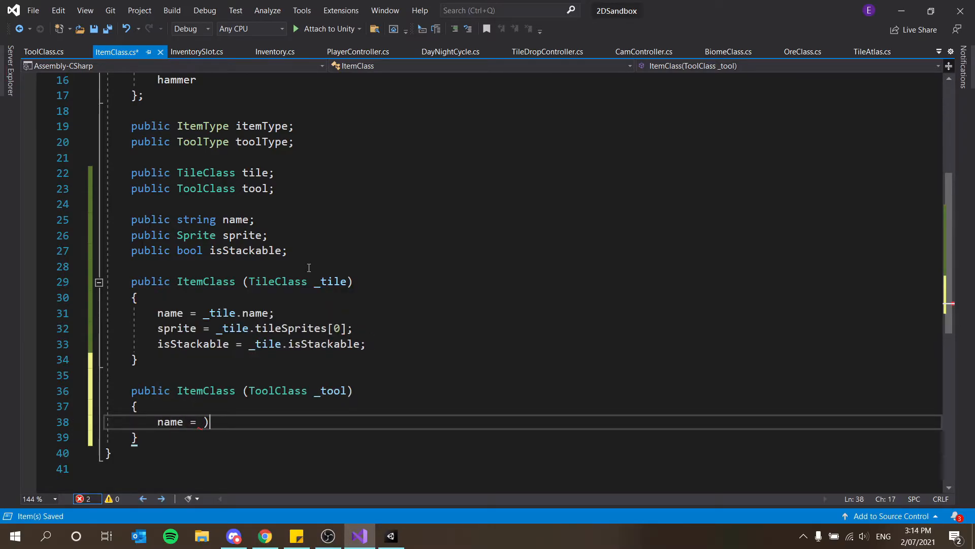
Set name = _tool.name, sprite = _tool.sprite and isStackable = false in the tool constructor; save
type("_tooln")
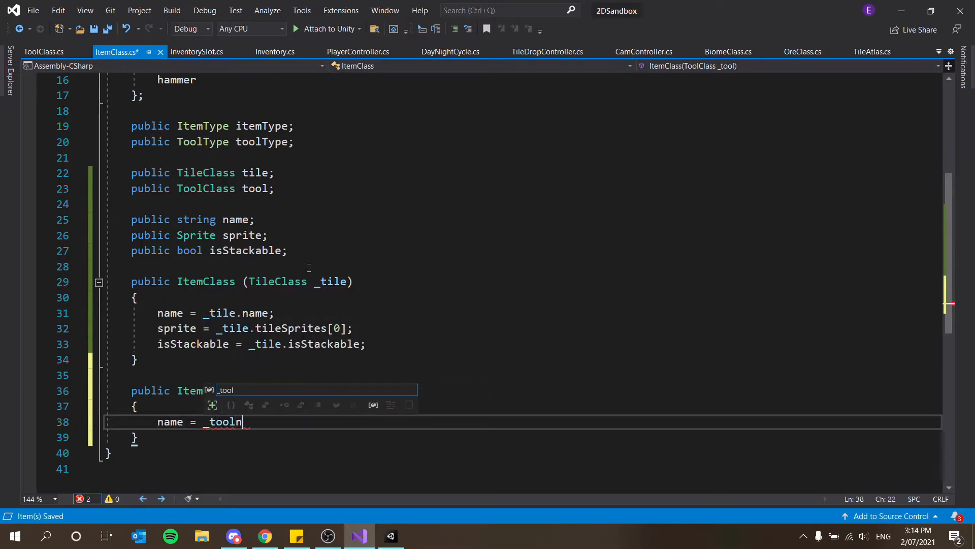
type(".name;")
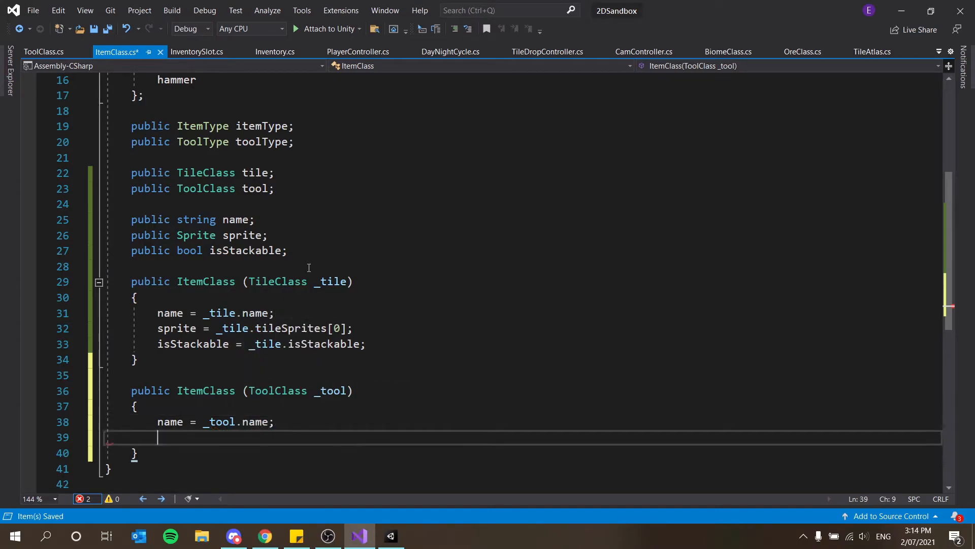
type("sprite = _tool.sprite;")
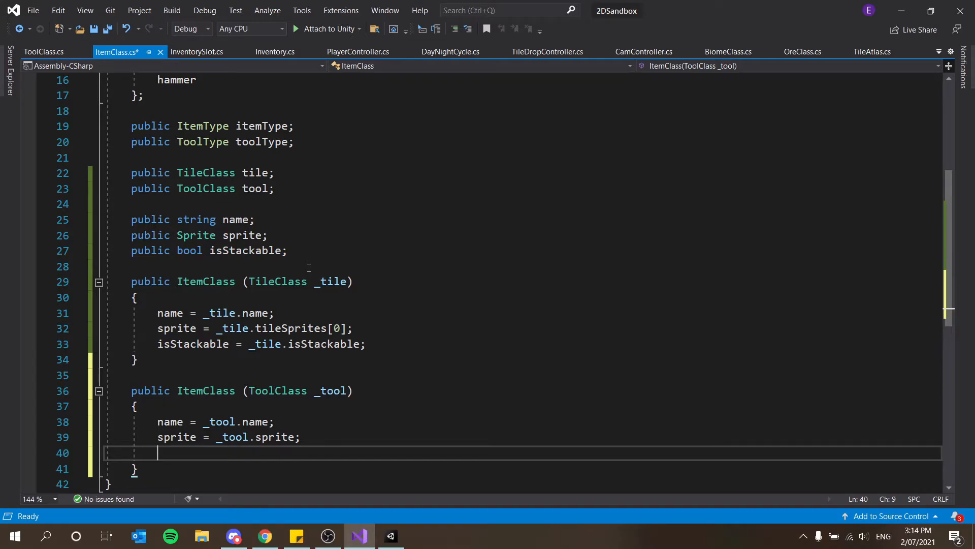
type("IStructuralCo")
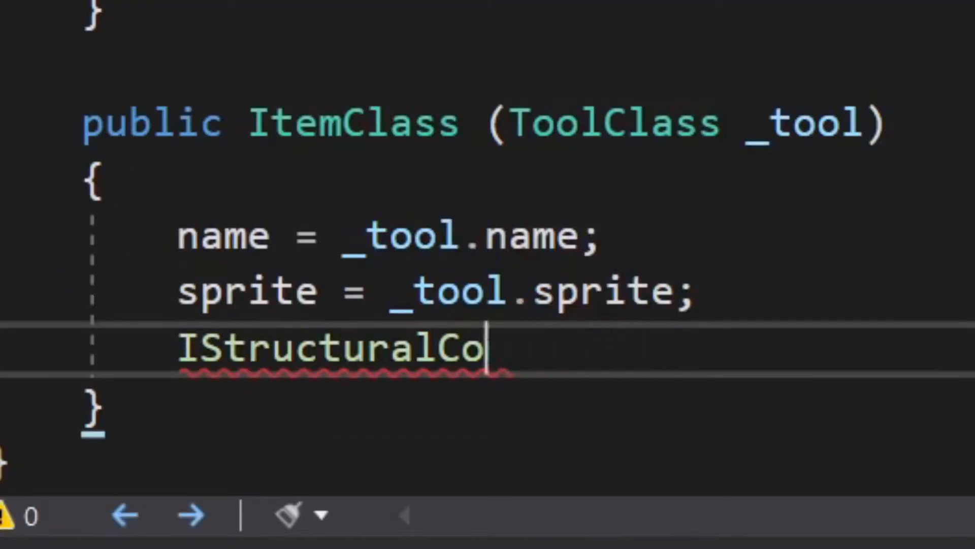
type("isStackable = false;")
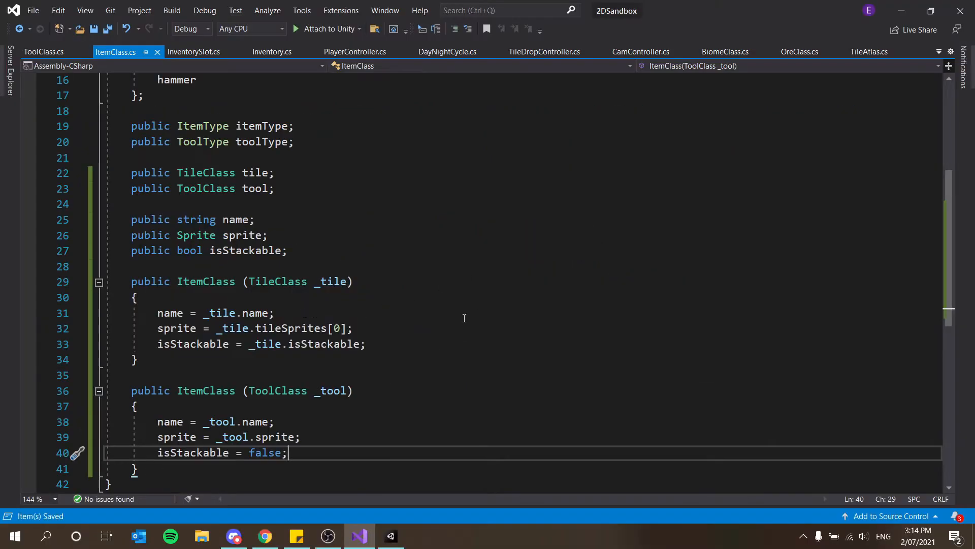
mouse_move(246, 328)
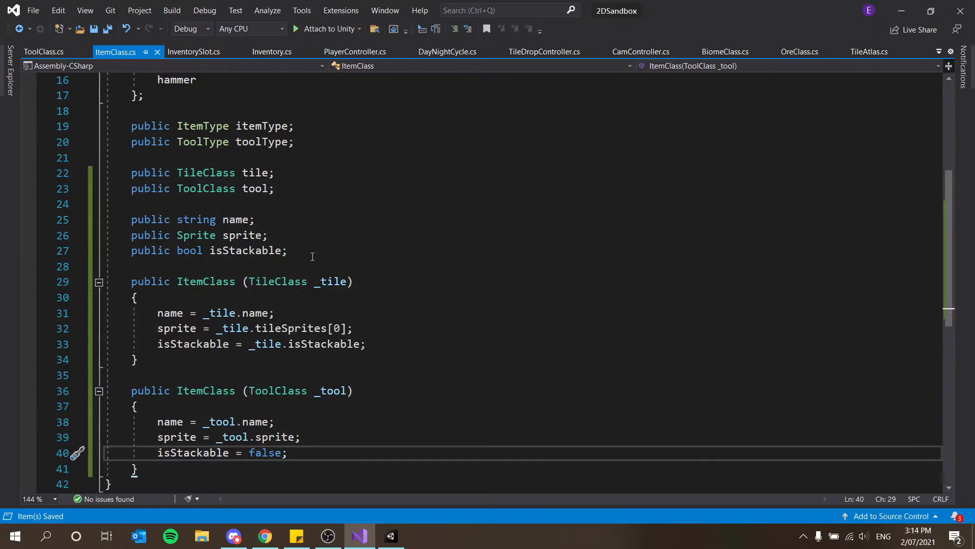
After comparing ToolClass and ItemClass, change Inventory's Add() signature to Add(ItemClass item)
left_click(37, 52)
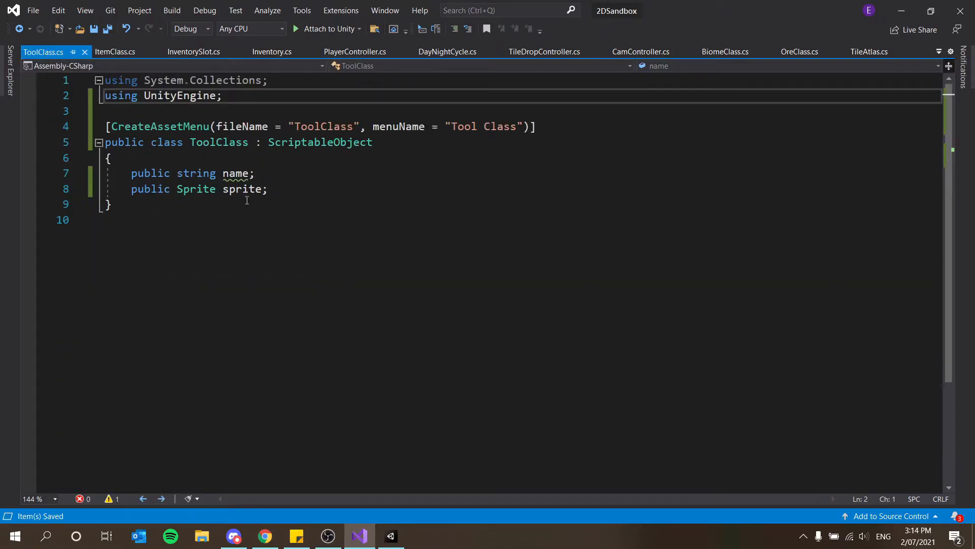
left_click(115, 51)
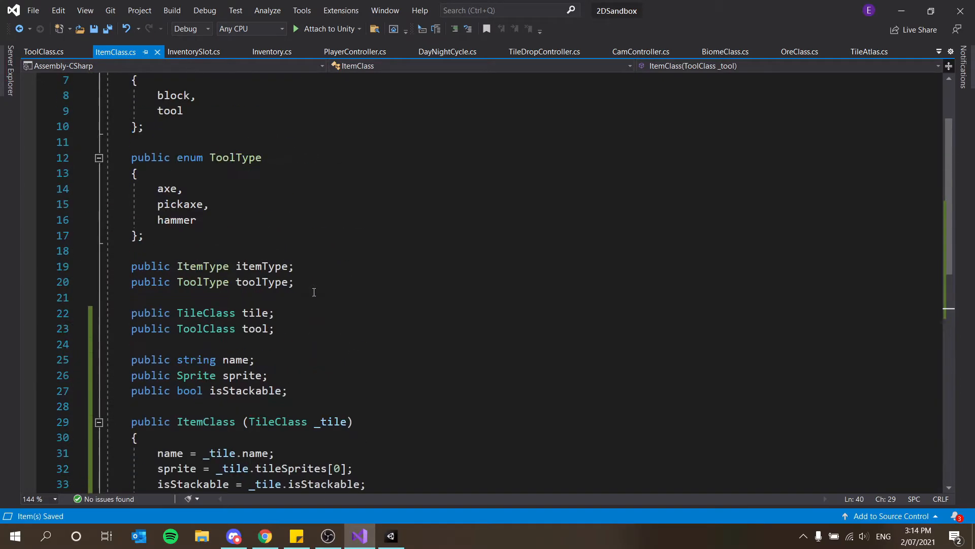
left_click(43, 51)
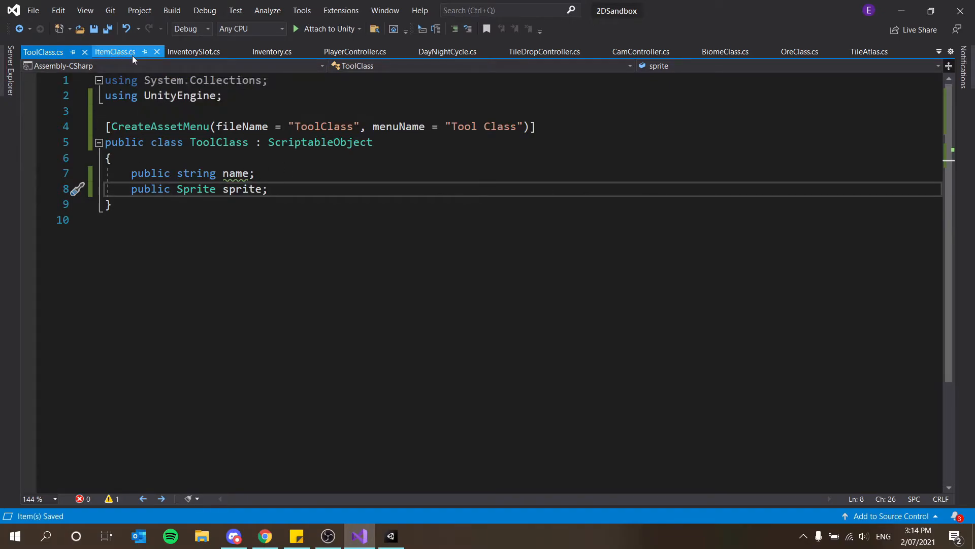
left_click(116, 52)
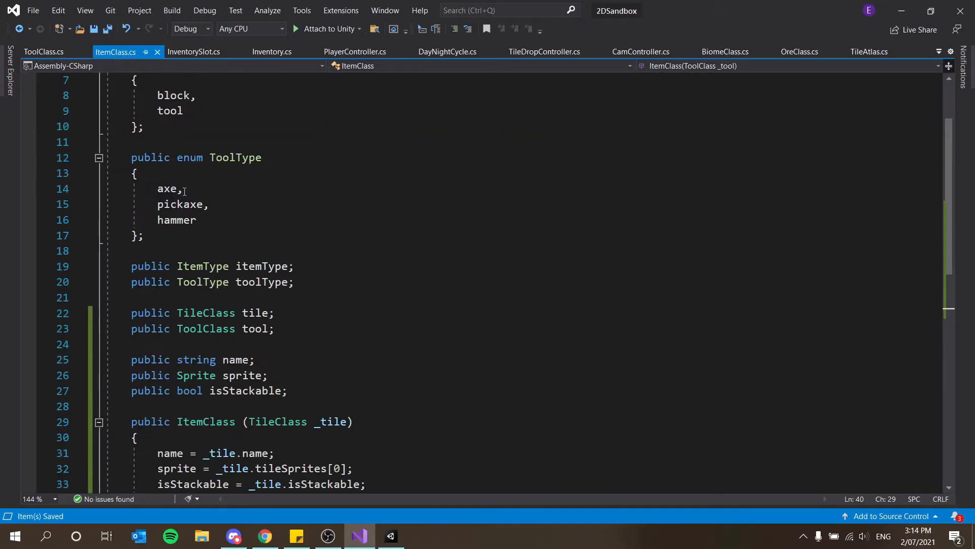
mouse_move(186, 52)
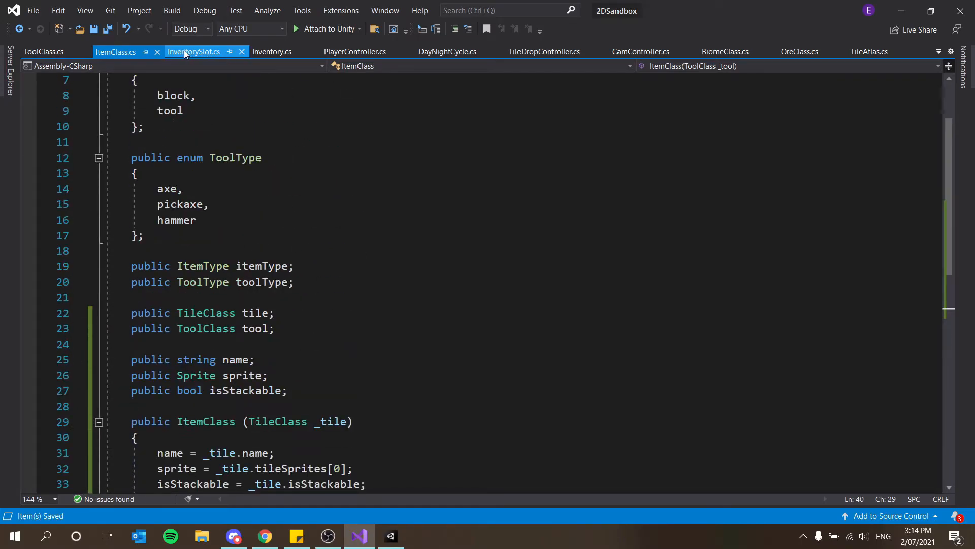
left_click(272, 52)
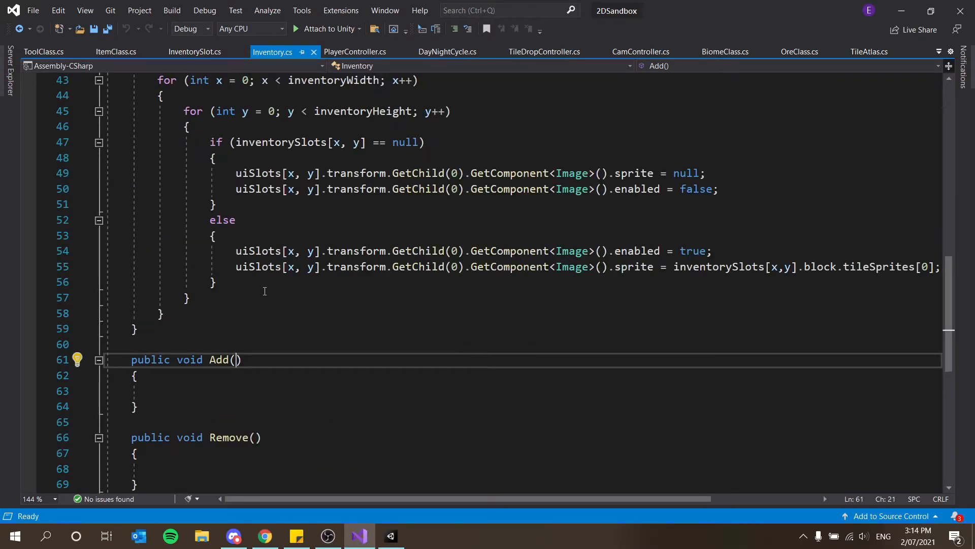
mouse_move(268, 295)
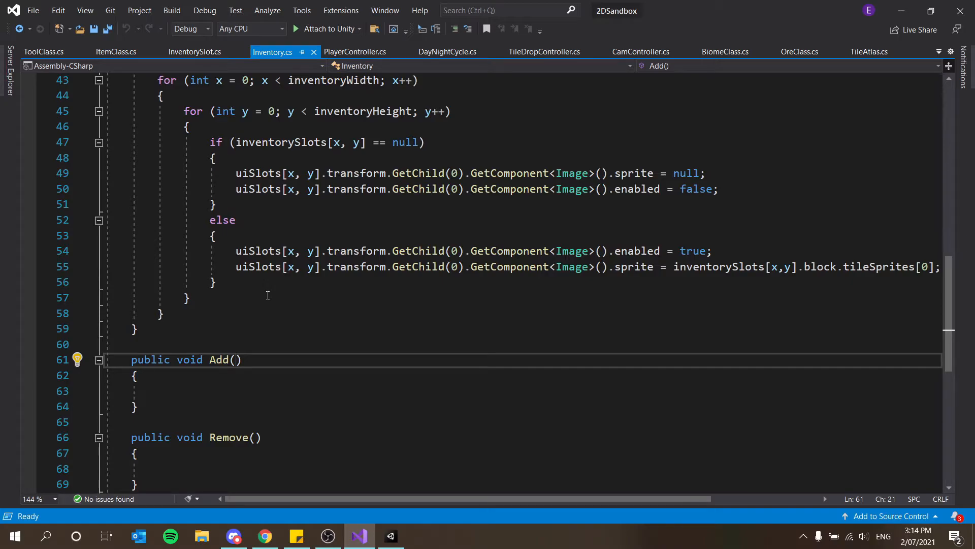
type("ItemClass item")
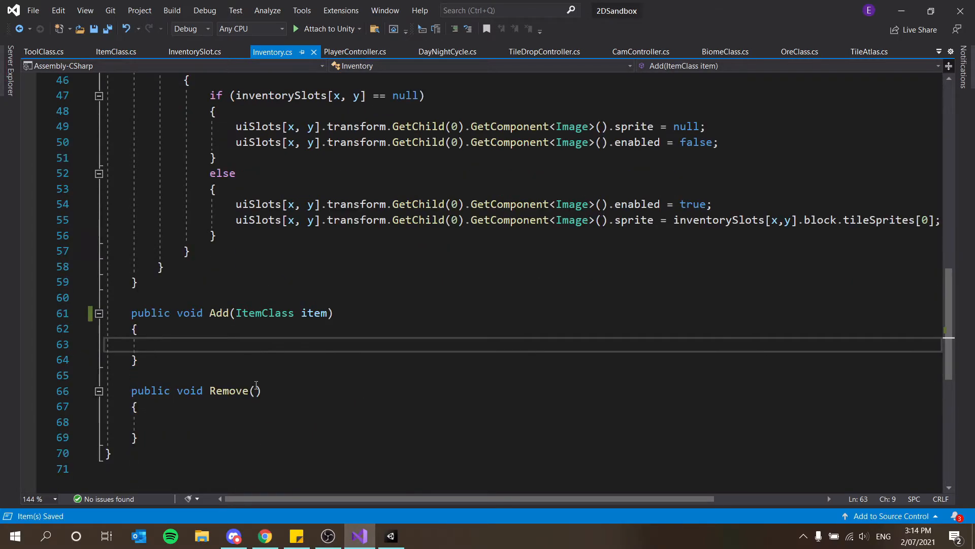
type("ItemClass i")
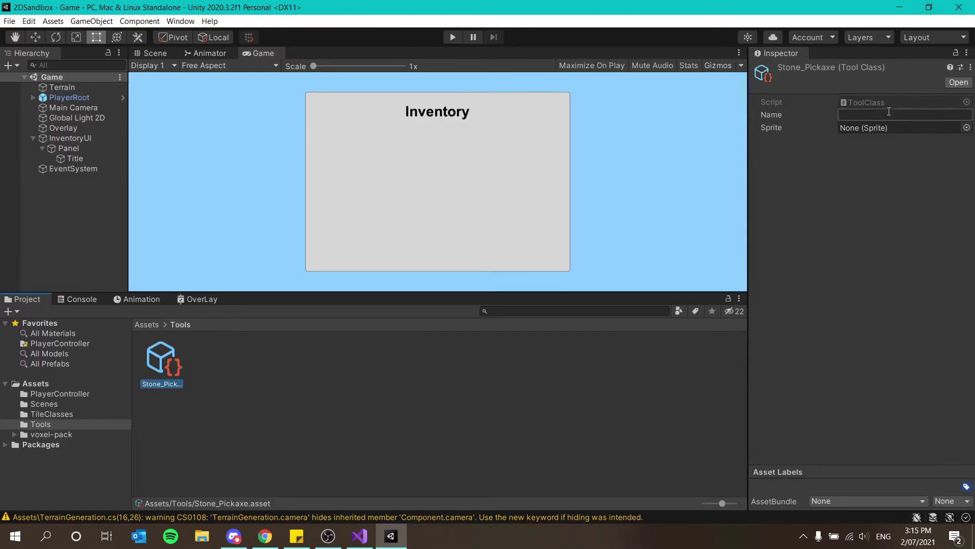
Name the Stone_Pickaxe tool asset 'Stone P...' and pick a sprite for it, then return to the editor
type("Stone P")
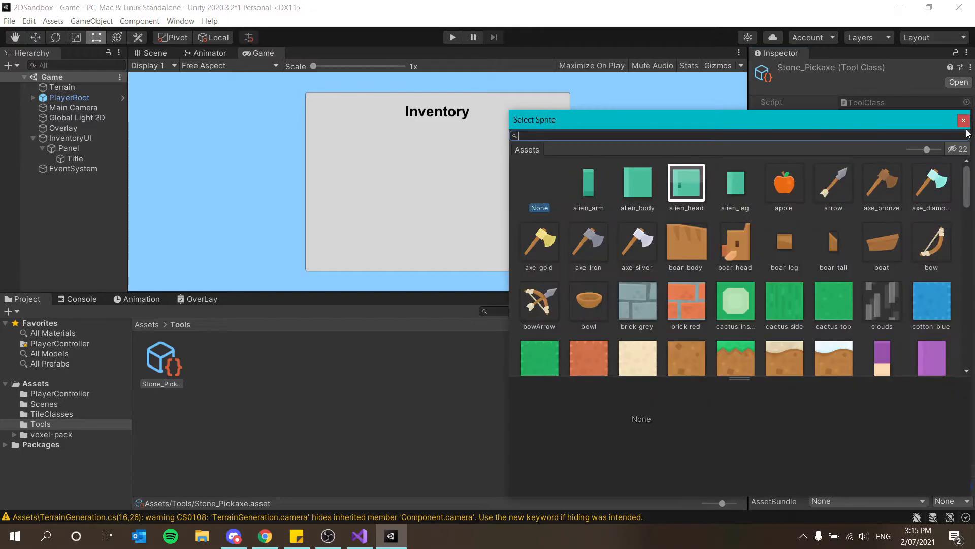
scroll("down", 3)
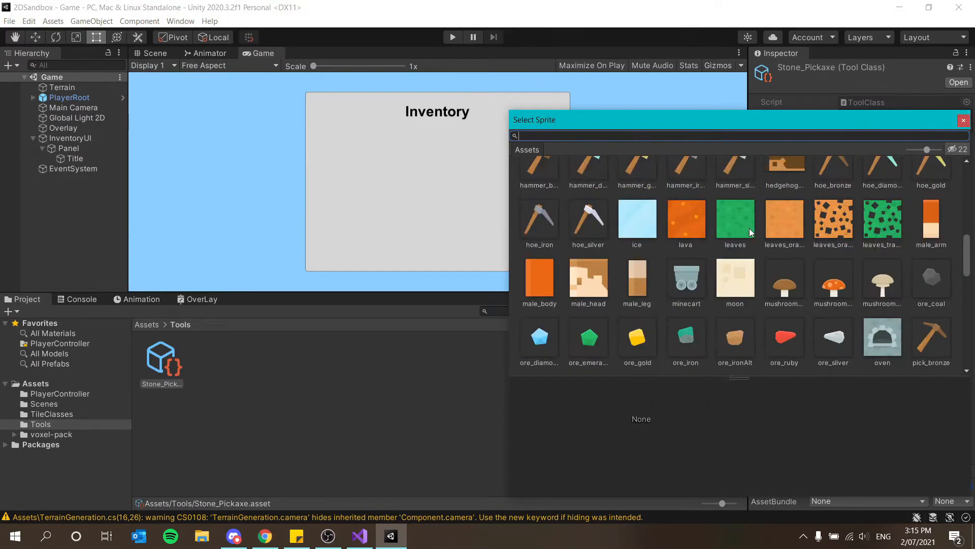
left_click(638, 282)
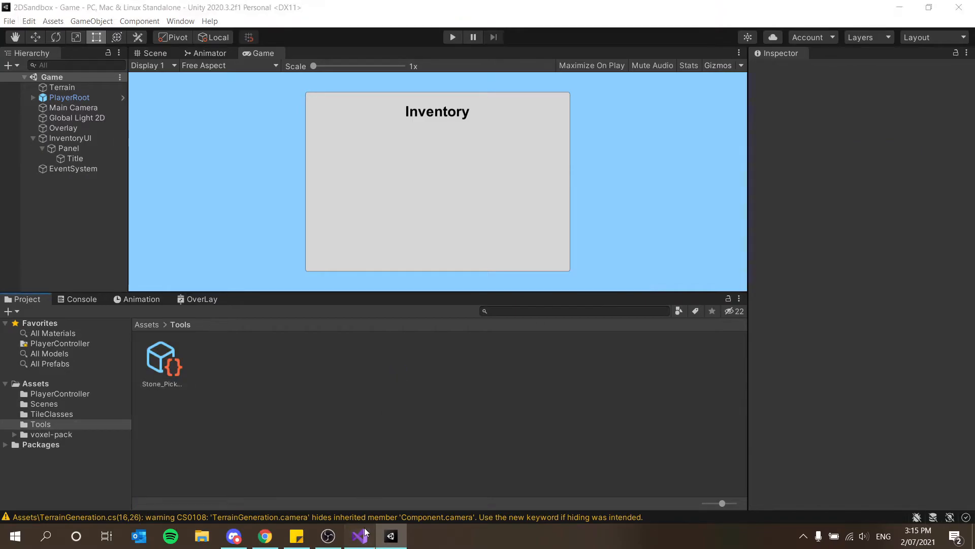
left_click(359, 537)
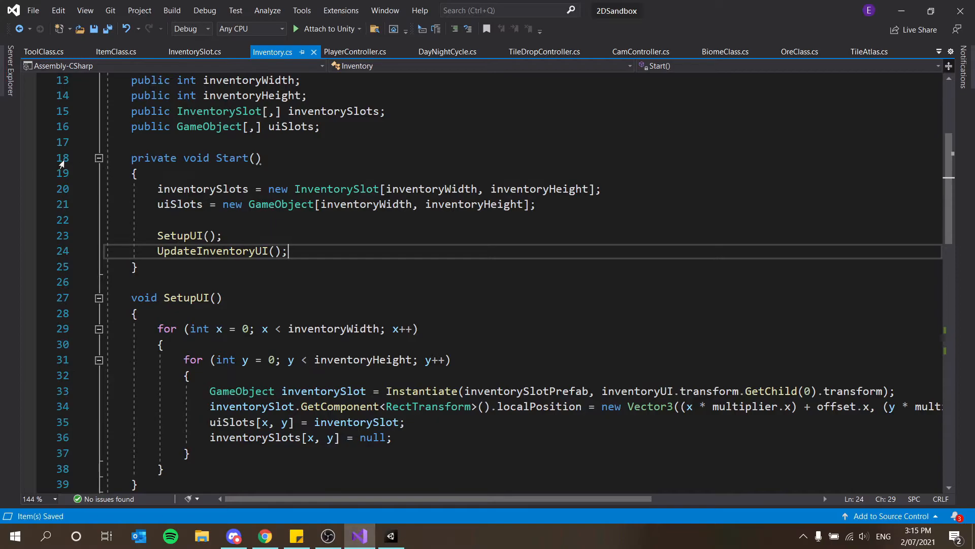
Declare a public ToolClass tool field in Inventory and save the script
scroll("down", 3)
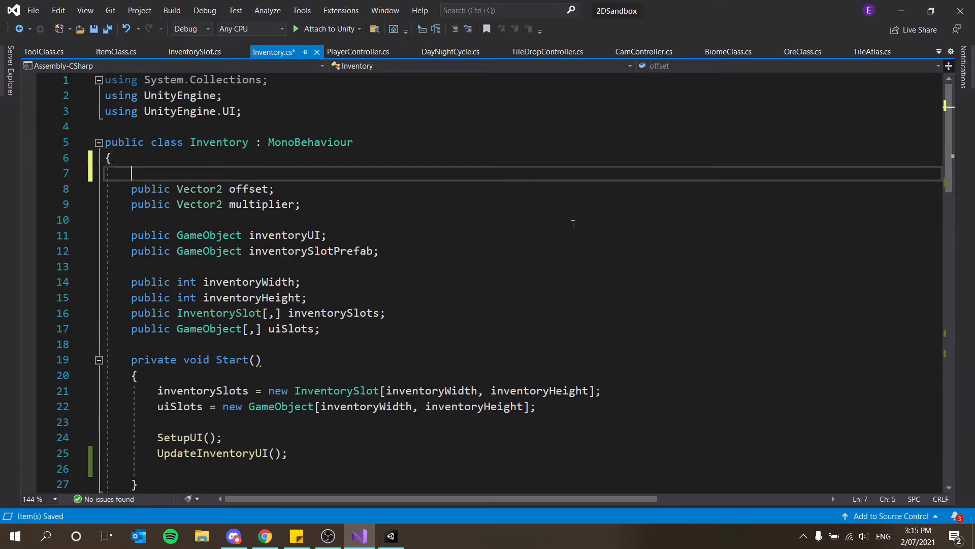
type("public")
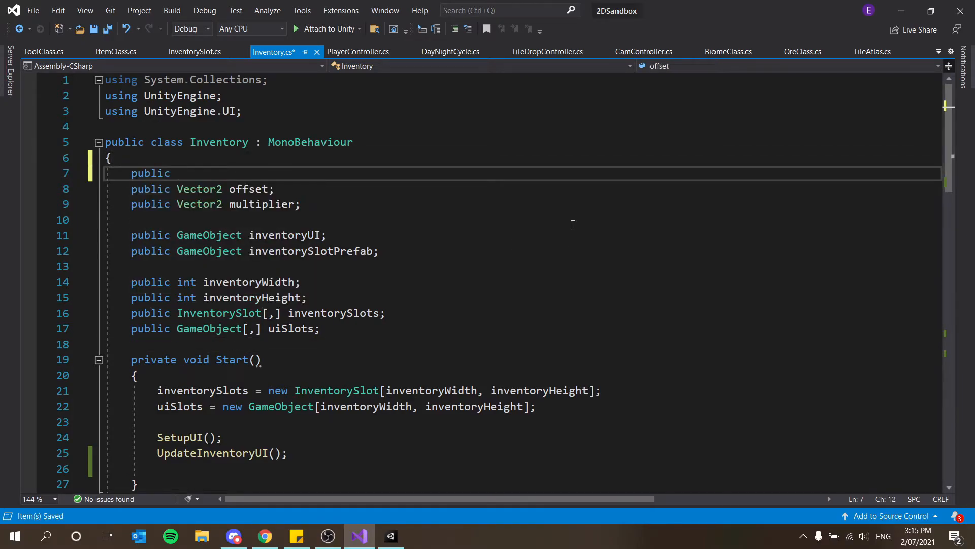
key("Ctrl+S")
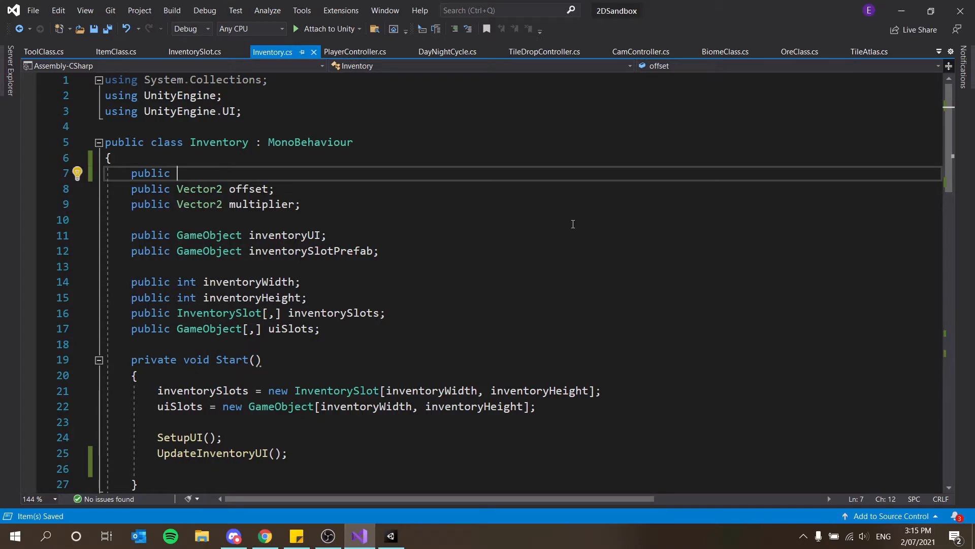
type("t")
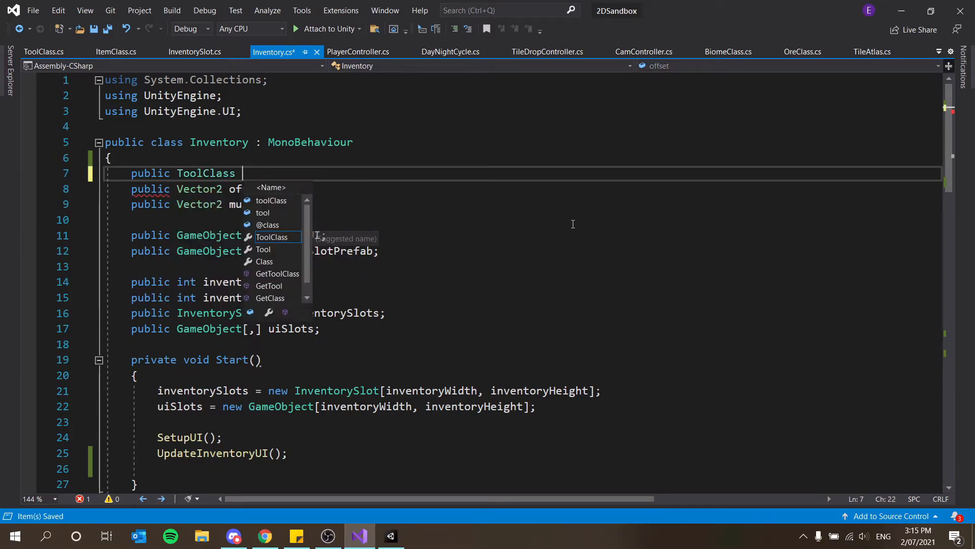
type("t")
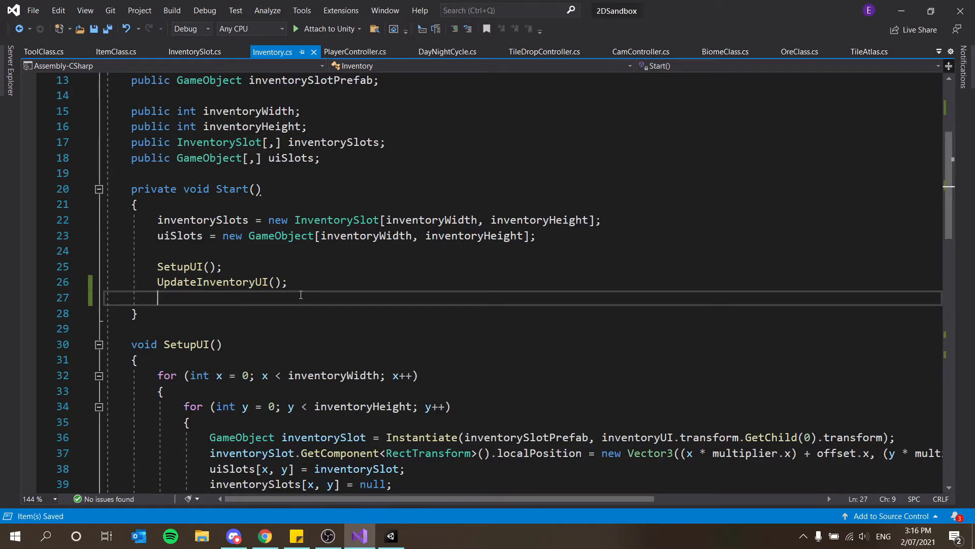
type("it")
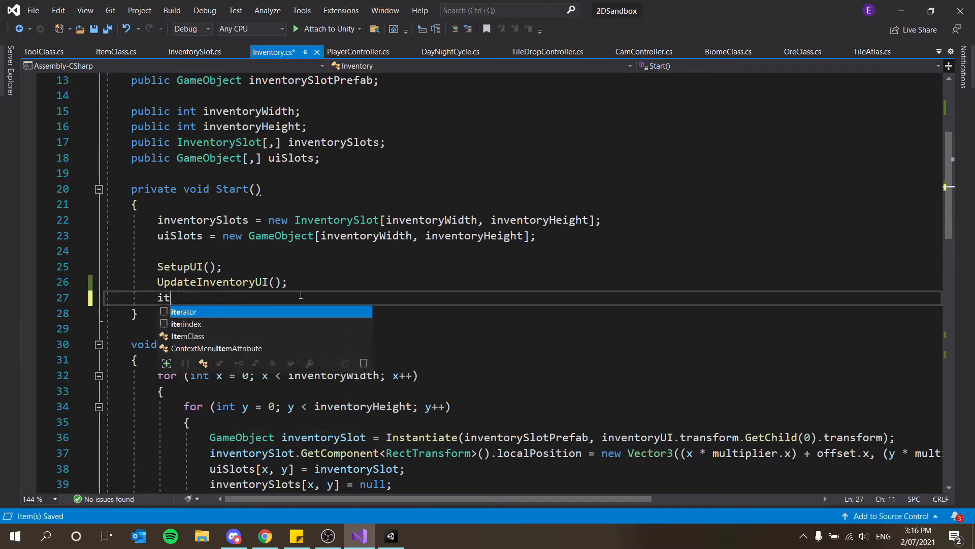
End Start() with Add(new ItemClass(tool)); and move the caret into the empty Add method
type("Add(")
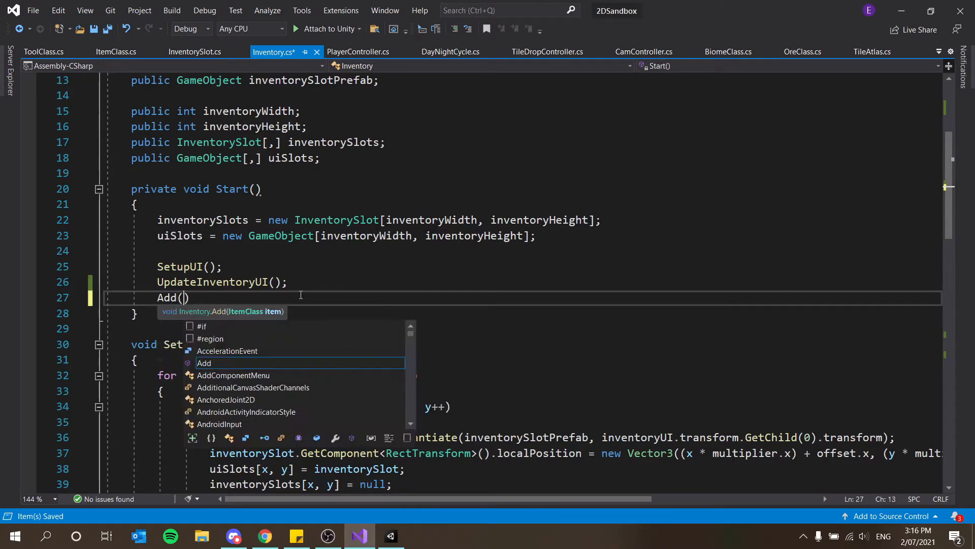
type("new")
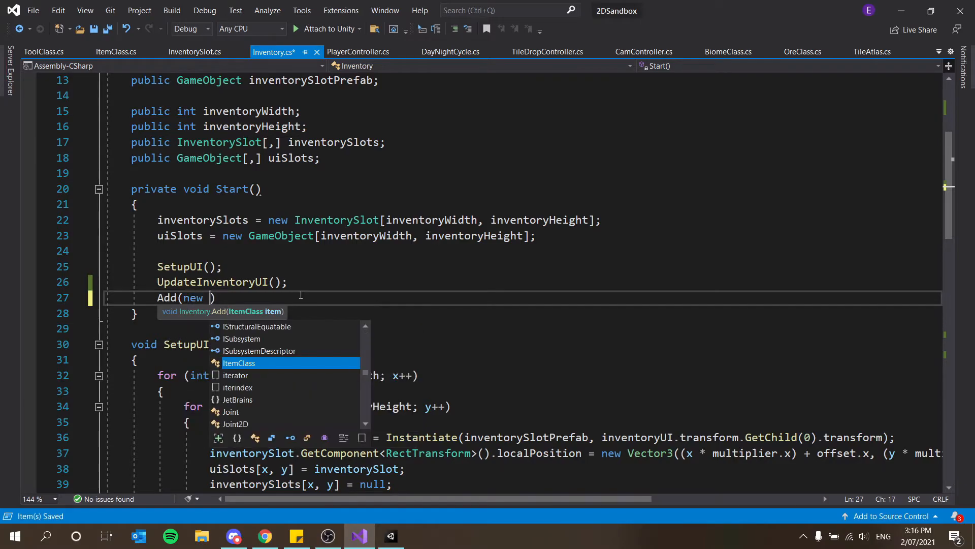
type("ItemClass")
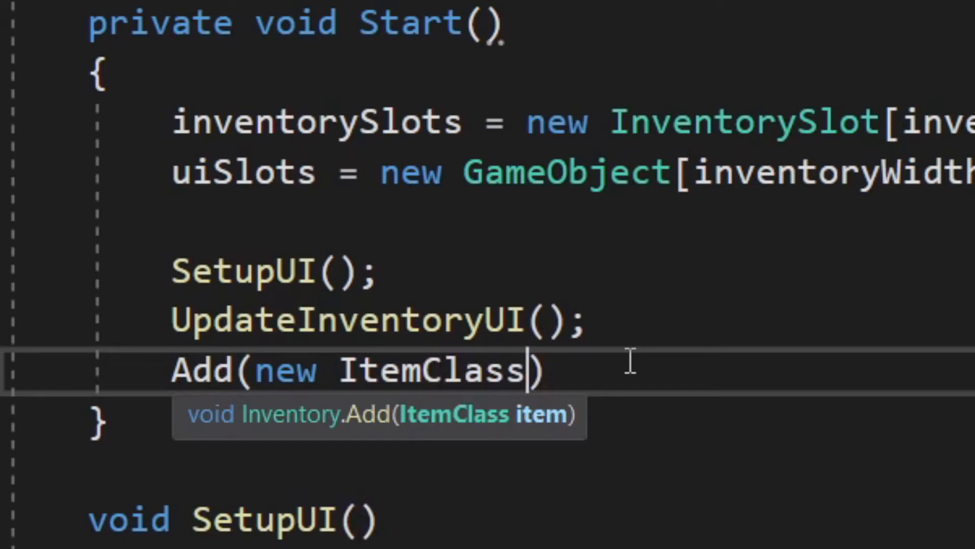
type("()")
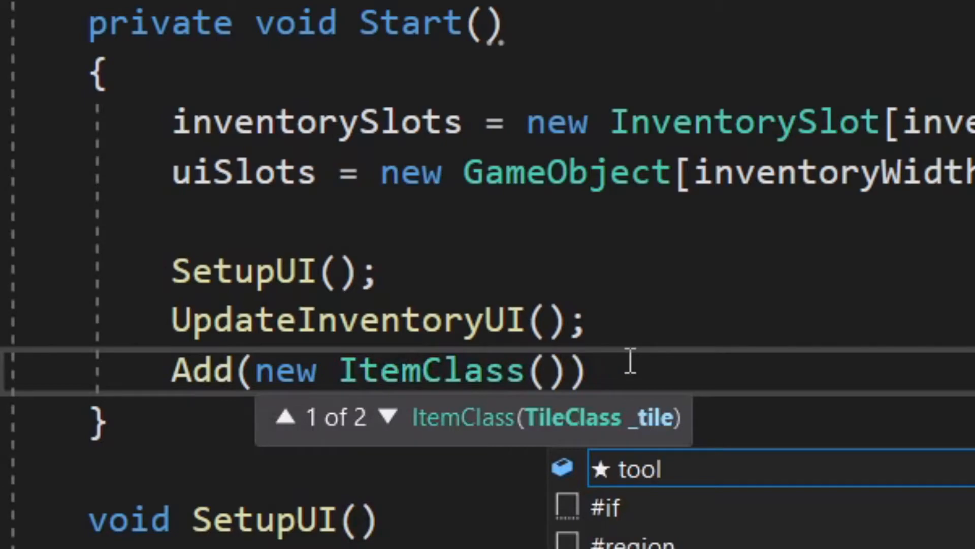
type("tool")
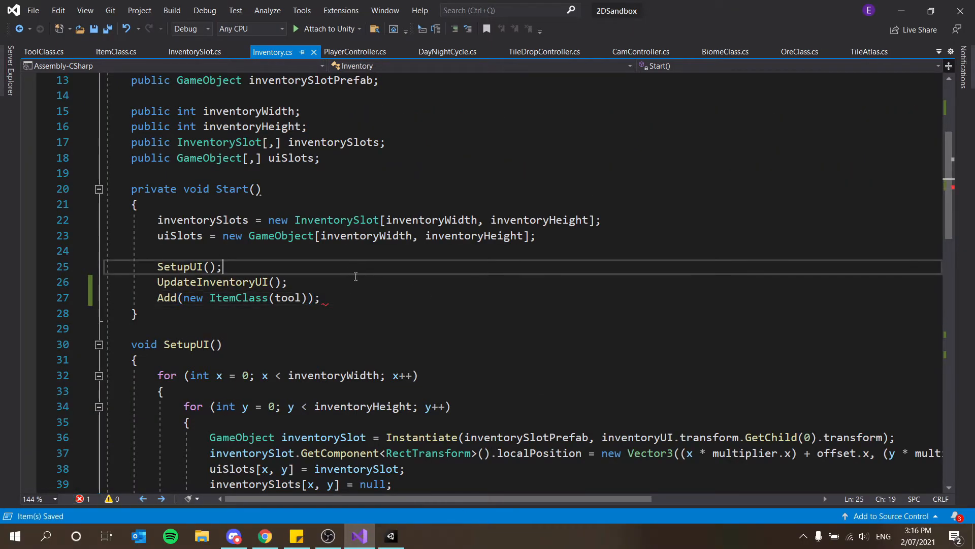
scroll("down", 3)
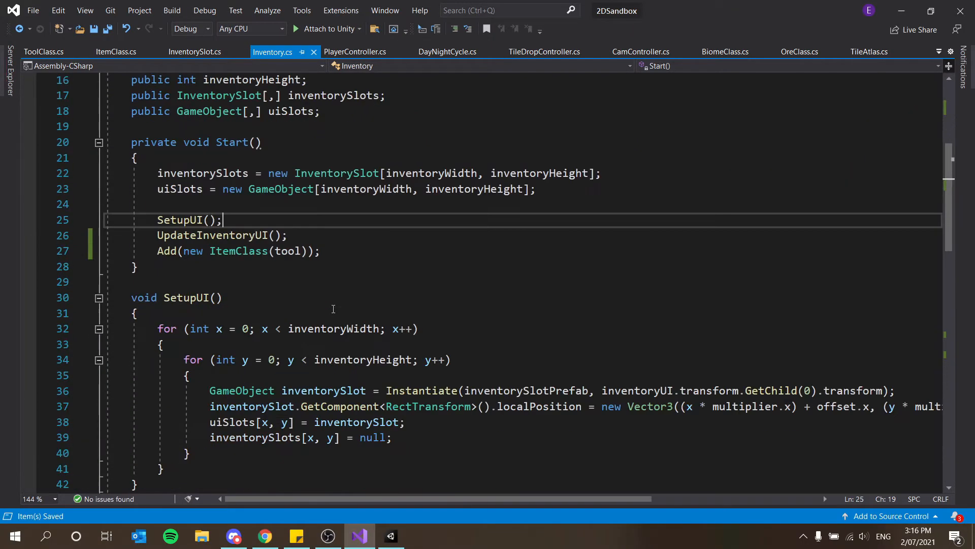
scroll("down", 3)
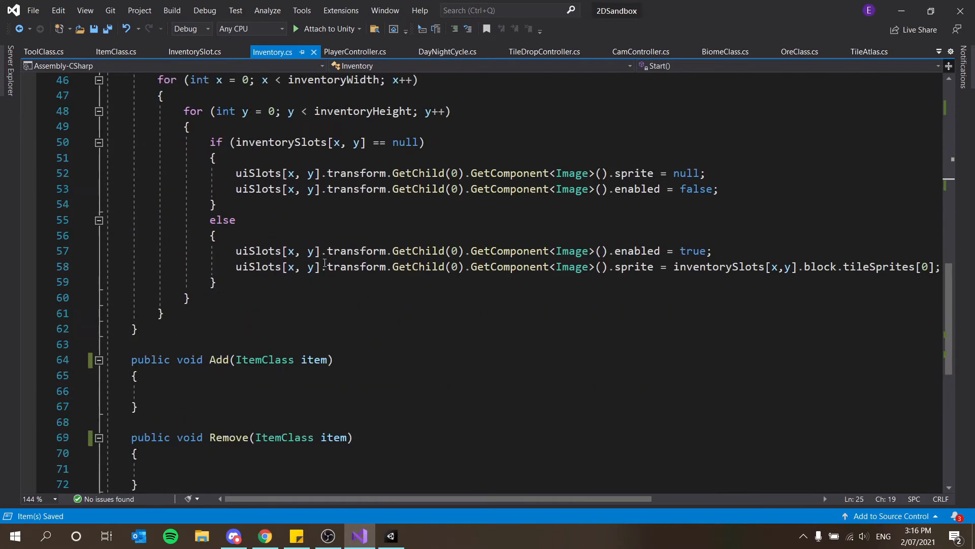
left_click(158, 345)
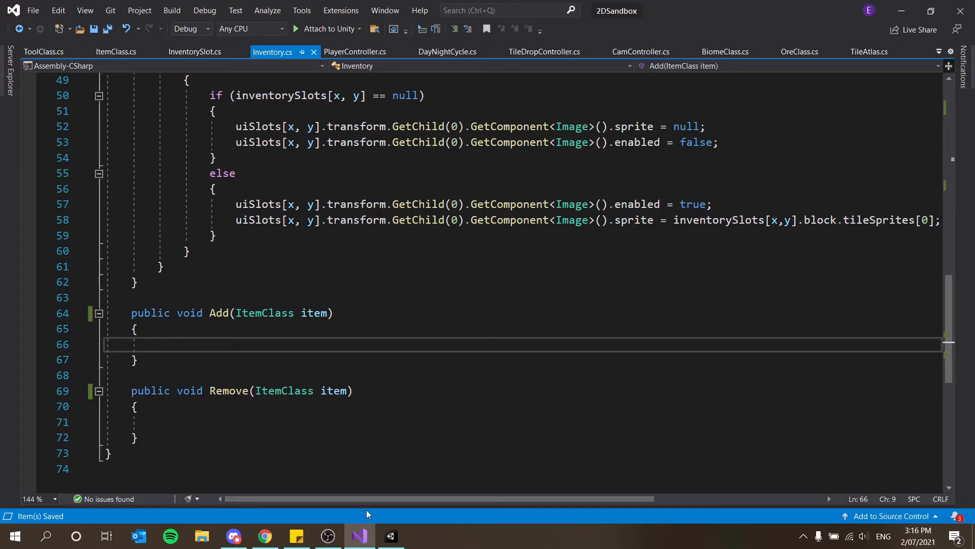
left_click(390, 537)
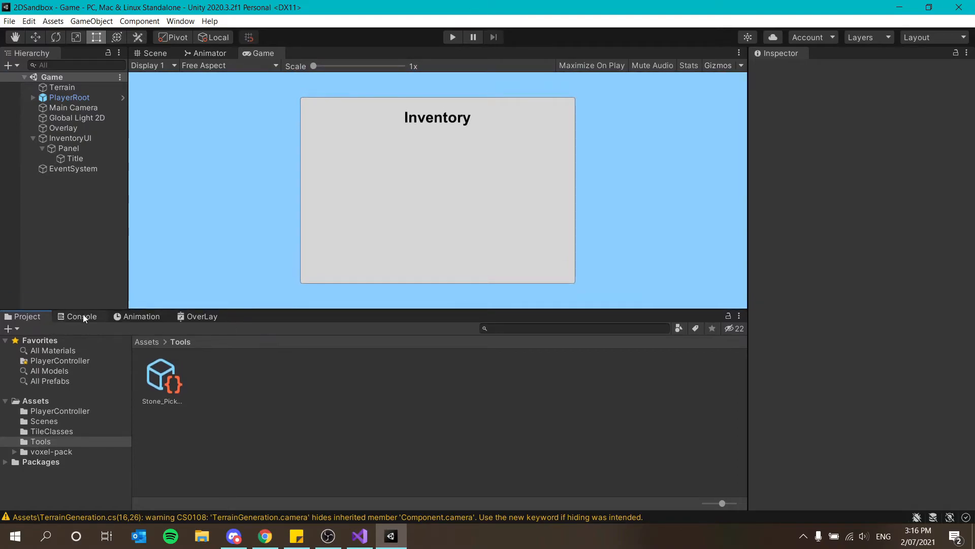
Select the Stone_Pickaxe asset in the Tools folder to view its name and pick_iron sprite
left_click(161, 376)
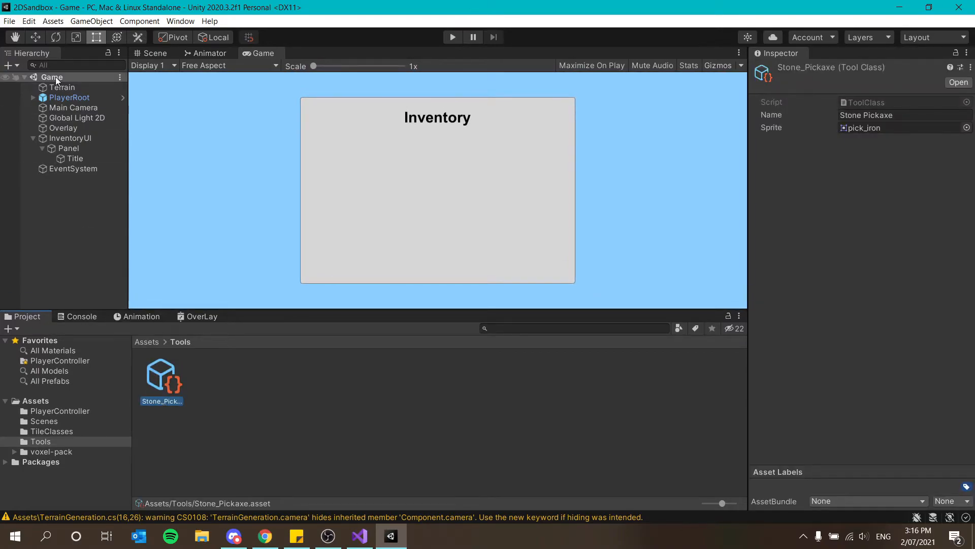
left_click(69, 97)
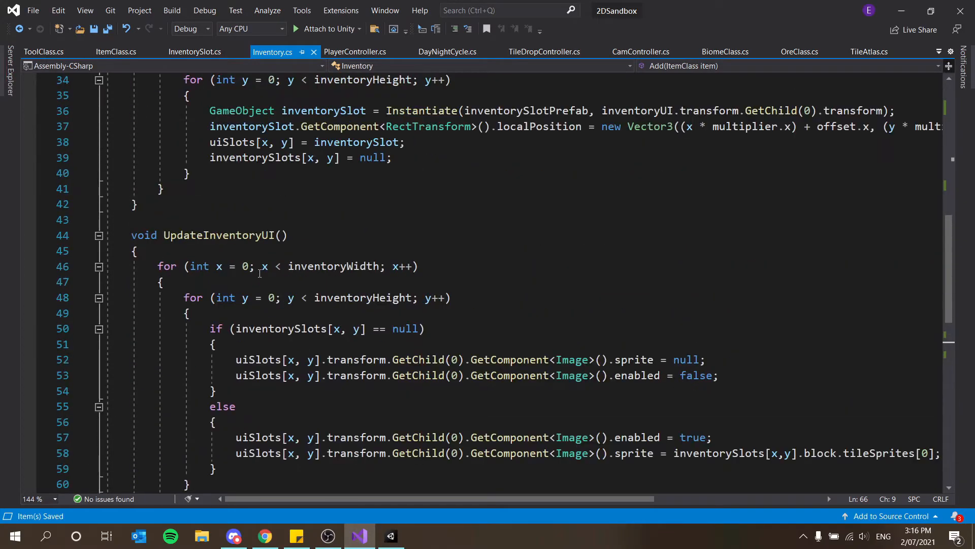
Write nested for loops in Add and swap them so the y/inventoryHeight loop is outer, x/inventoryWidth inner
scroll("down", 3)
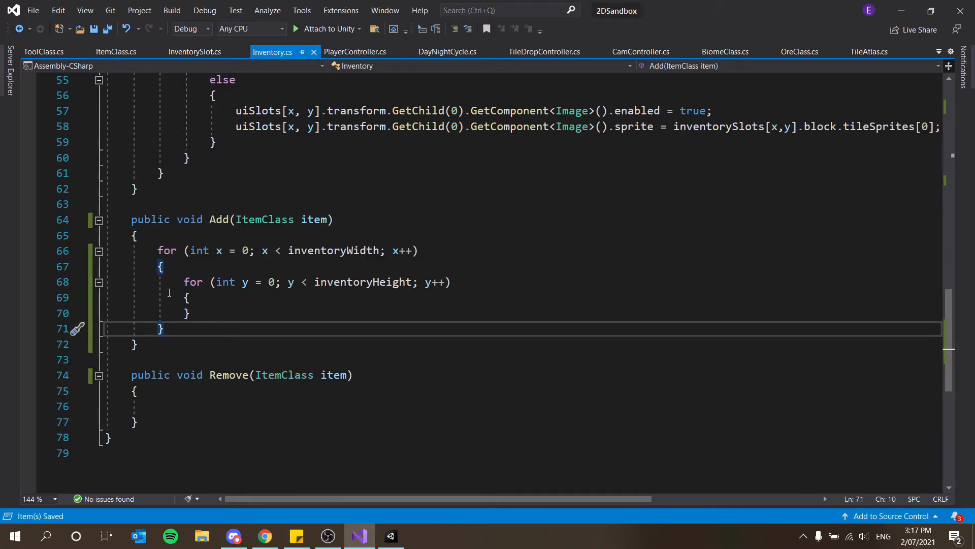
mouse_move(208, 322)
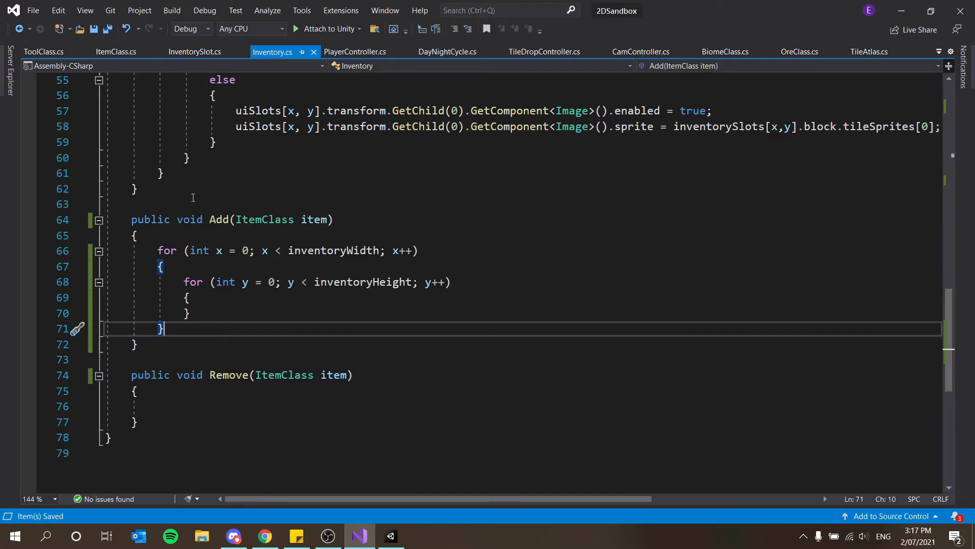
mouse_move(154, 256)
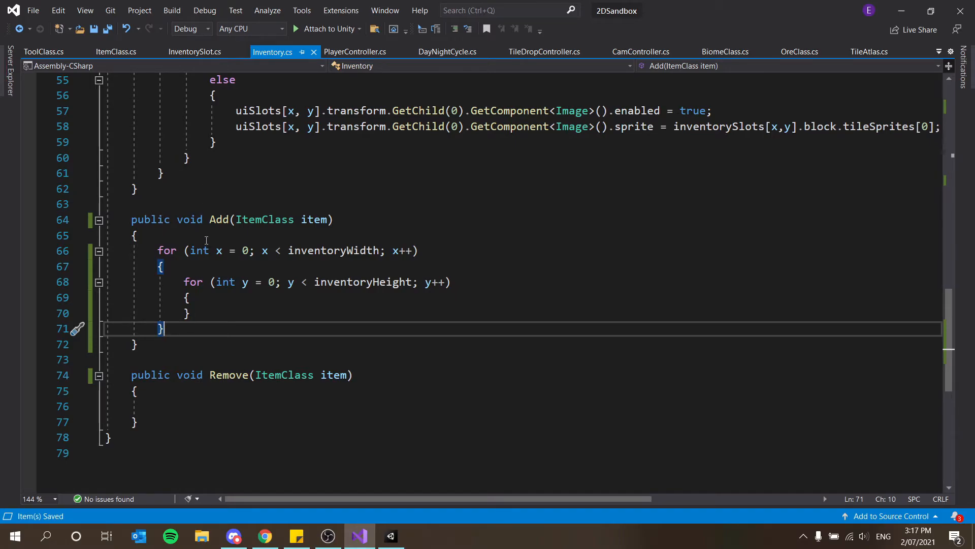
double_click(193, 282)
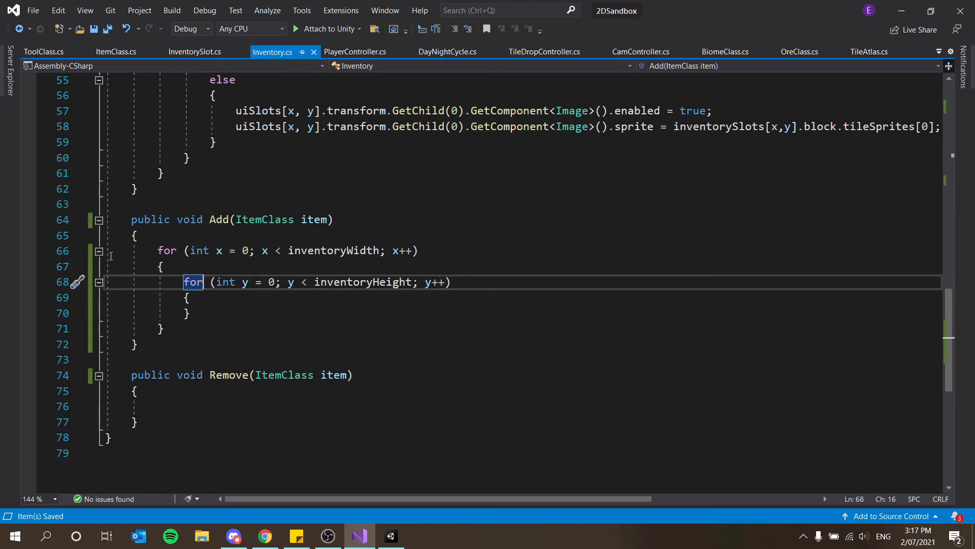
mouse_move(632, 236)
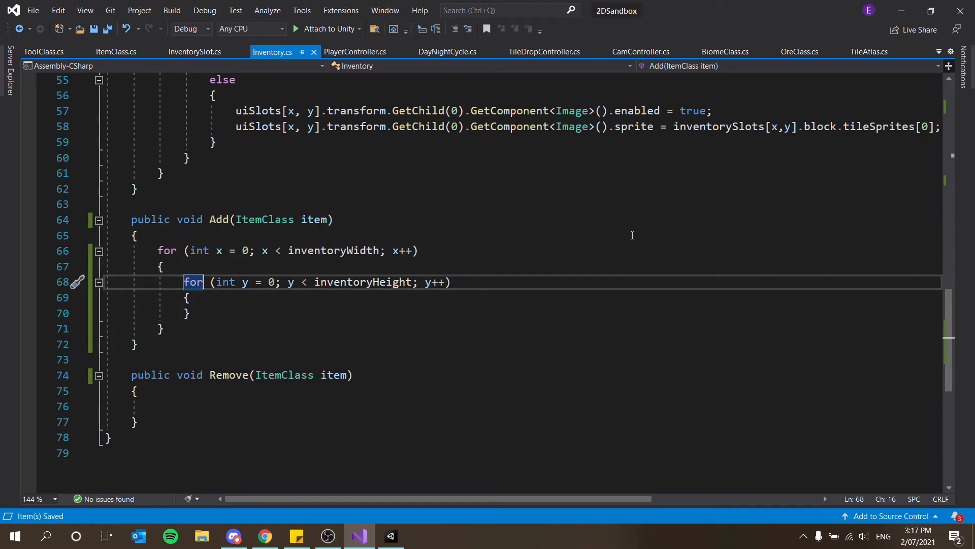
mouse_move(123, 324)
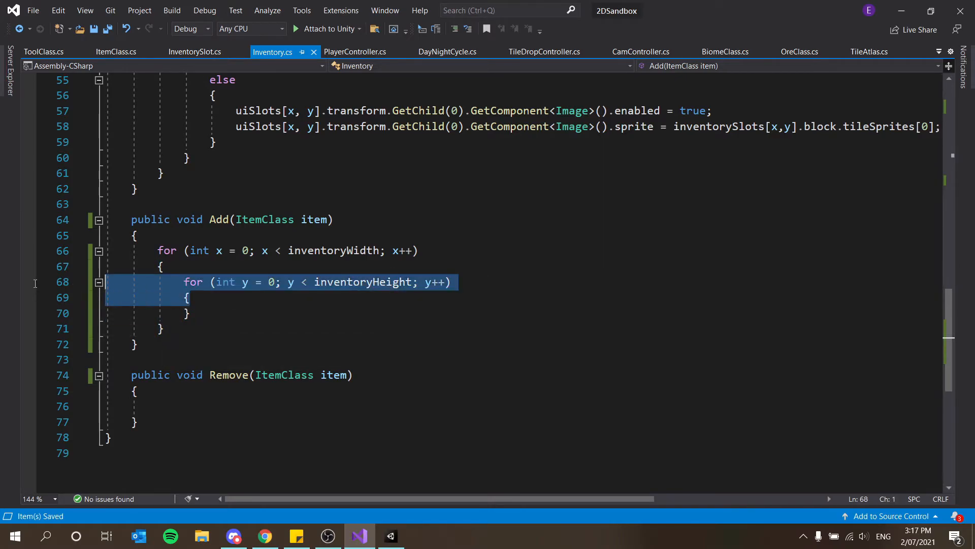
key("Delete")
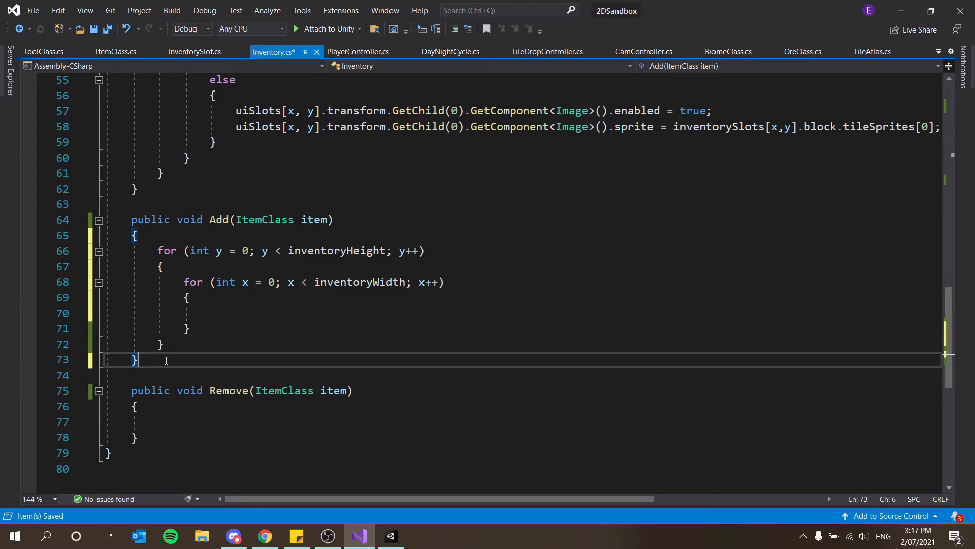
left_click(237, 313)
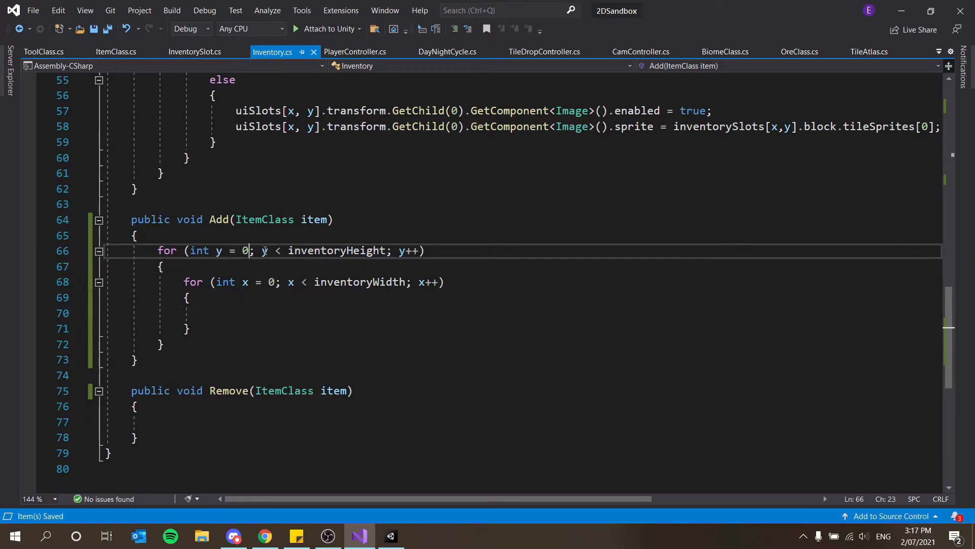
Rework the outer loop header to count y from inventoryHeight - 1 down to 0
key("Backspace")
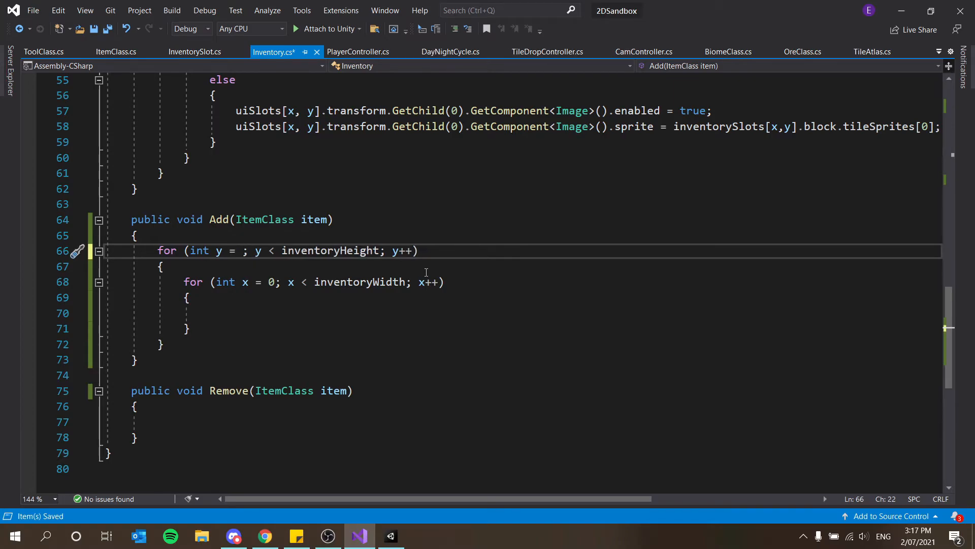
type("inventoryHeight")
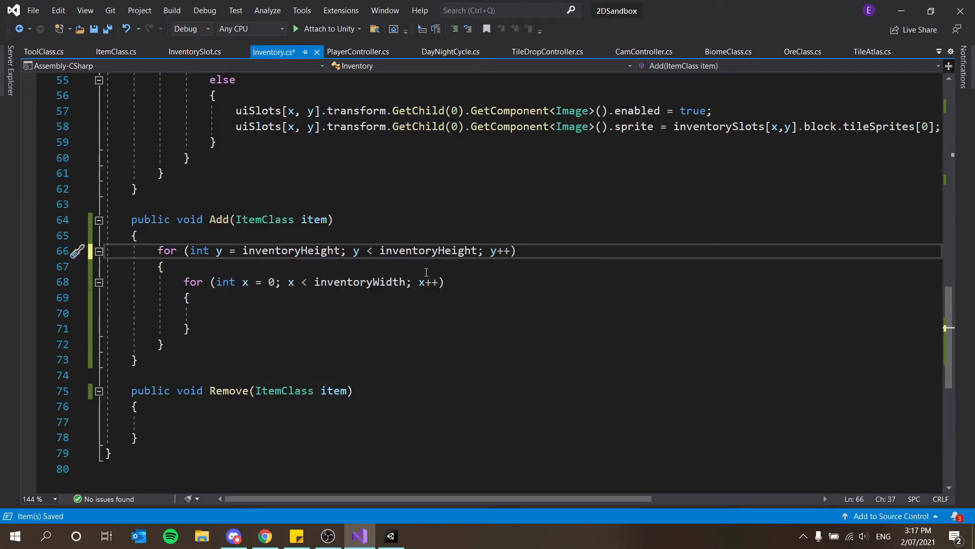
type("- 1")
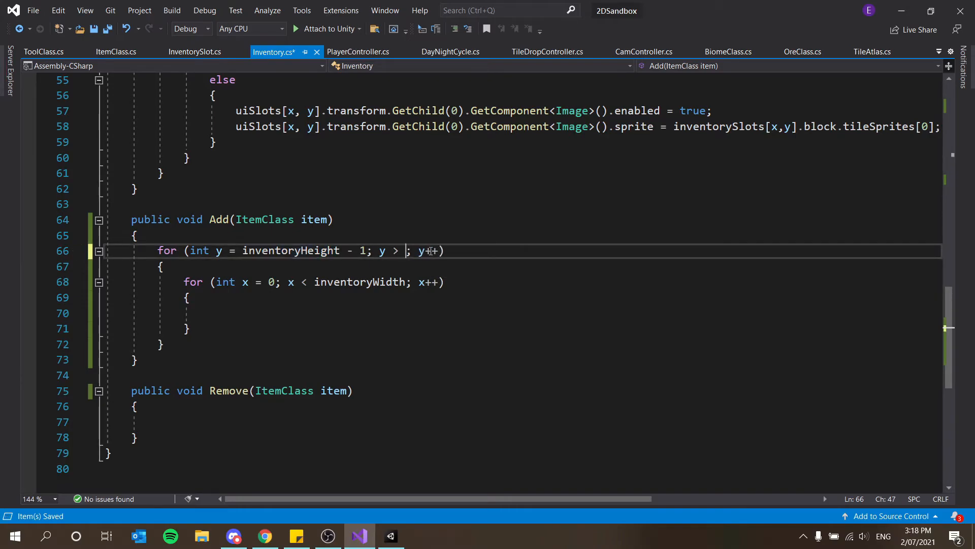
type("0")
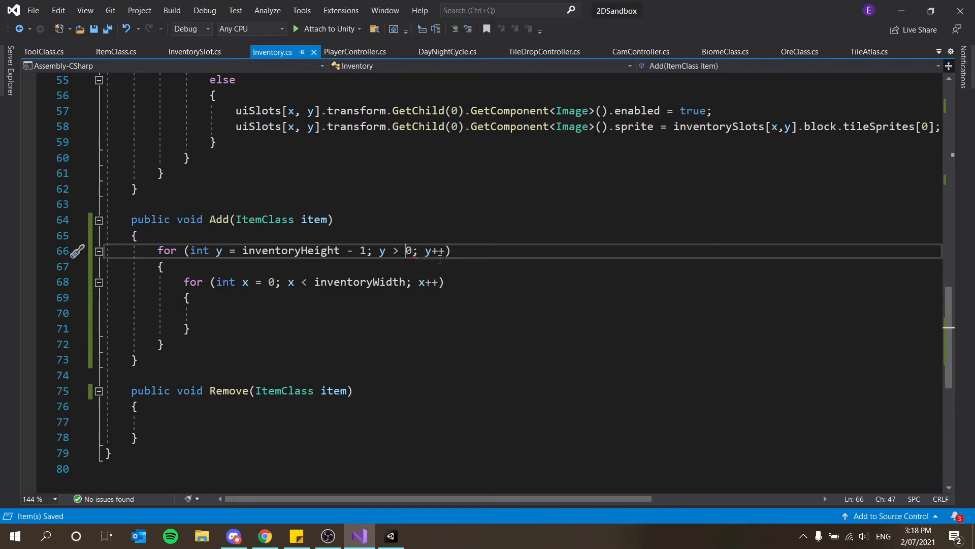
type("=")
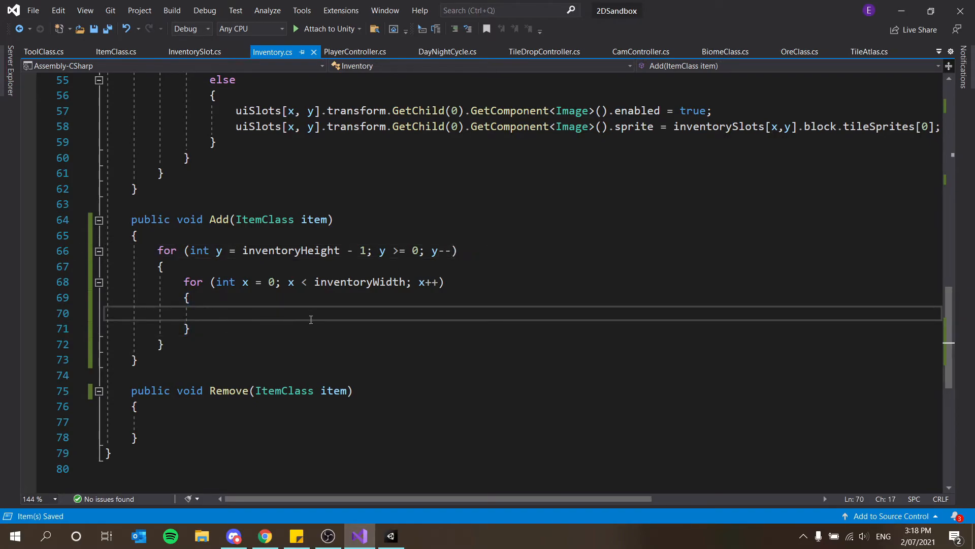
Add a commented if checking whether inventorySlots[x,y] is empty (null)
type("if ()")
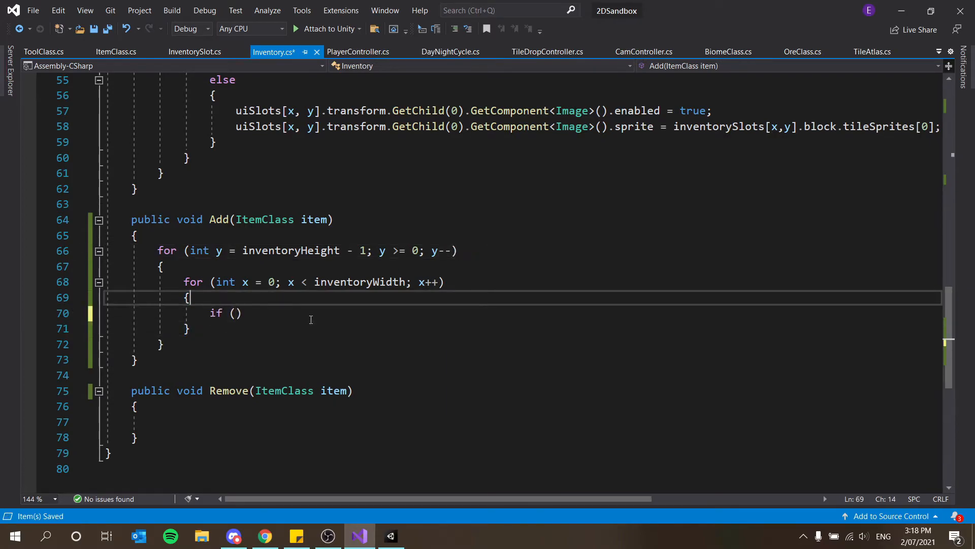
type("//if this slot is")
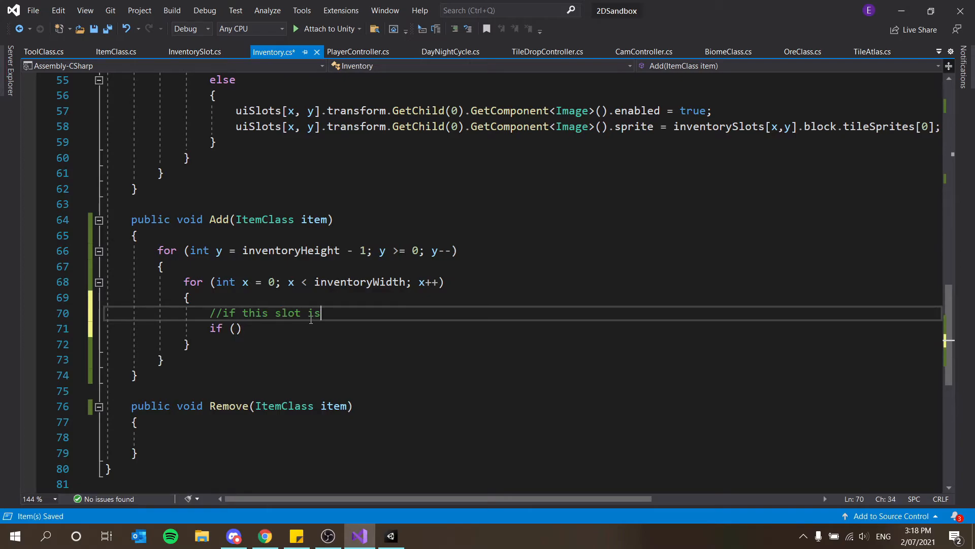
type("empty")
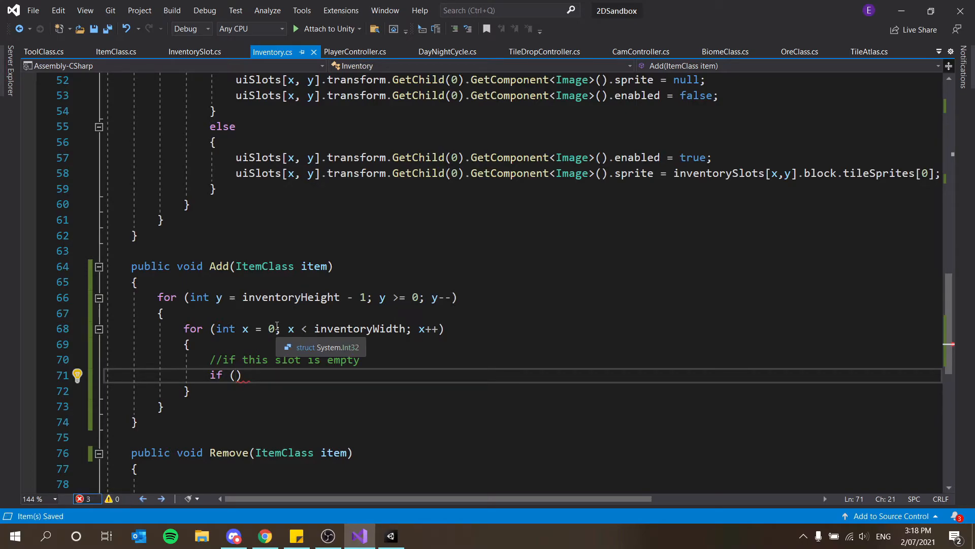
type("inventorySlots[x,y")
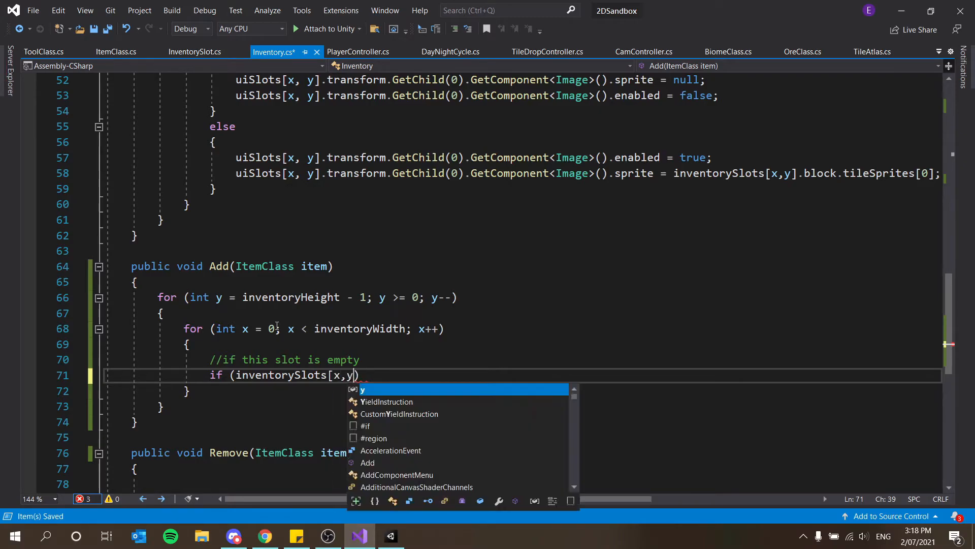
type("!")
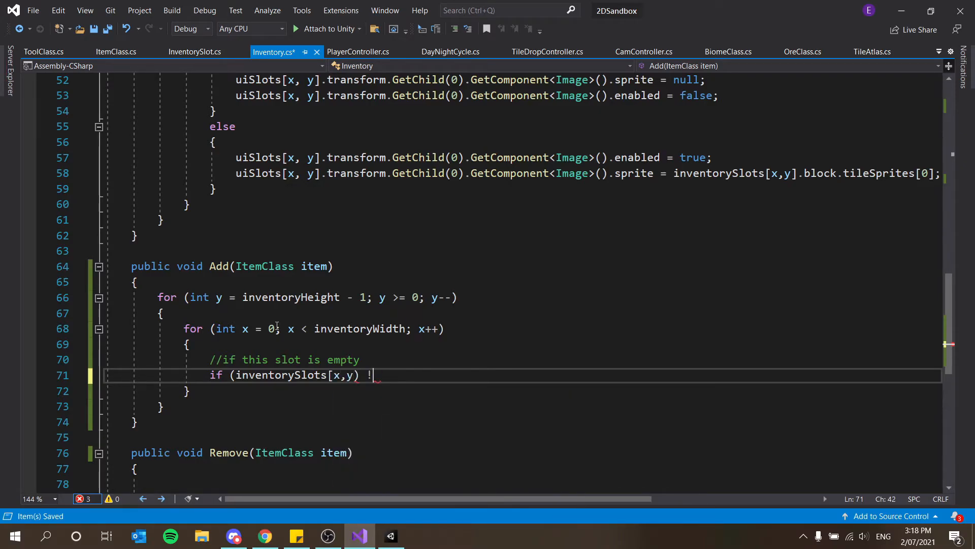
key("Backspace")
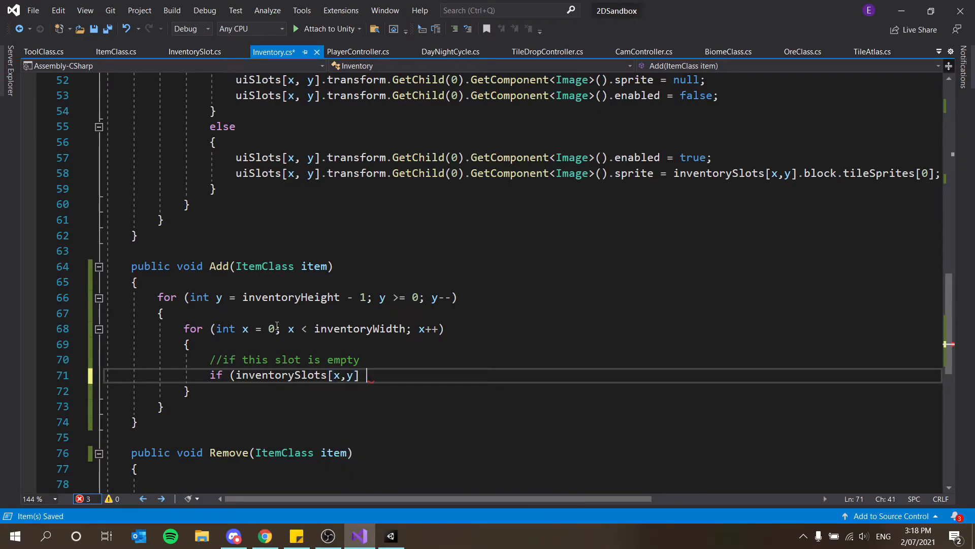
type("!=")
type("//")
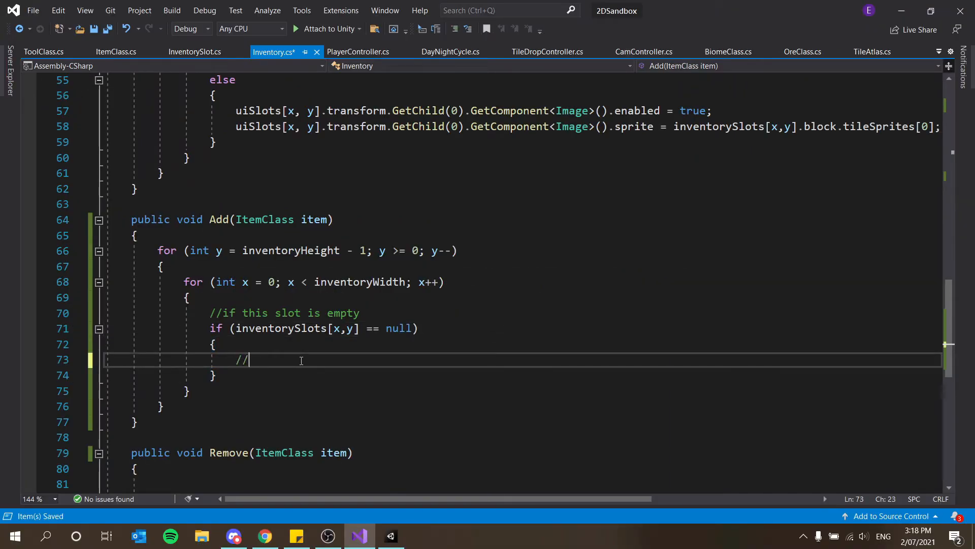
Inside the branch comment 'this slot is empty' and begin assigning an ItemClass to that slot
type("this slot is empty")
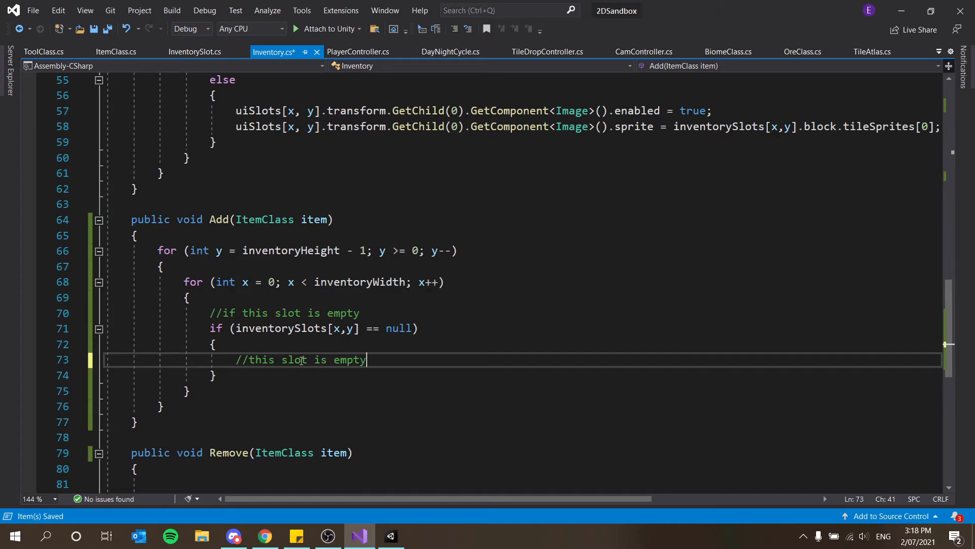
key("Enter")
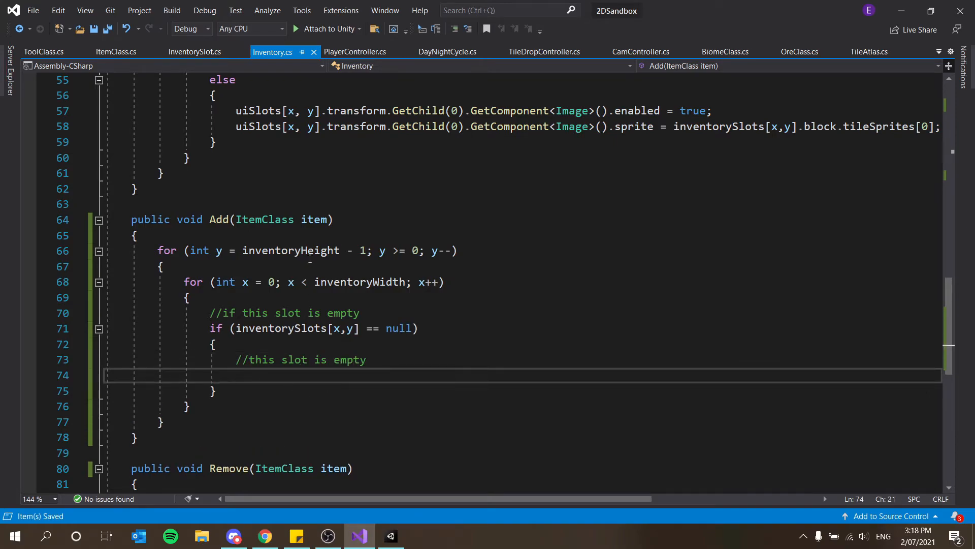
mouse_move(311, 360)
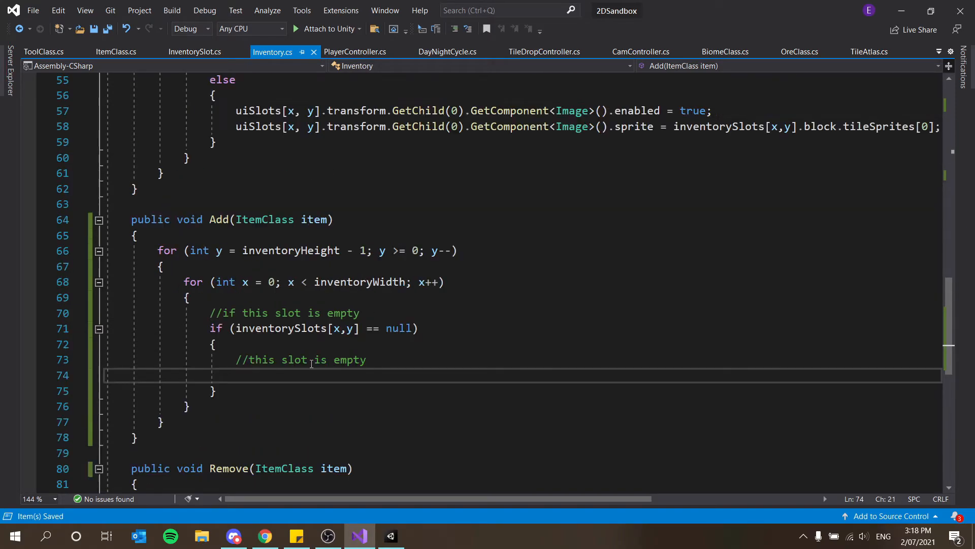
type("inventorySlots[x,y")
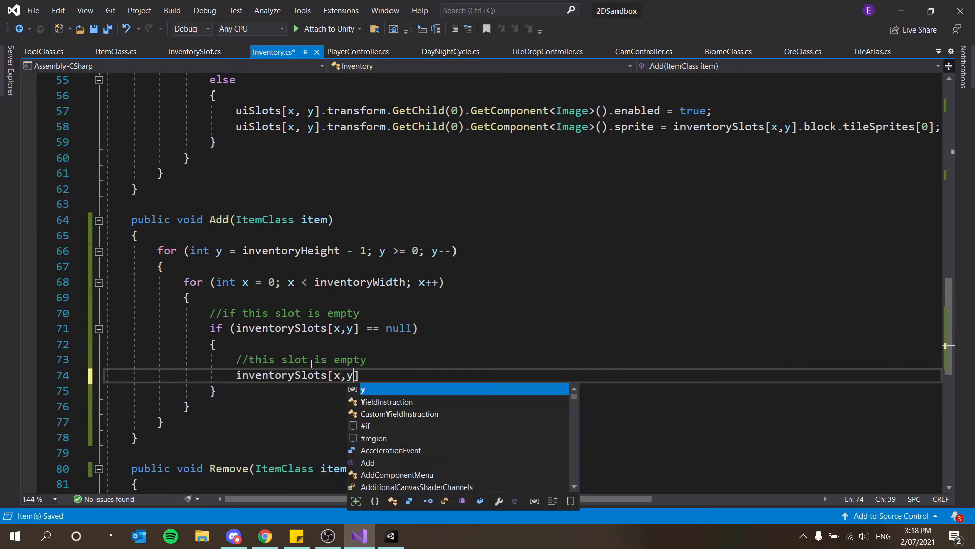
type("=")
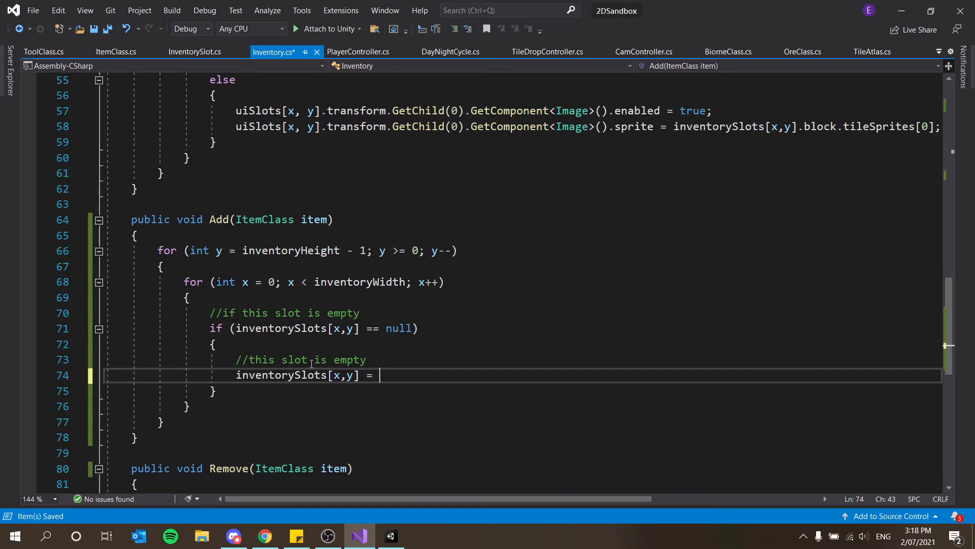
type("ItemClass")
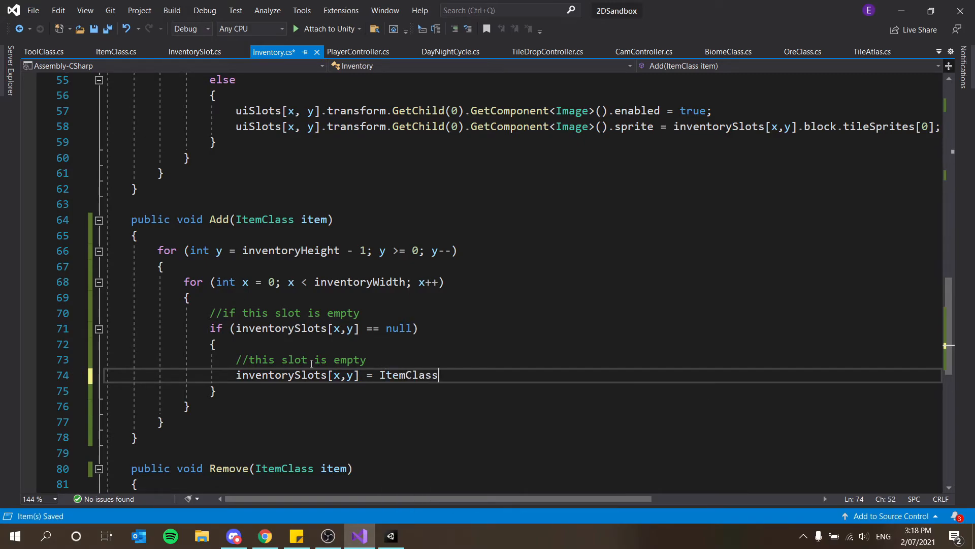
left_click(194, 51)
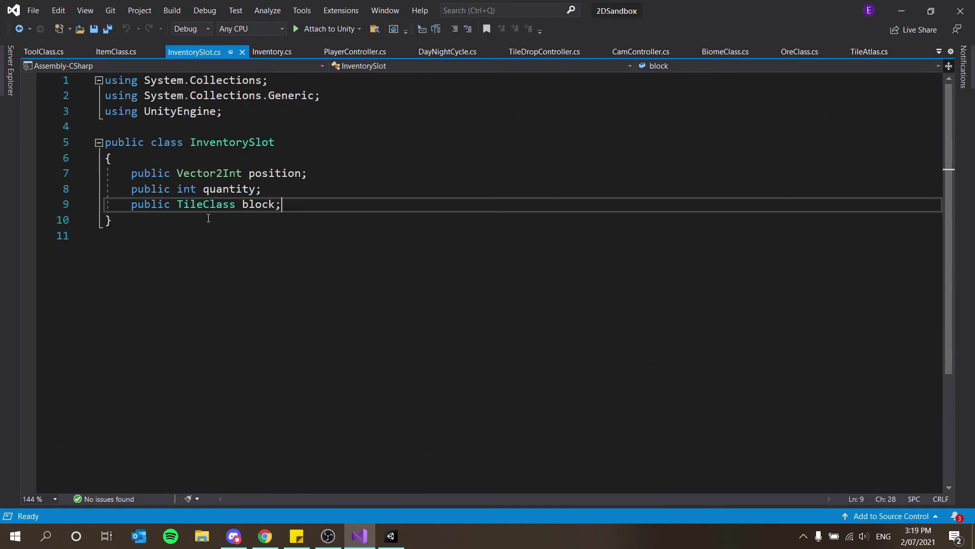
Change InventorySlot's TileClass block field into an ItemClass field named item
double_click(207, 204)
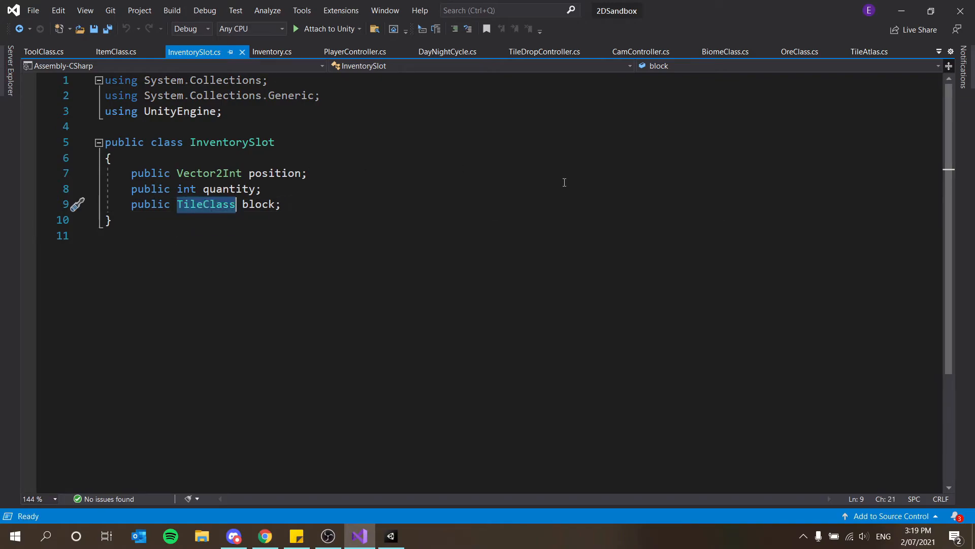
mouse_move(471, 166)
type("Item")
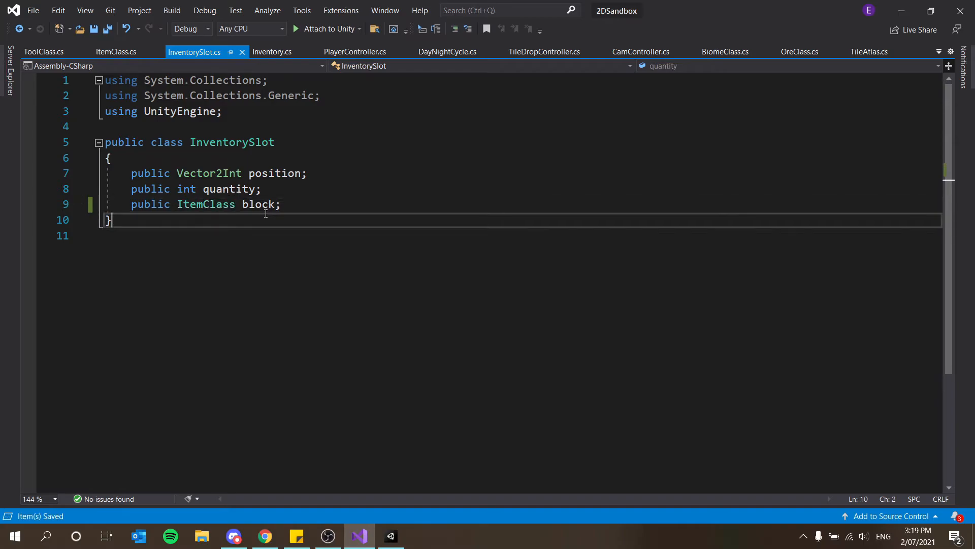
type("item")
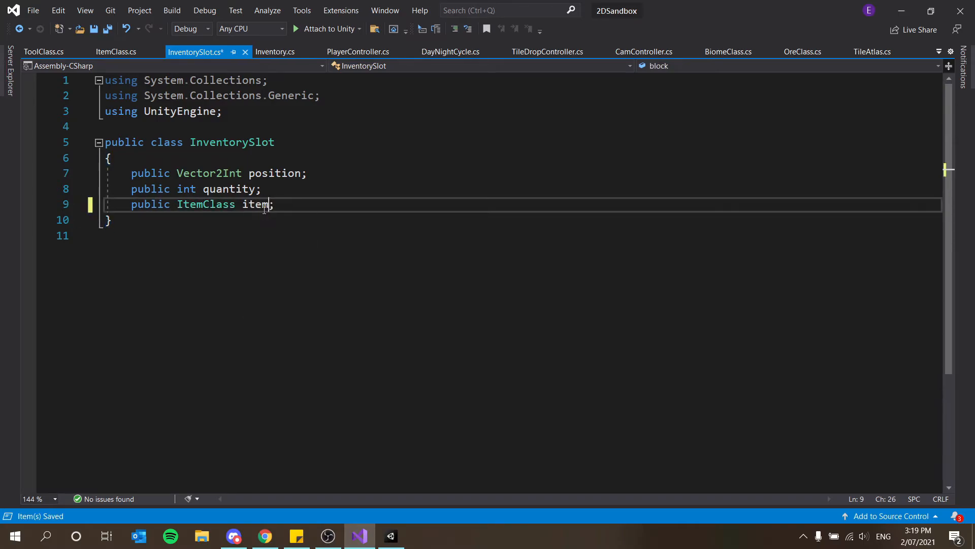
left_click(272, 50)
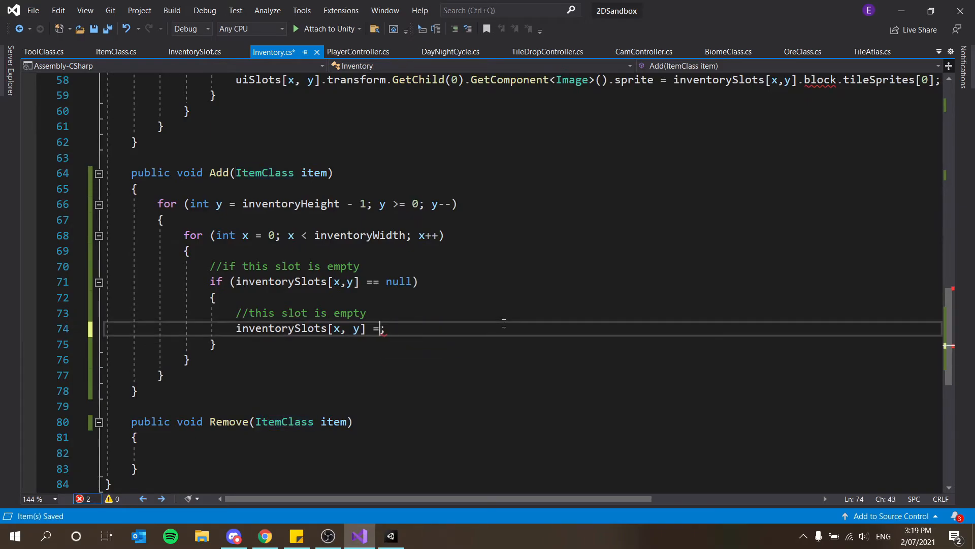
Write the assignment as inventorySlots[x, y].item = item, then select the .item member for removal
type(".item")
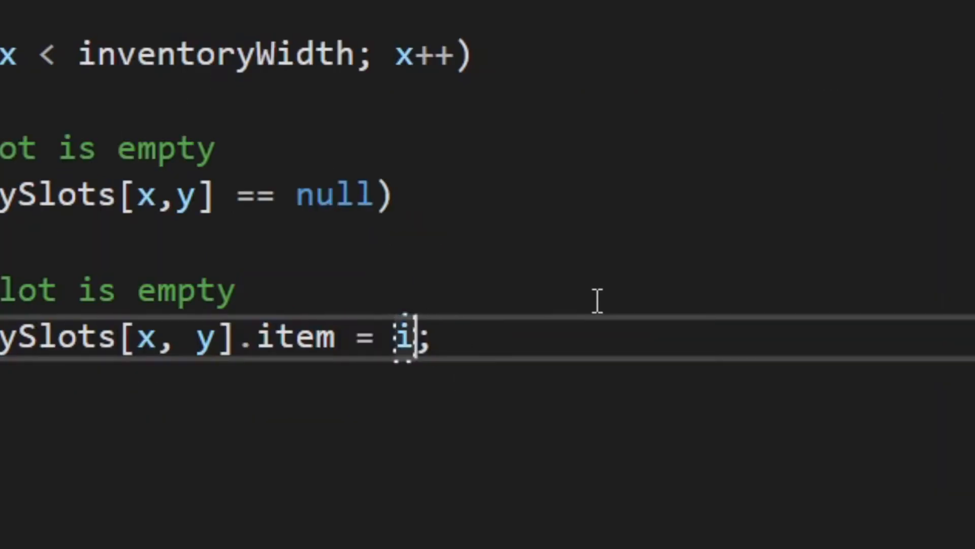
type("ItemClass item)")
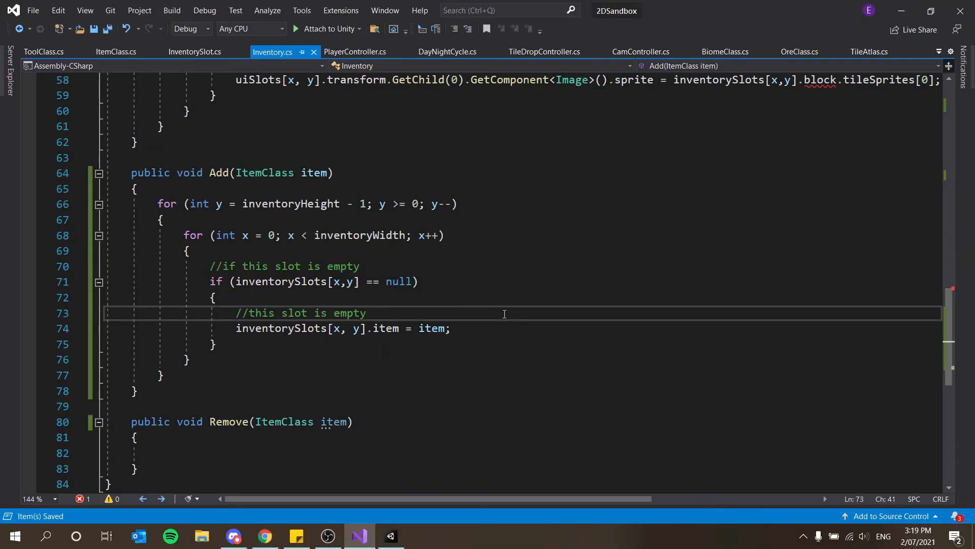
left_click(367, 313)
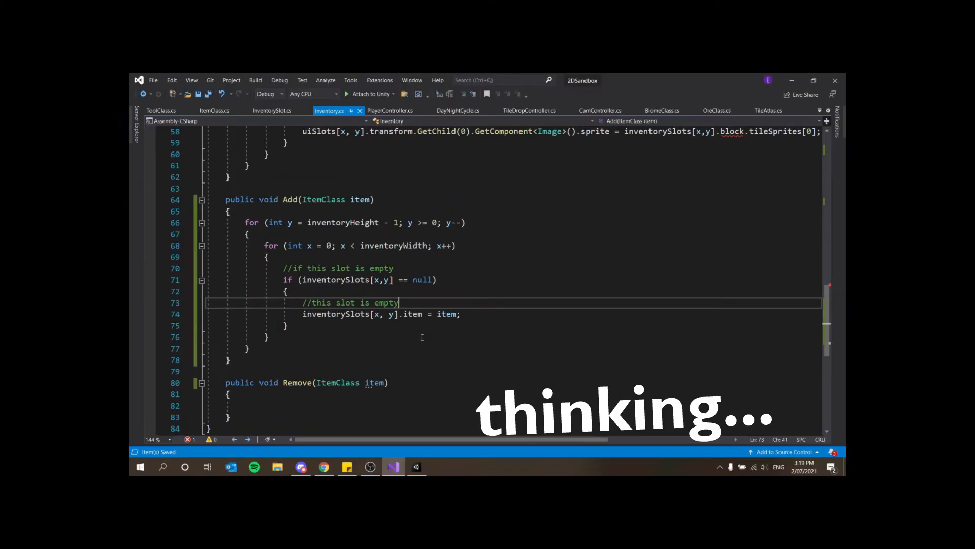
left_click(273, 110)
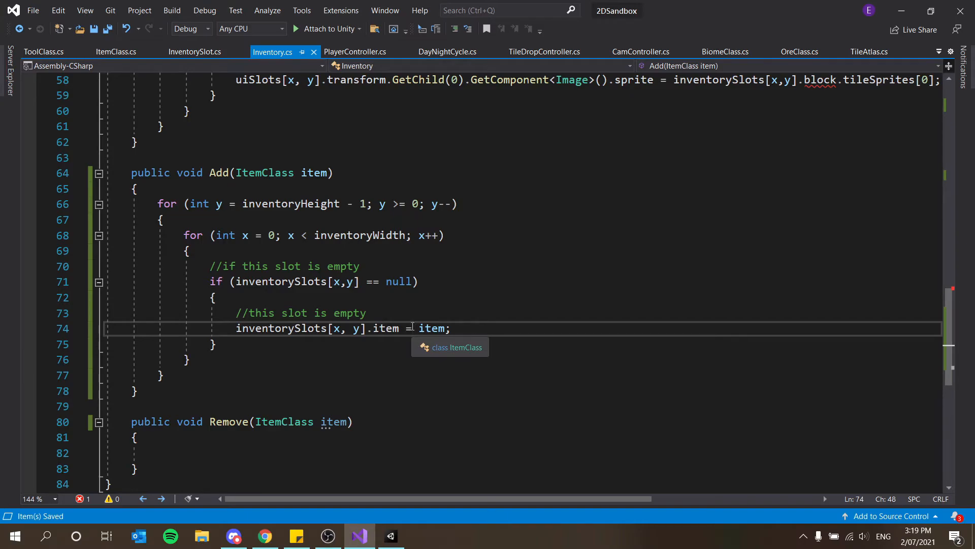
double_click(386, 328)
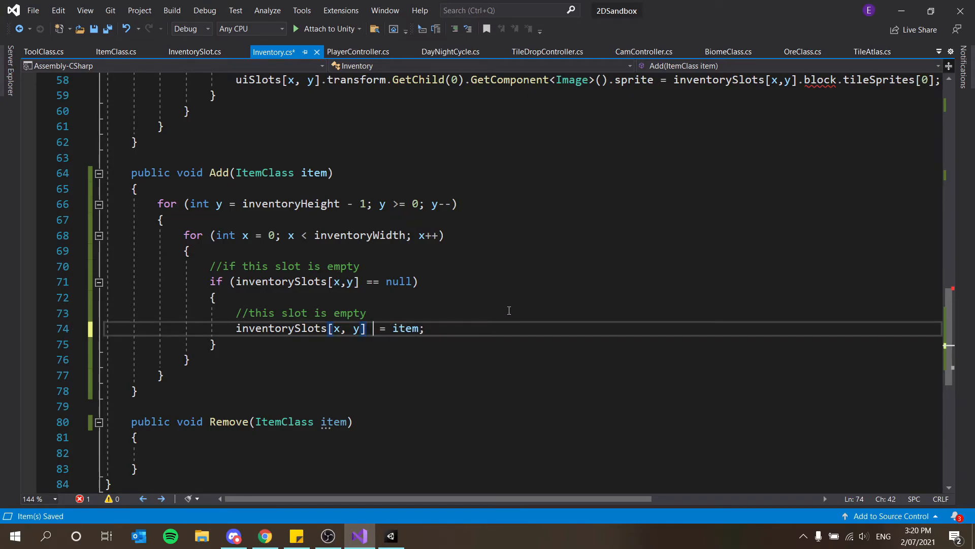
Make the slot assignment create a new InventorySlot with item = item
key("Backspace")
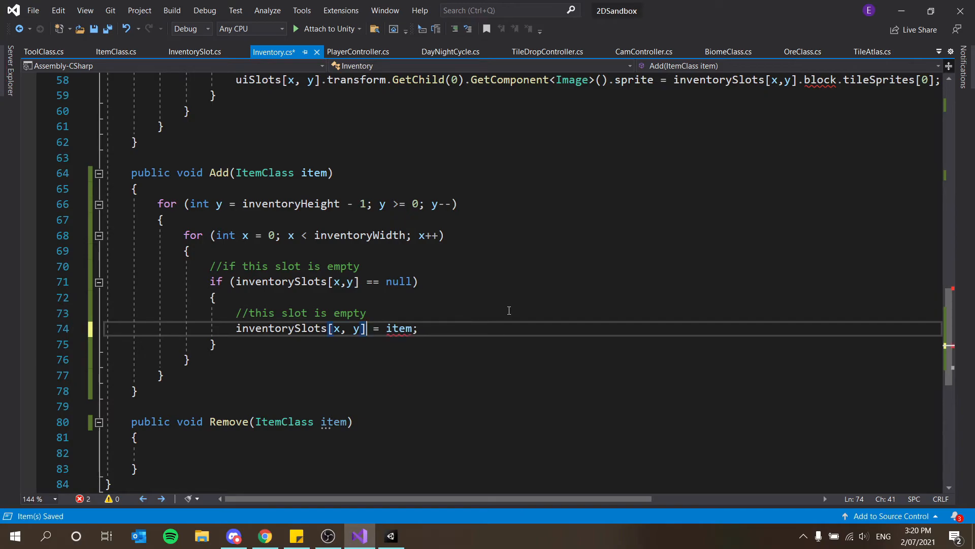
type("new")
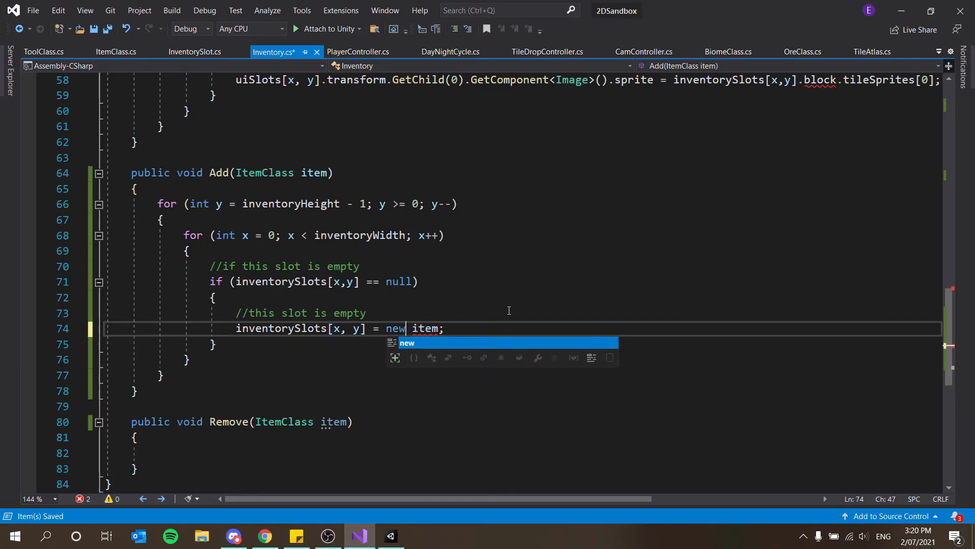
type("InventorySlot")
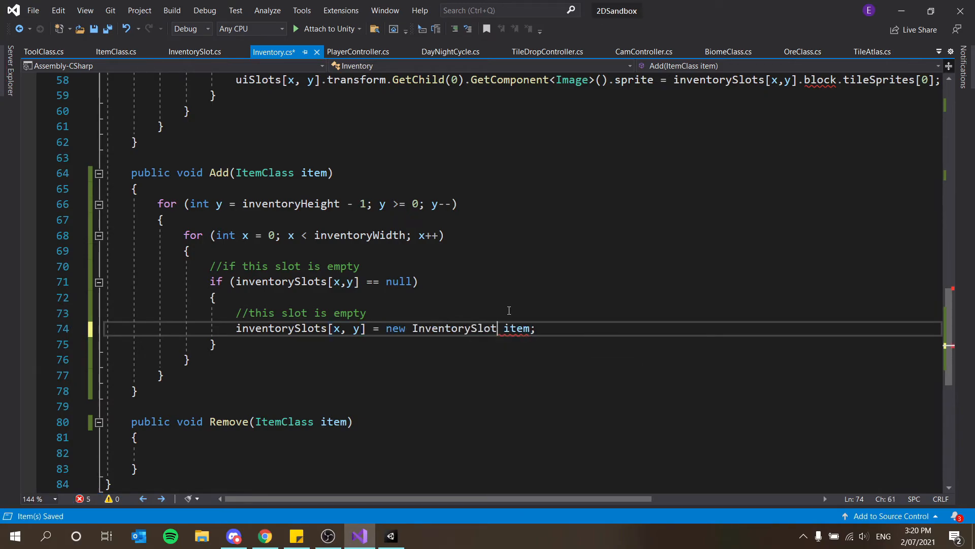
double_click(453, 328)
type("{ ")
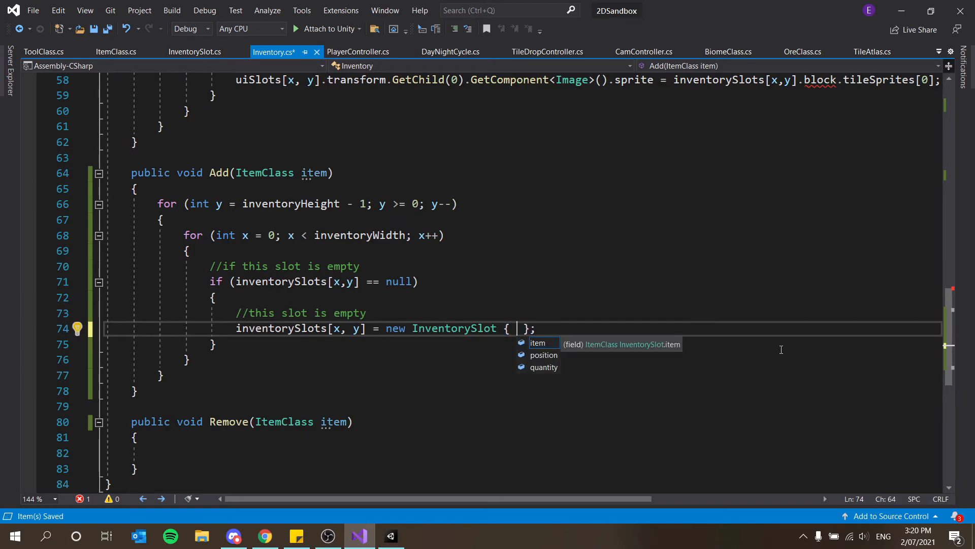
type("item")
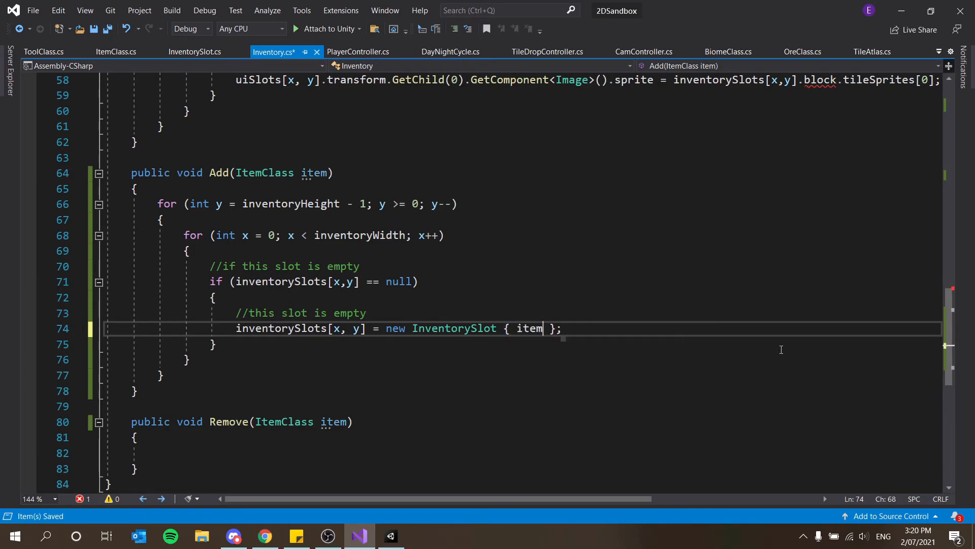
type("= item, position =")
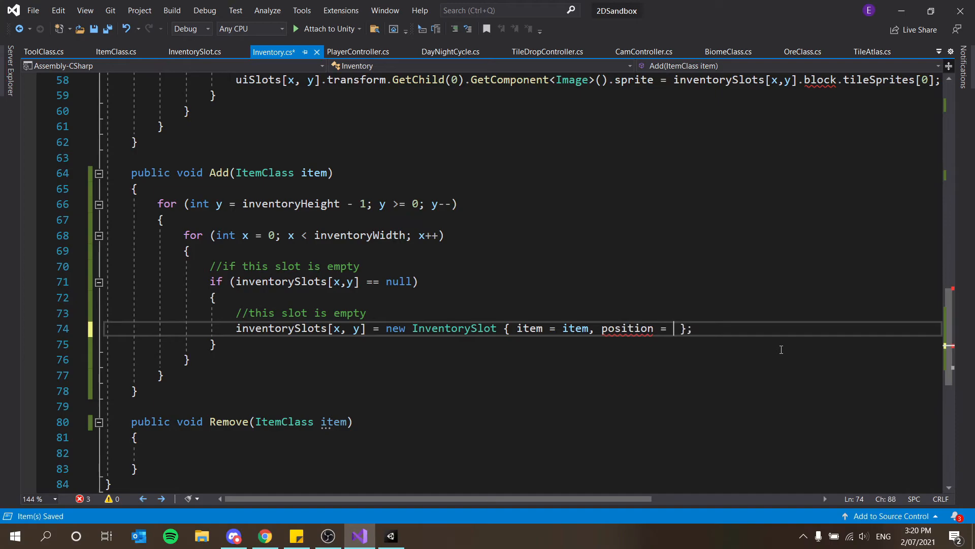
Add position = new Vector2Int(x,y) and quantity = 1 to the initializer, fixing the mistyped + operator
type("new vec")
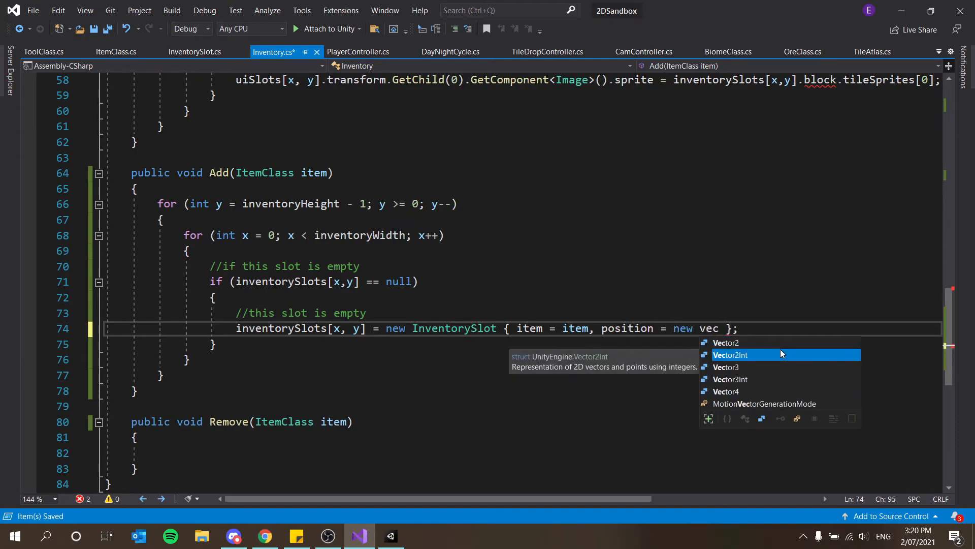
type("Vector2Int(x,y")
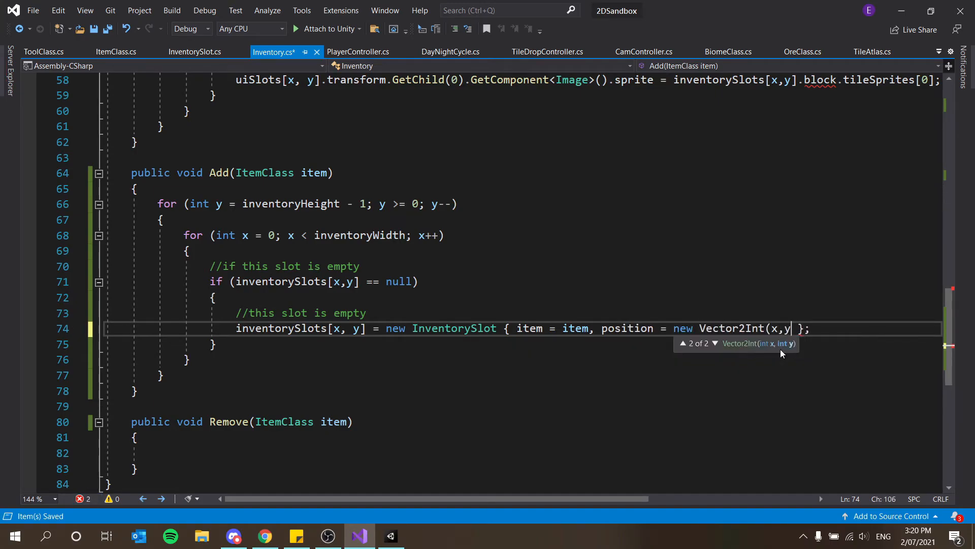
type("),")
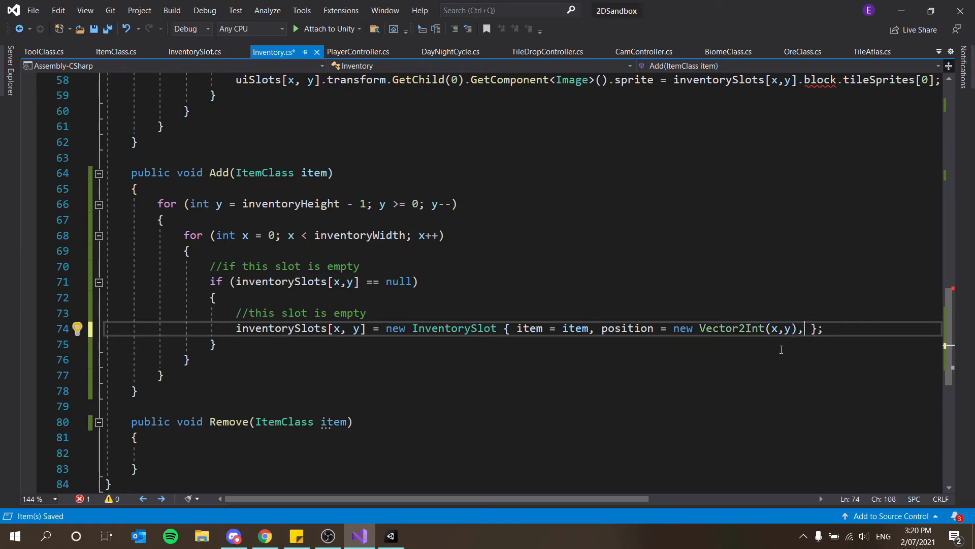
type("quantity =")
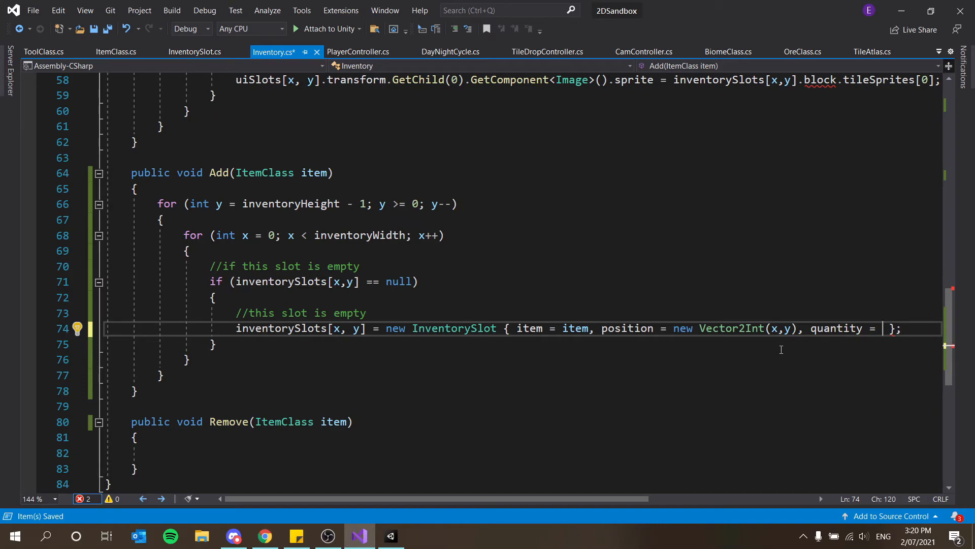
type("+")
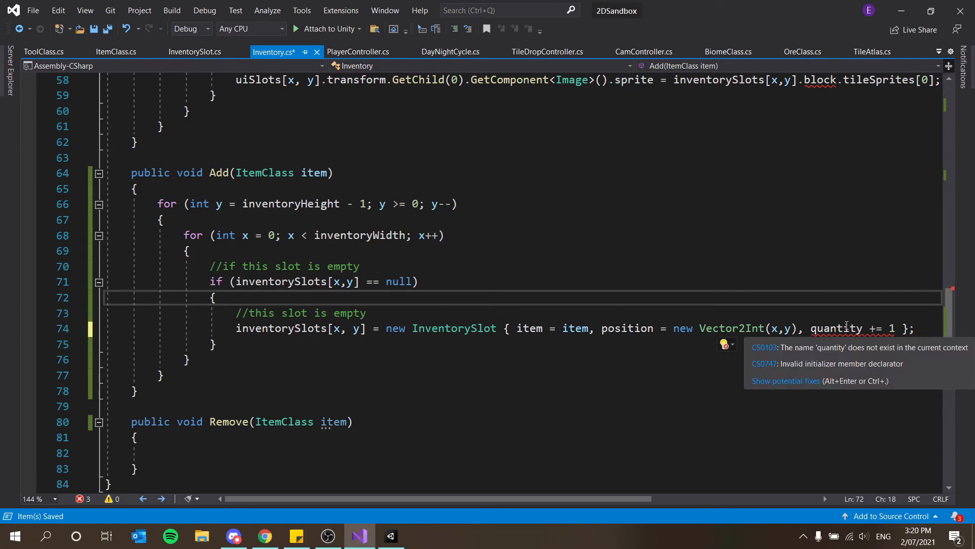
double_click(836, 328)
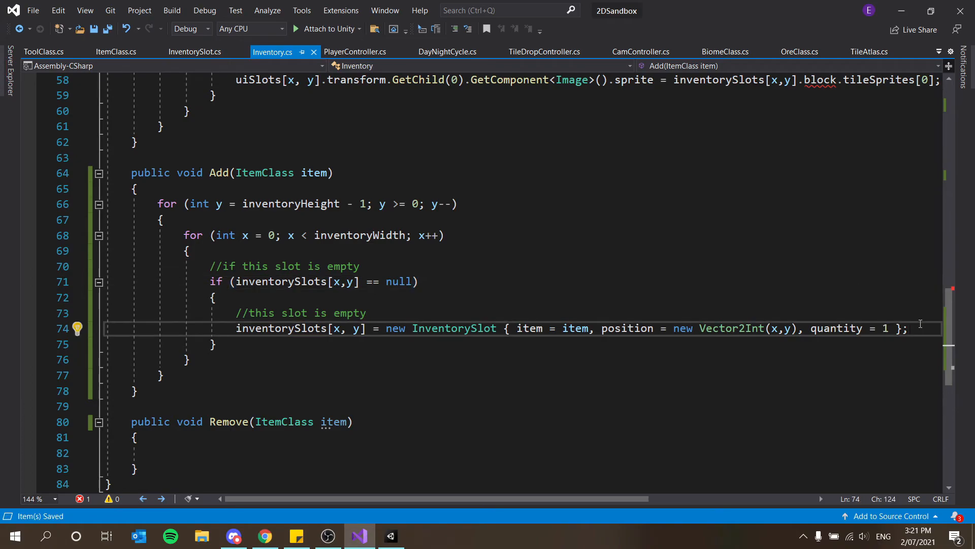
In UpdateInventoryUI read the slot's item.sprite instead of block.tileSprites[0]
scroll("up", 3)
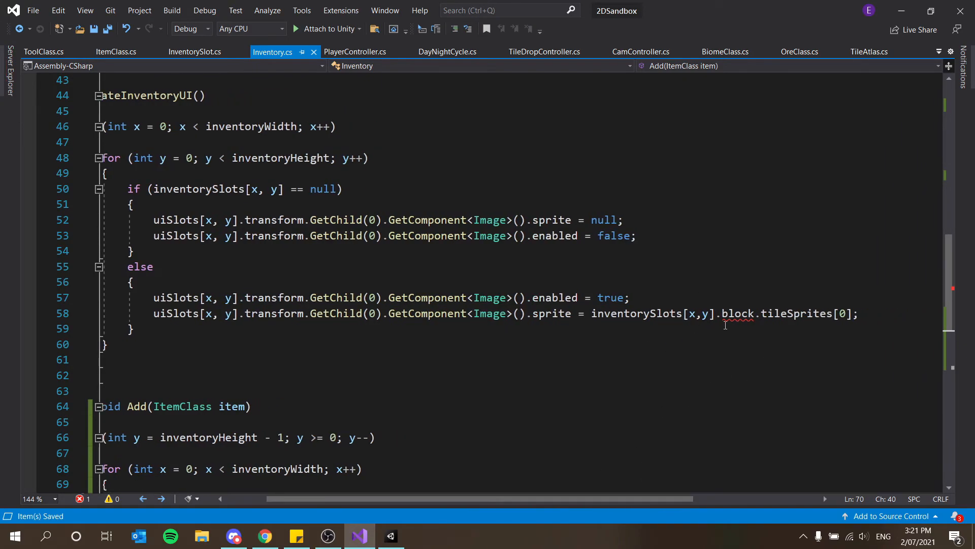
double_click(736, 313)
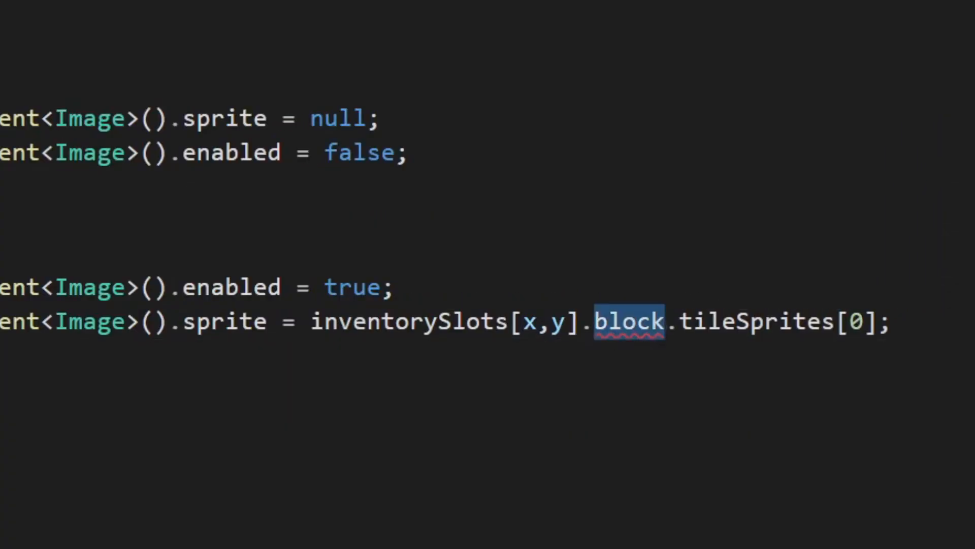
type("item")
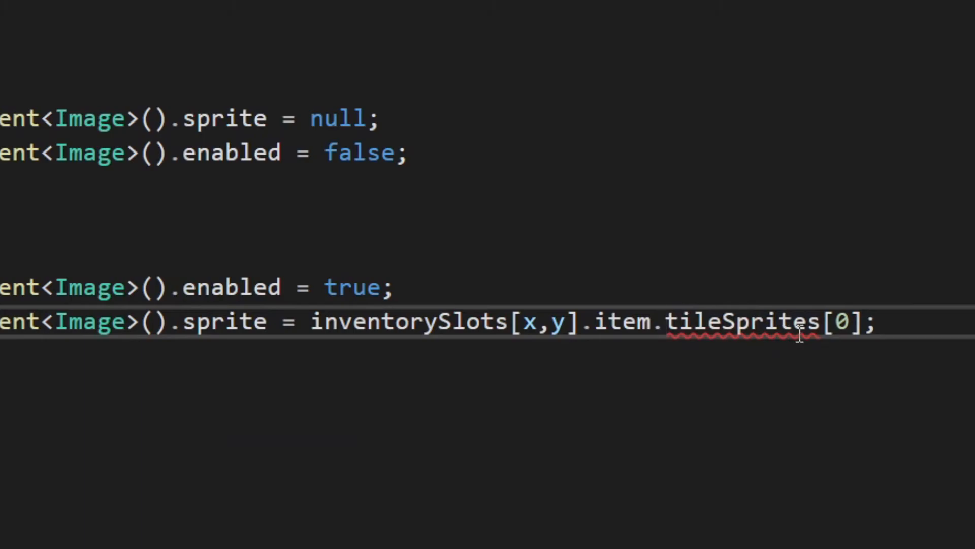
double_click(745, 324)
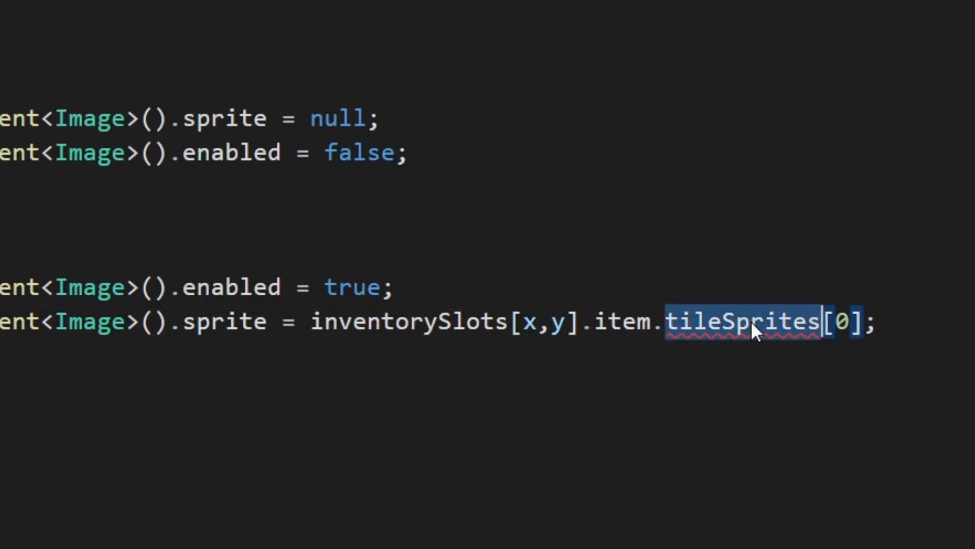
type("sprite")
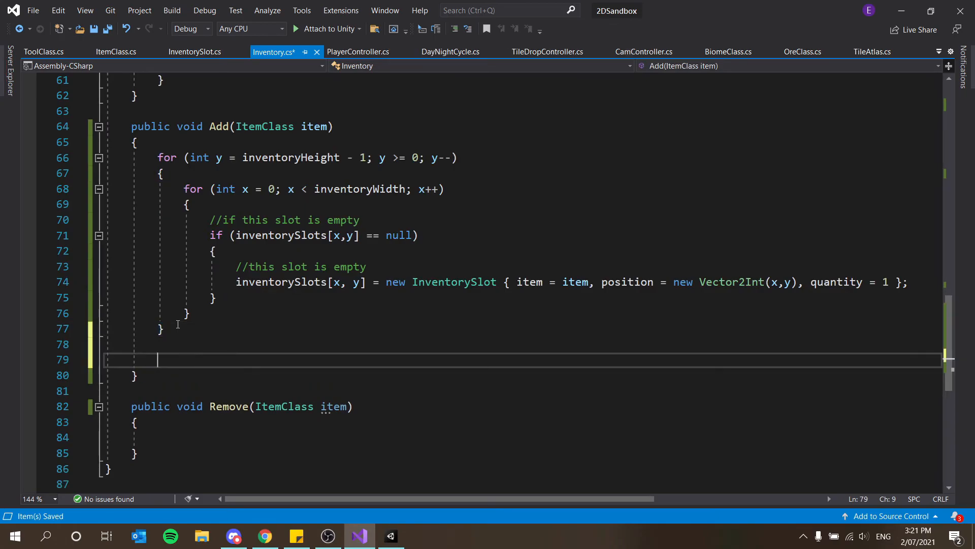
Call UpdateInventoryUI(); at the end of Add after the loops and save
type("UpdateInventoryUI")
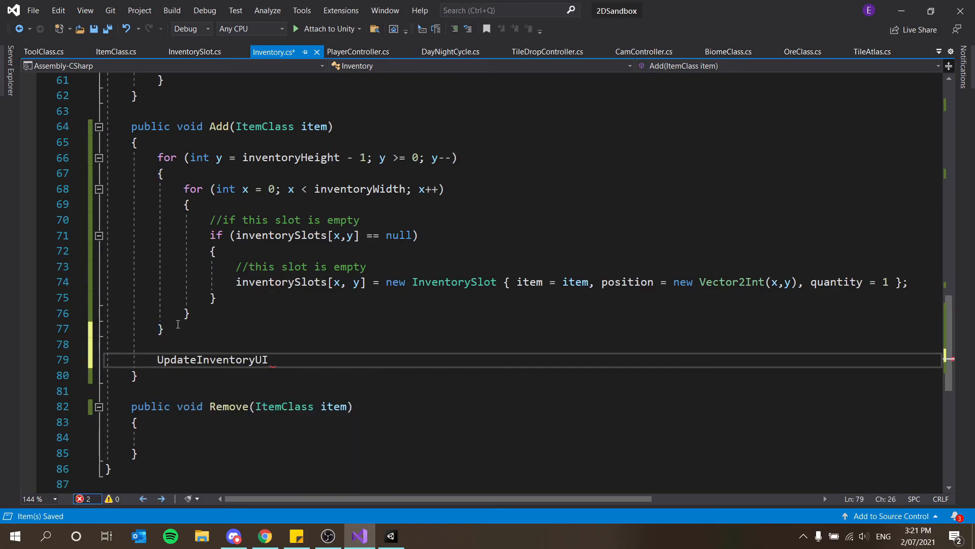
type("();")
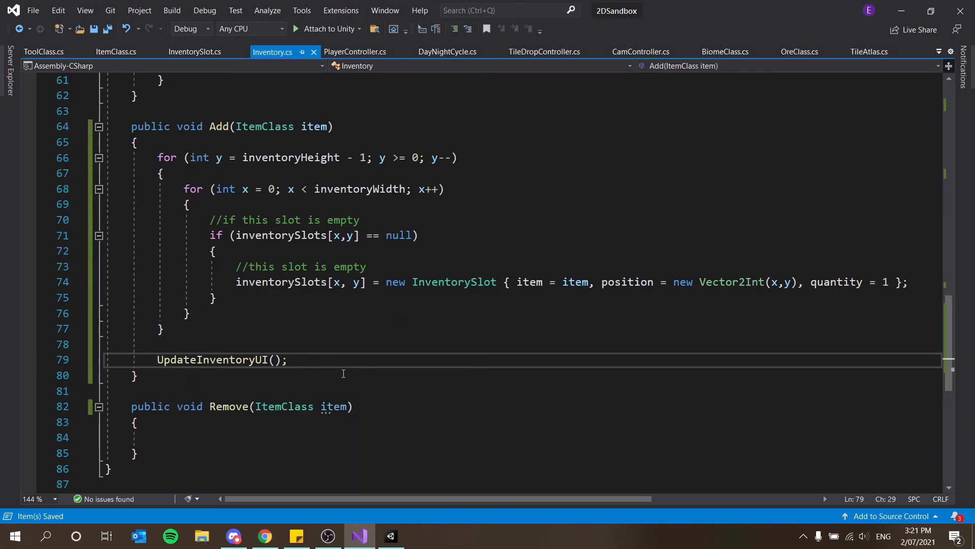
left_click(388, 535)
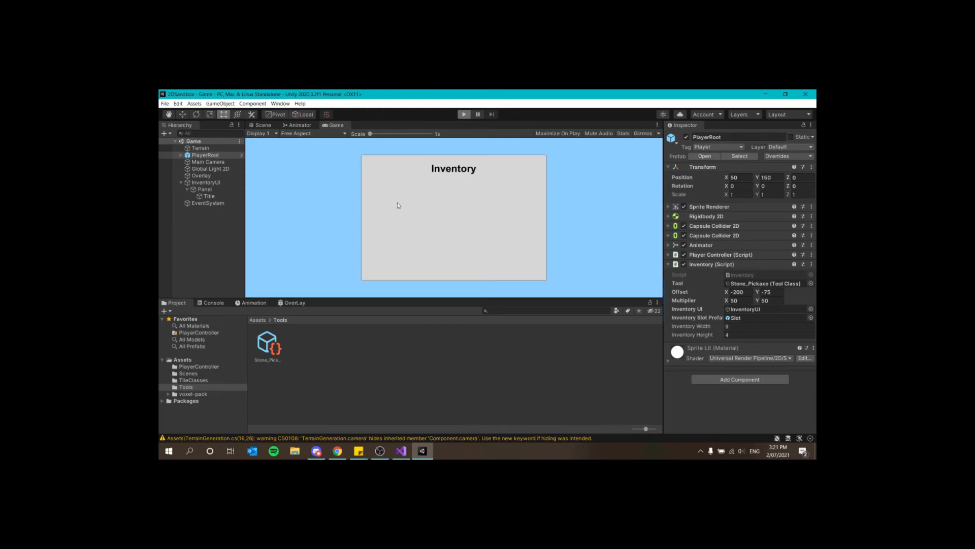
Run the game in Unity and see a pickaxe appear in every inventory slot
left_click(463, 114)
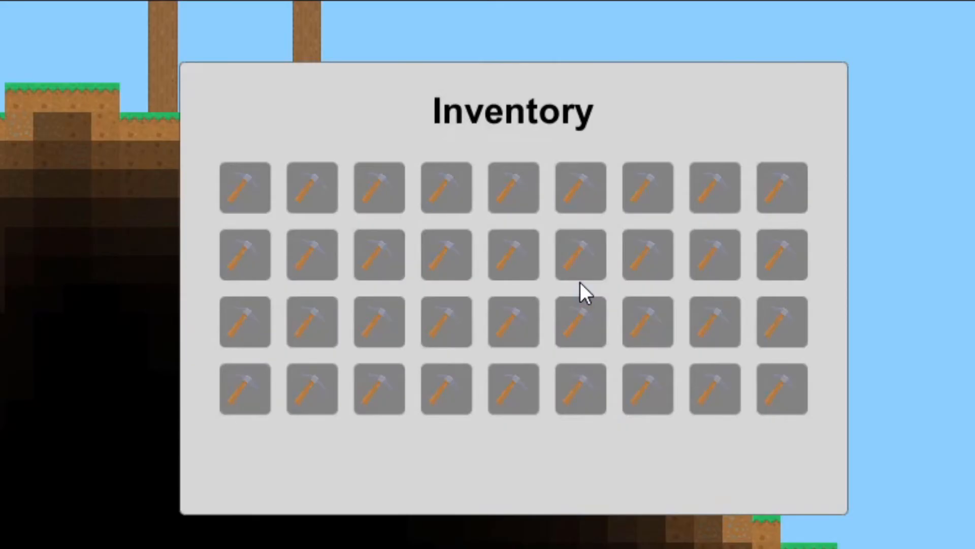
mouse_move(591, 353)
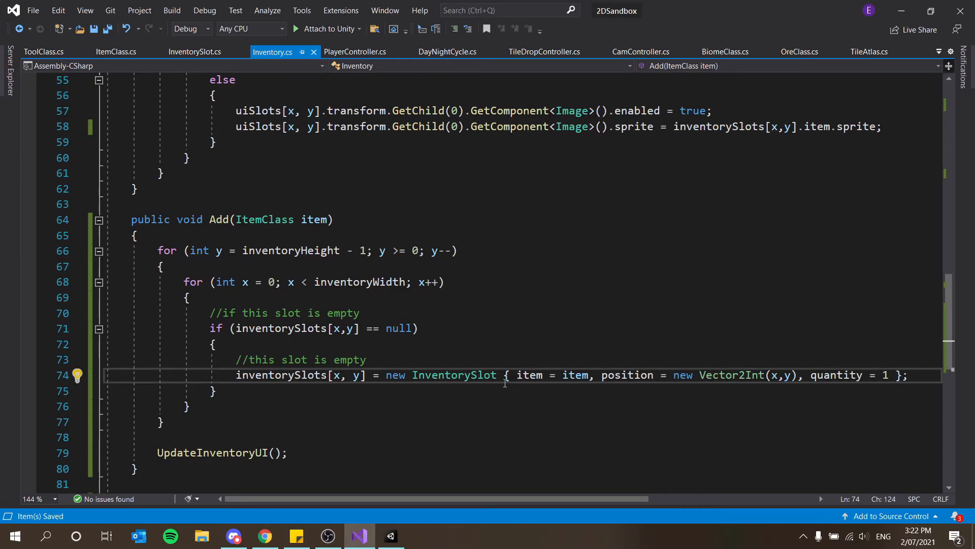
Add break; after creating the slot and declare bool added = false at the top of Add
key("Enter")
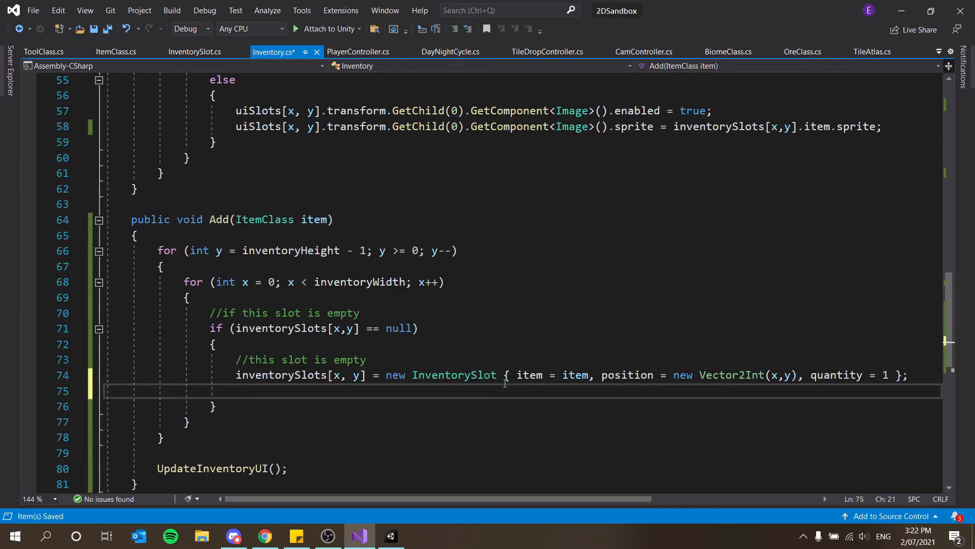
type("break;")
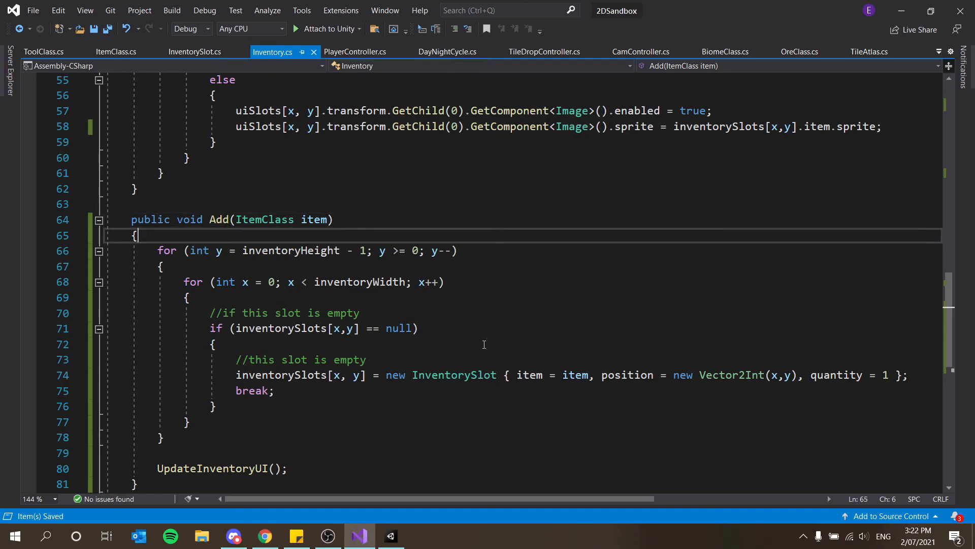
key("Enter")
type("if")
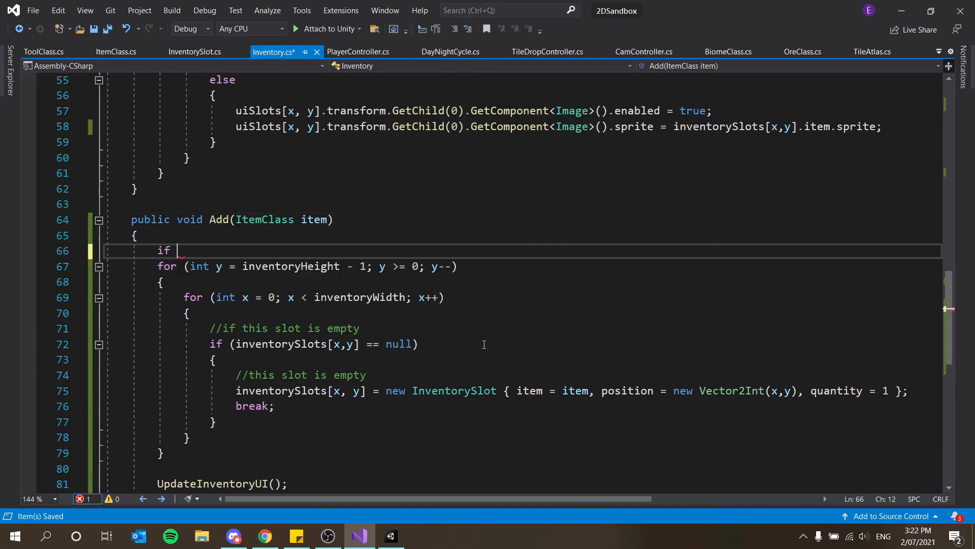
type("bool hasb")
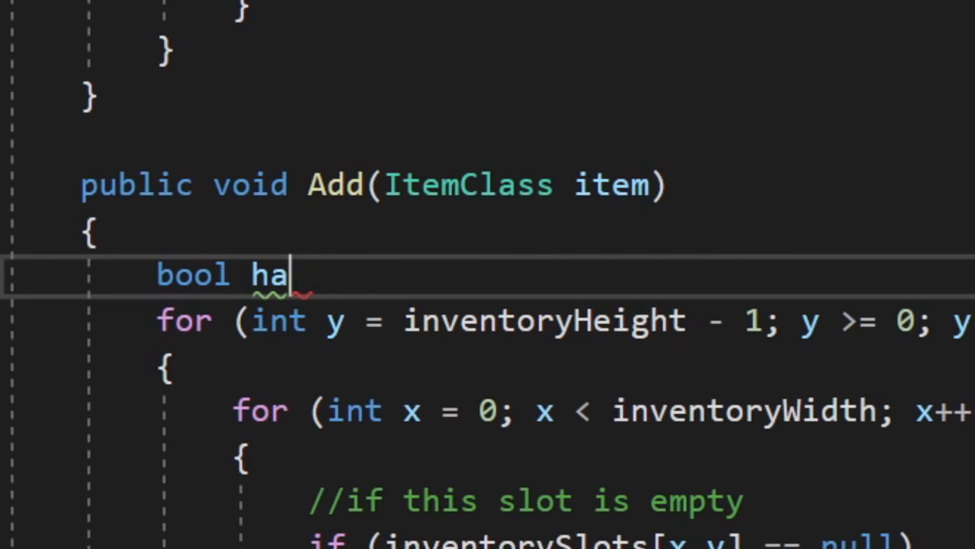
type("dded")
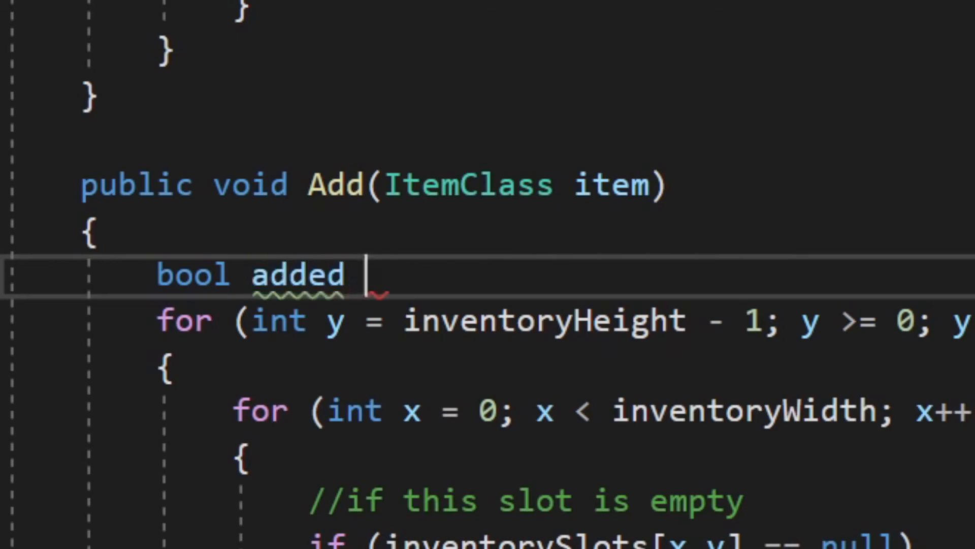
type("=false;")
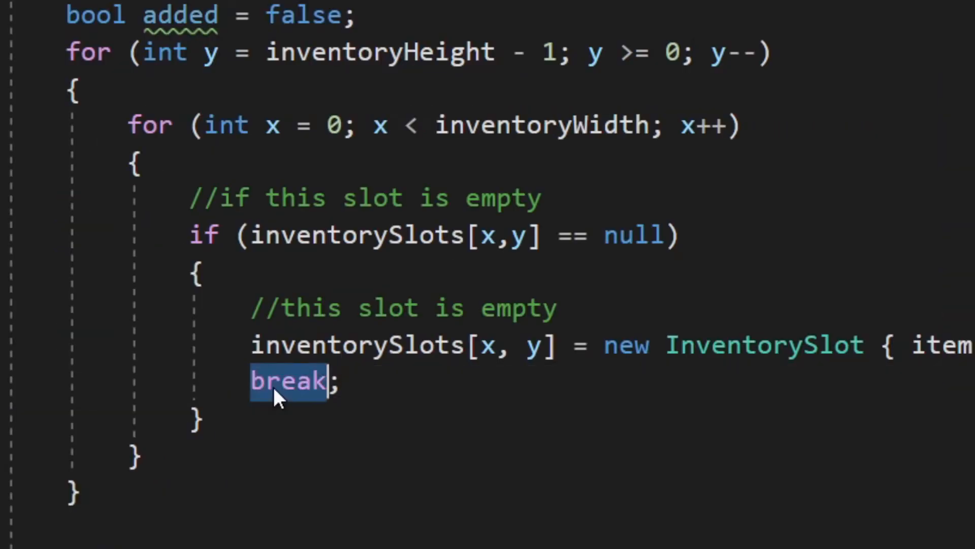
Set added = true before the break and start an if (added) check in the outer loop
type("added = tru")
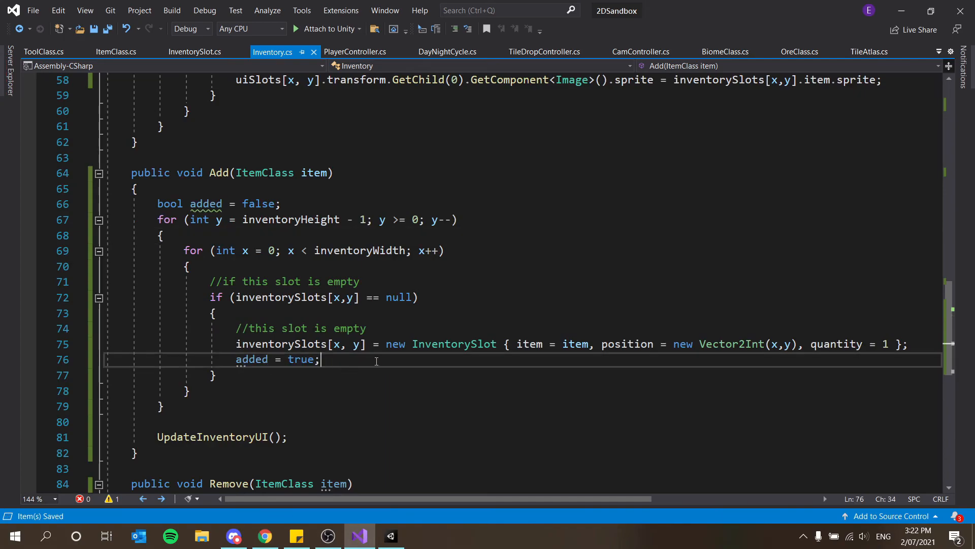
type("break''")
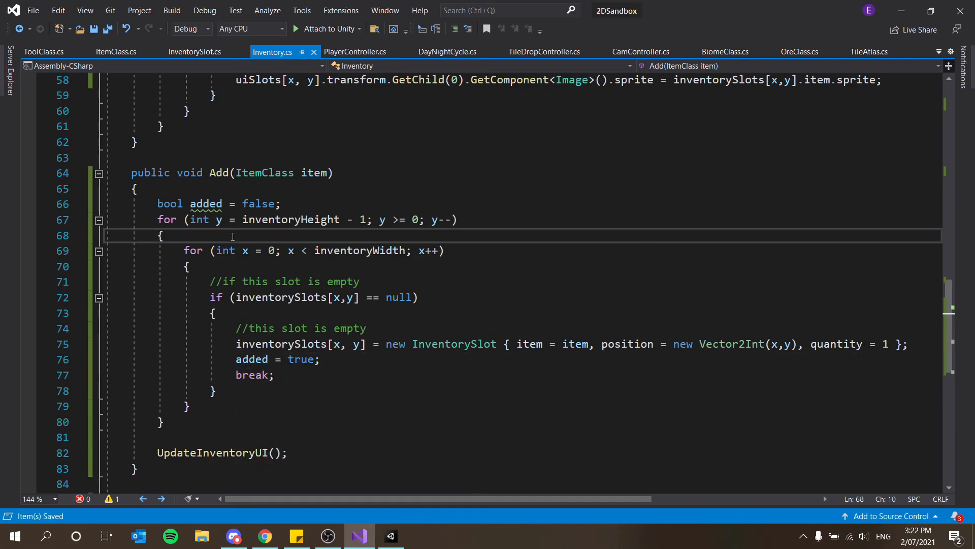
type("aded")
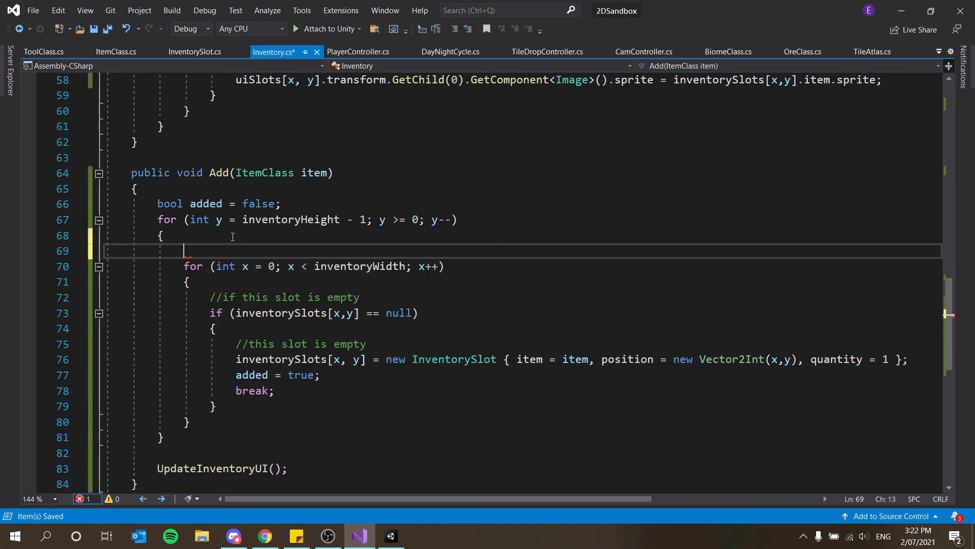
type("if (added)")
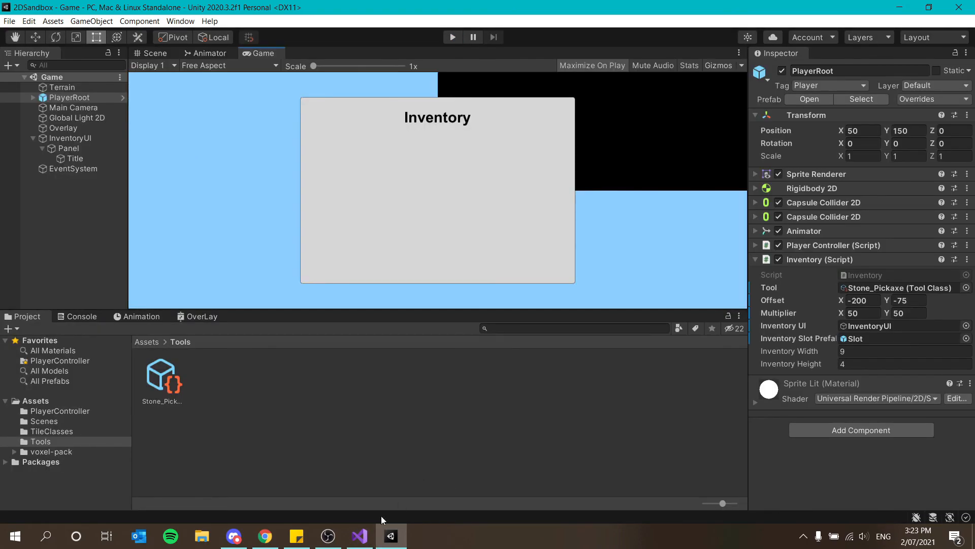
mouse_move(489, 240)
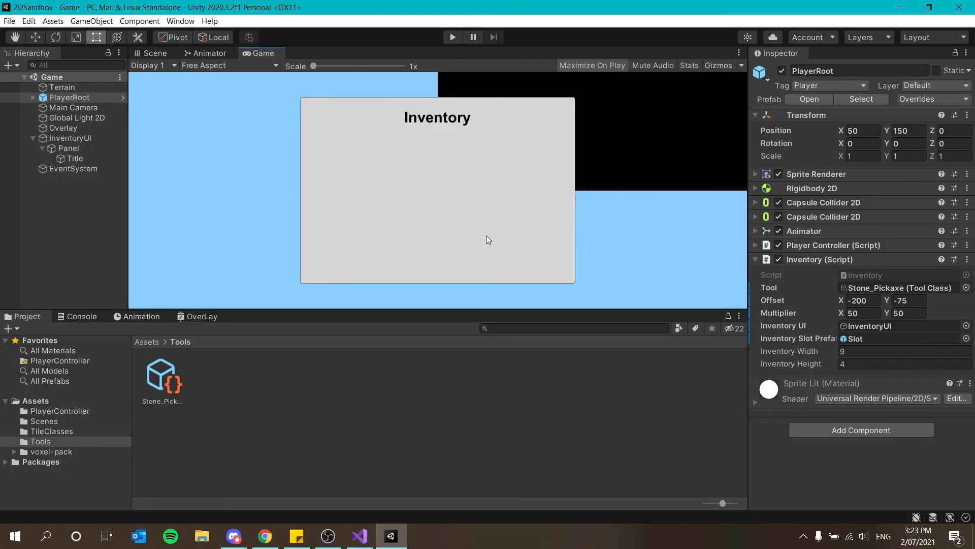
mouse_move(329, 415)
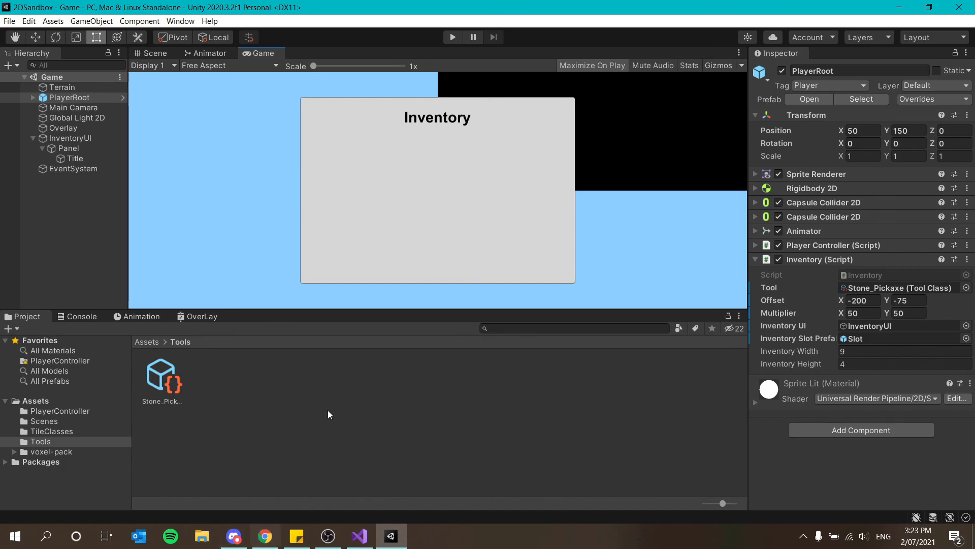
mouse_move(403, 205)
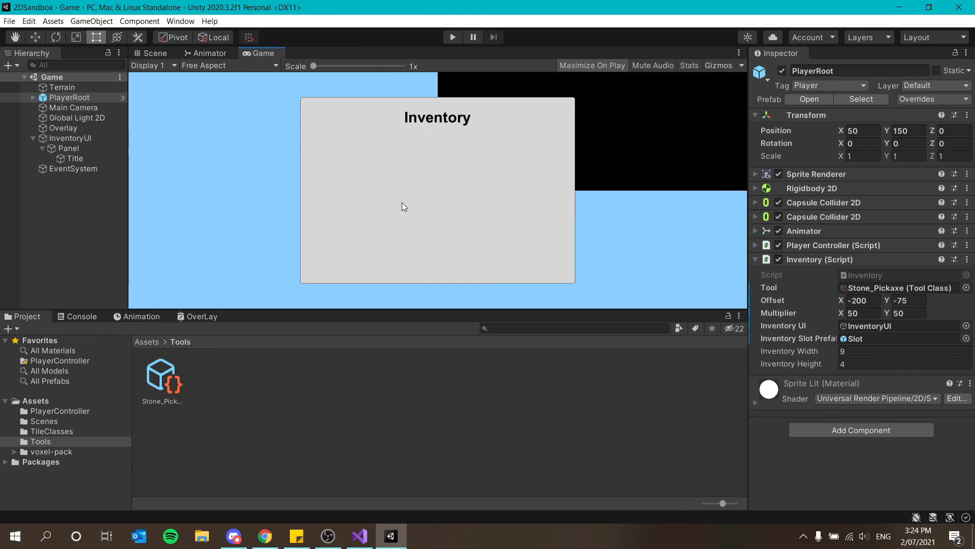
mouse_move(634, 100)
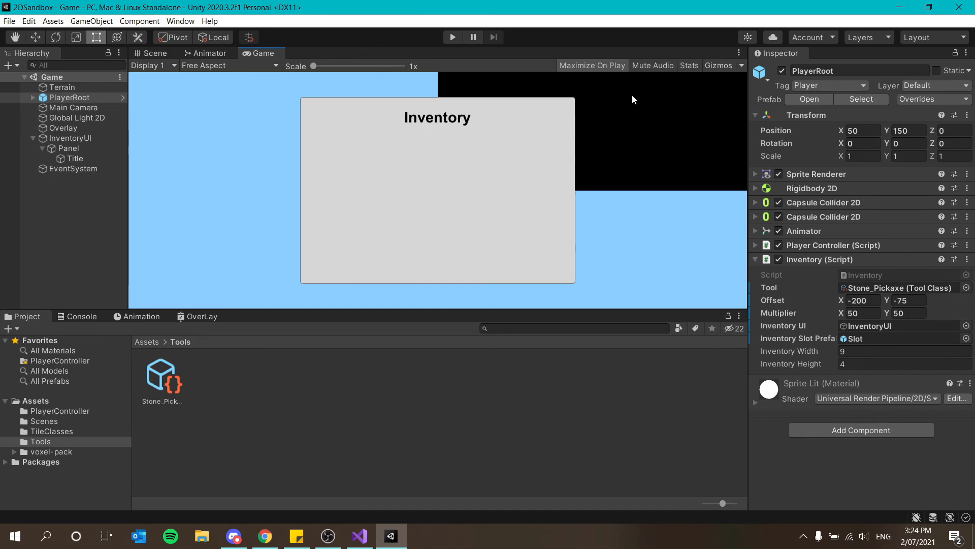